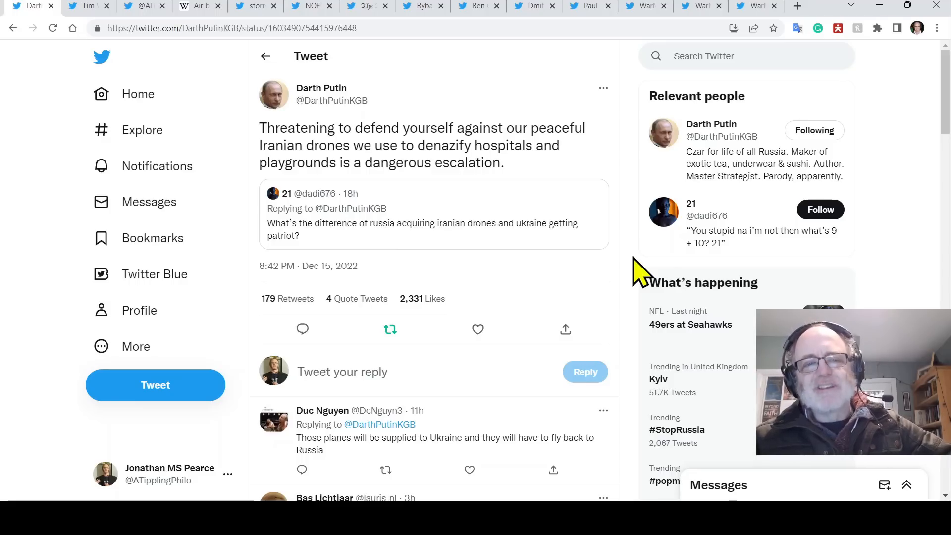
mouse_move(502, 254)
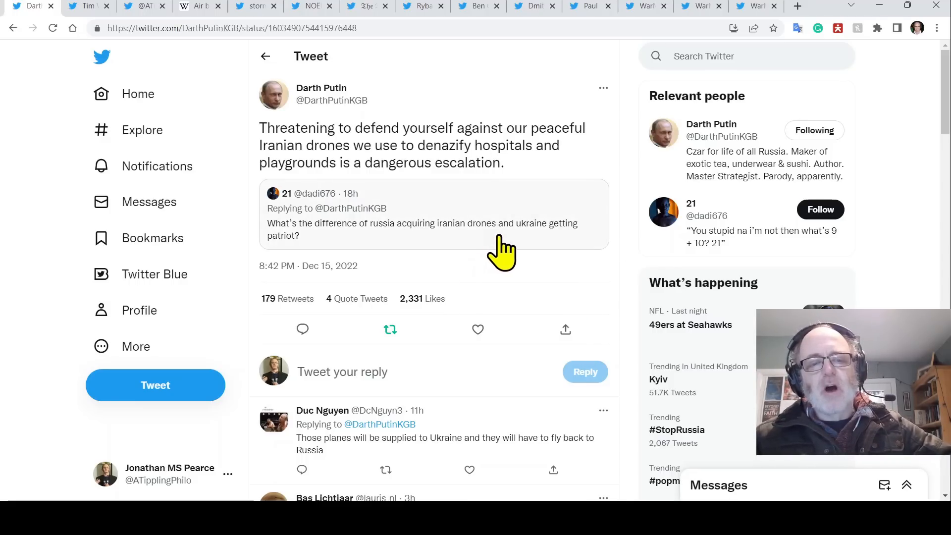
mouse_move(509, 273)
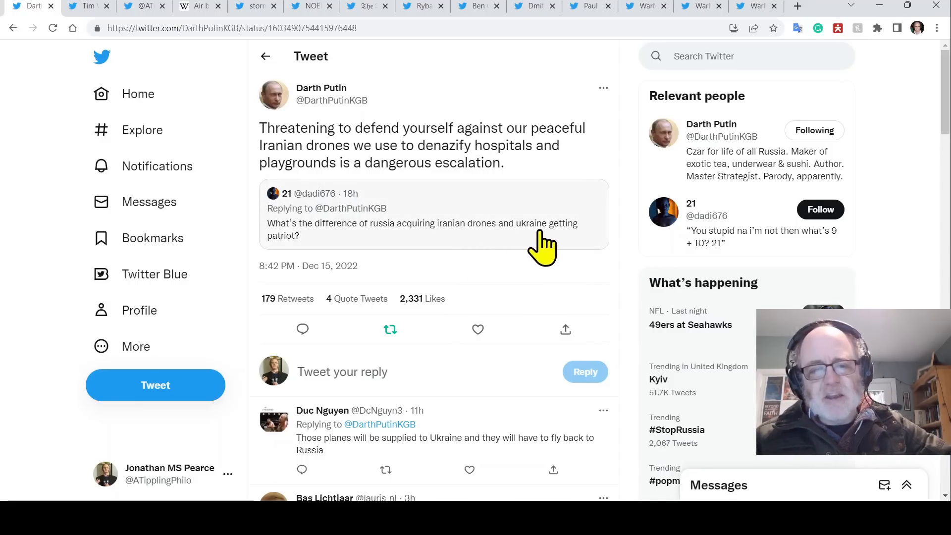
mouse_move(637, 252)
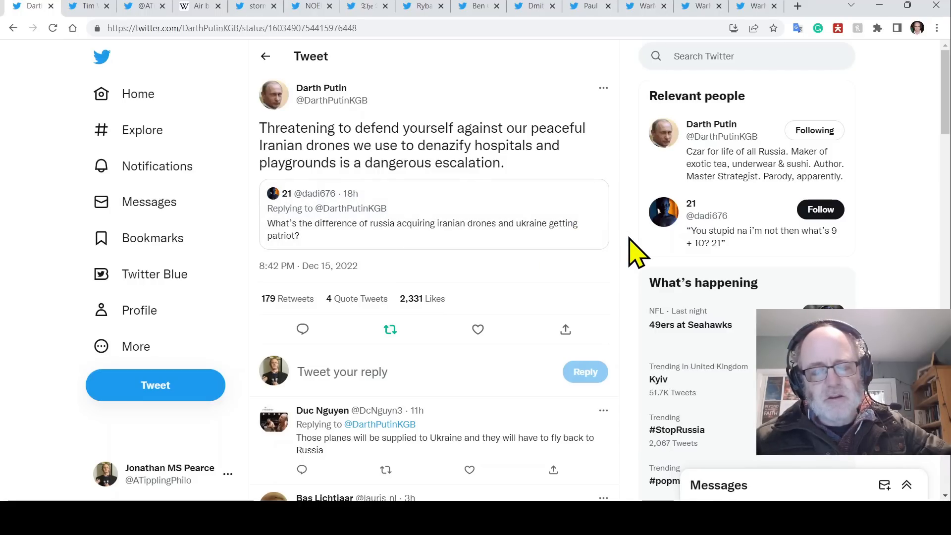
mouse_move(461, 159)
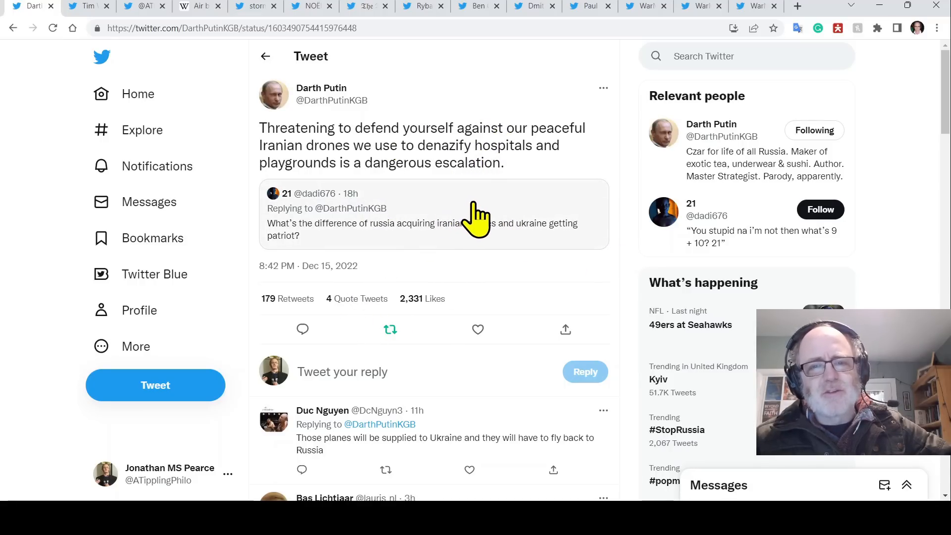
mouse_move(403, 195)
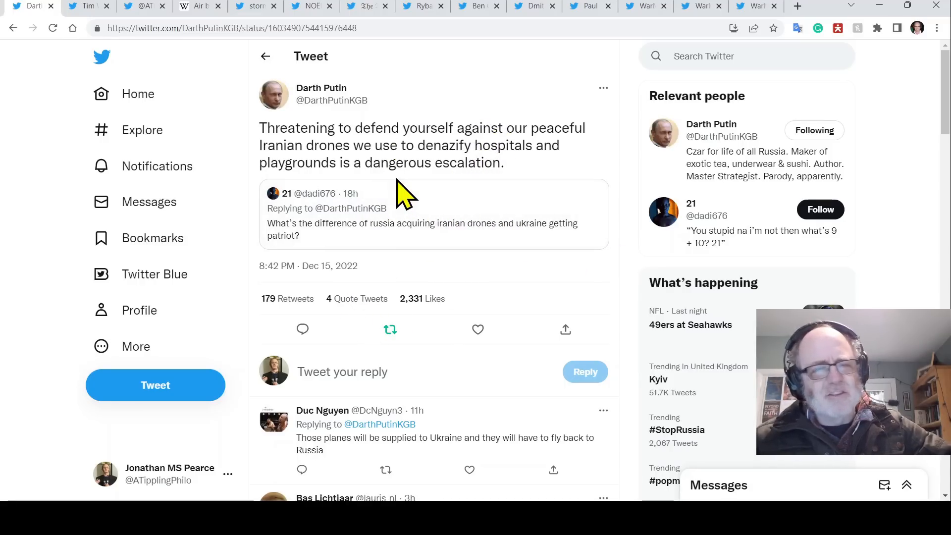
mouse_move(21, 146)
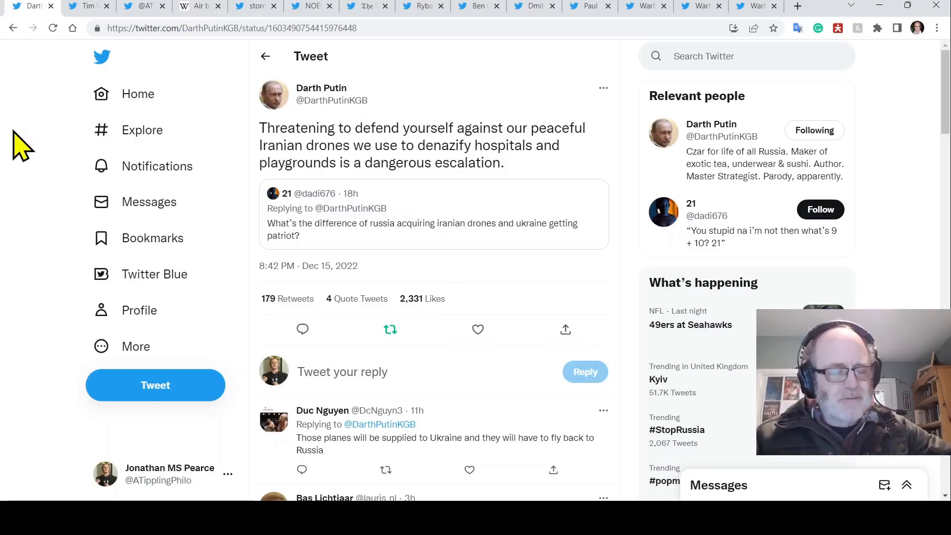
mouse_move(112, 9)
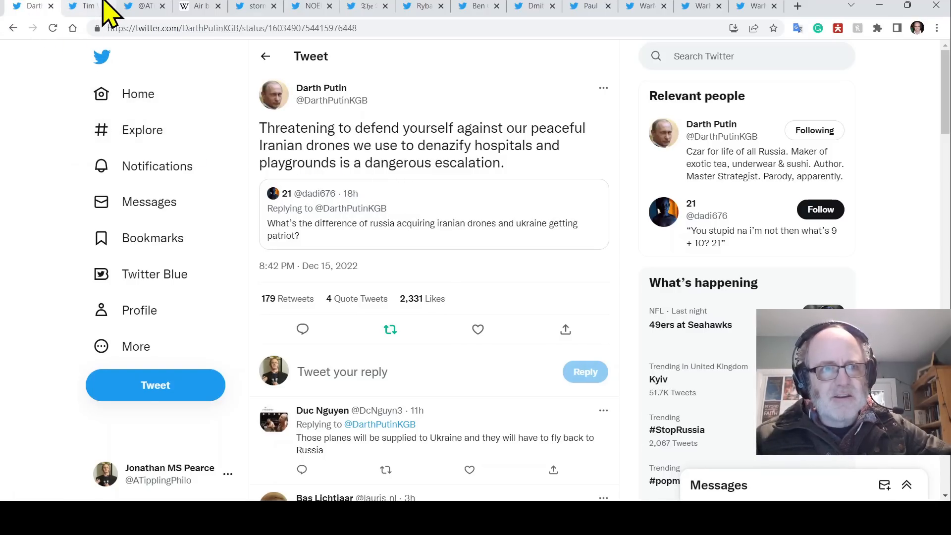
- Switch to the browser tab with Tim White's thread on 40 missiles fired at Kyiv, 37 downed
left_click(82, 6)
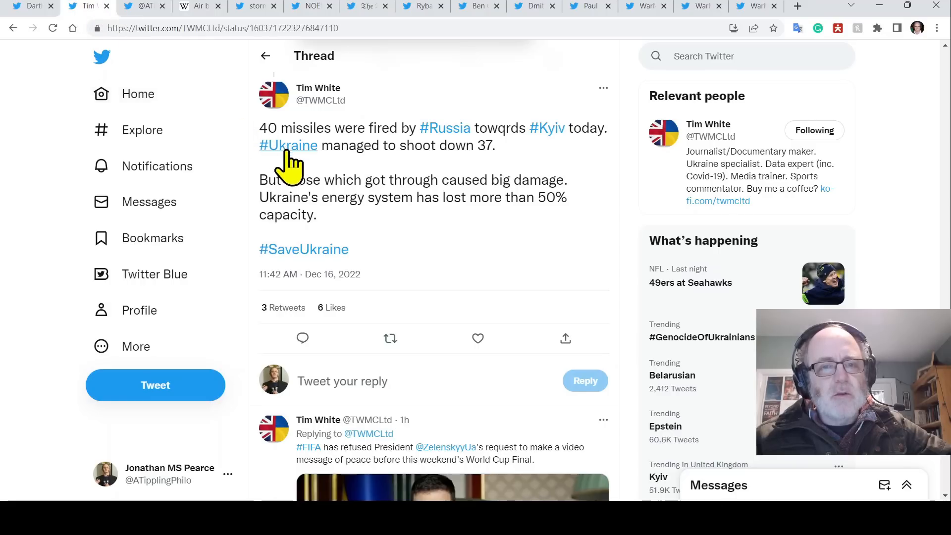
mouse_move(285, 173)
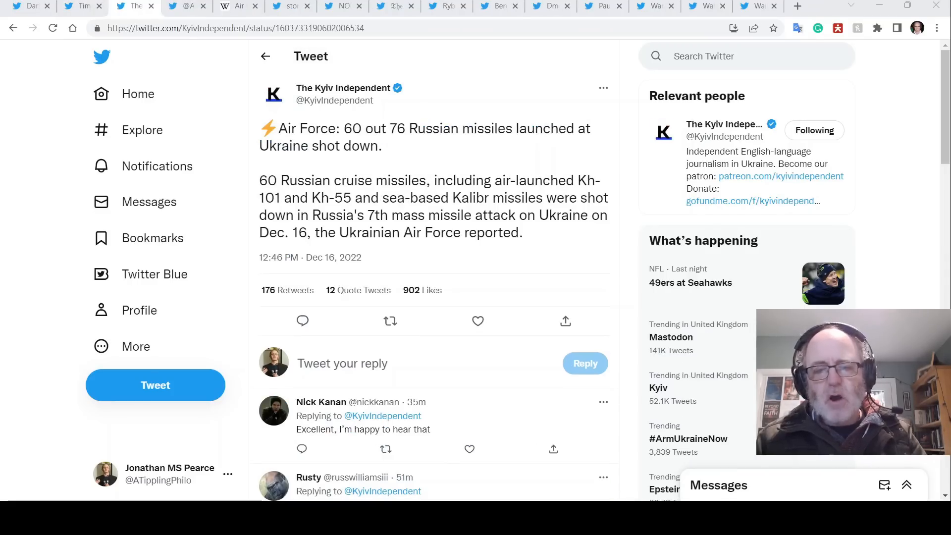
mouse_move(452, 158)
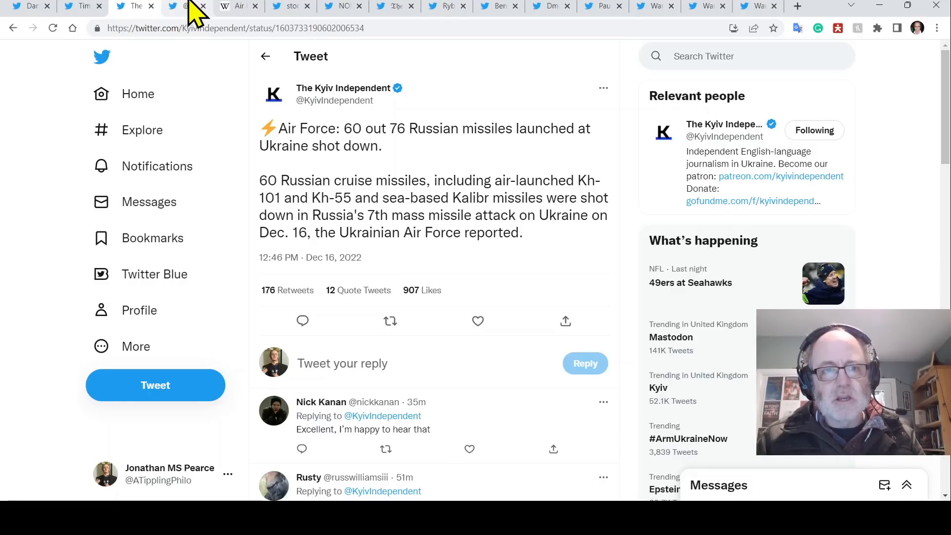
- Scroll the Ukraine War Update list down to Paul Jawin's tweet and play its trench-shelling video
left_click(187, 6)
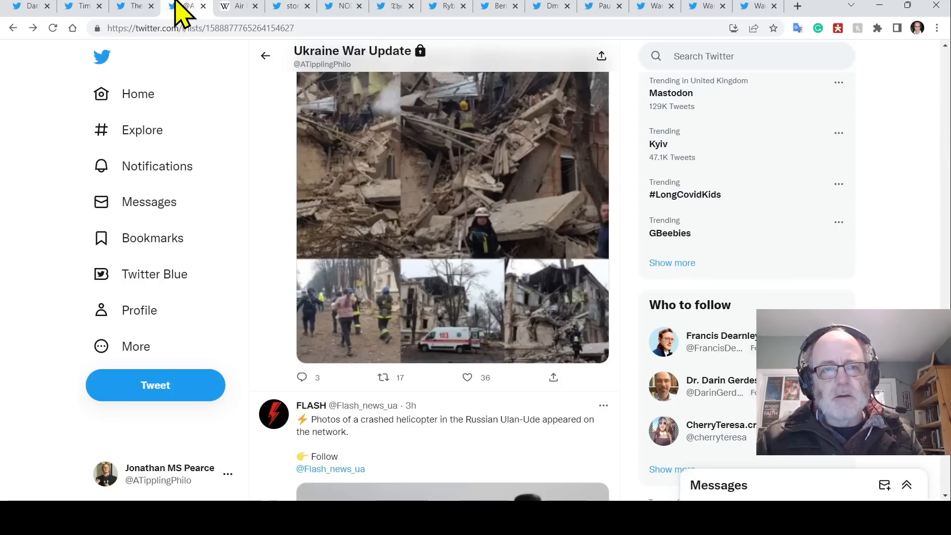
scroll("down", 3)
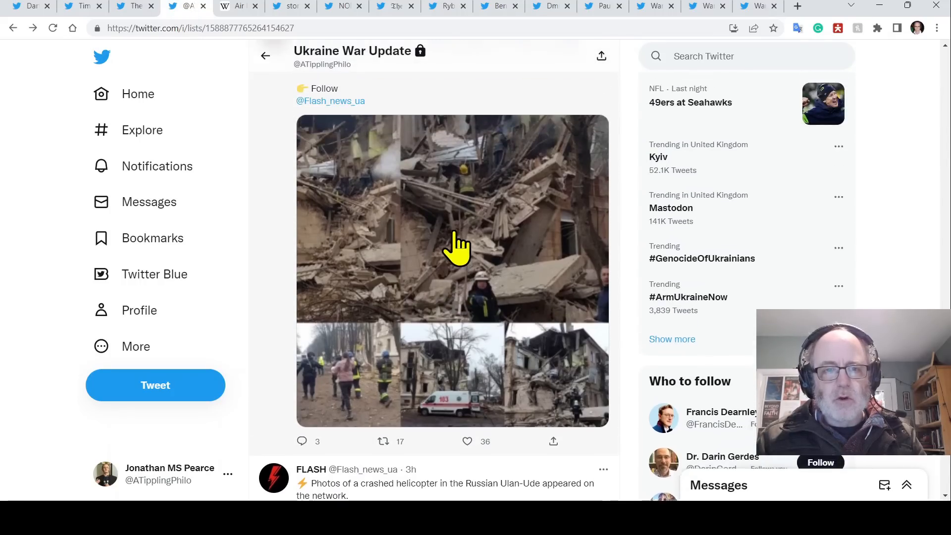
scroll("down", 3)
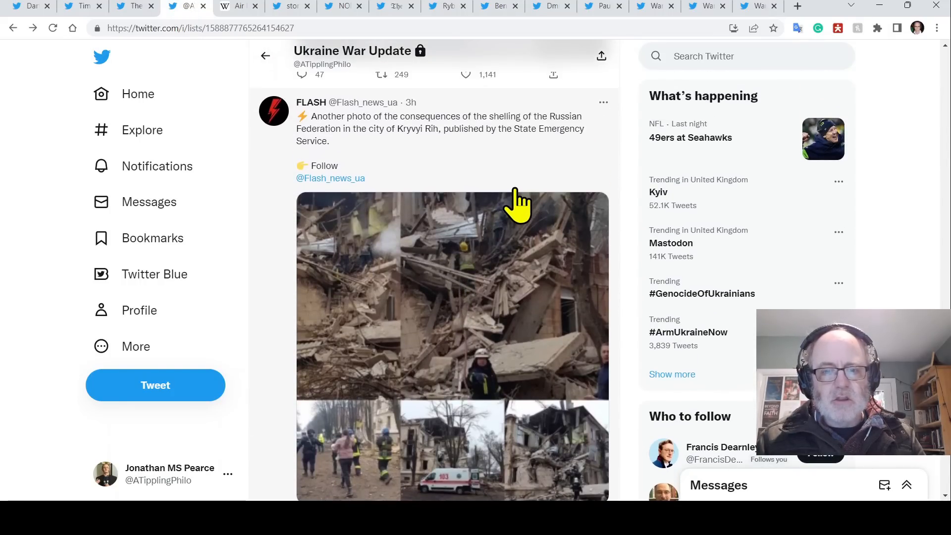
scroll("down", 3)
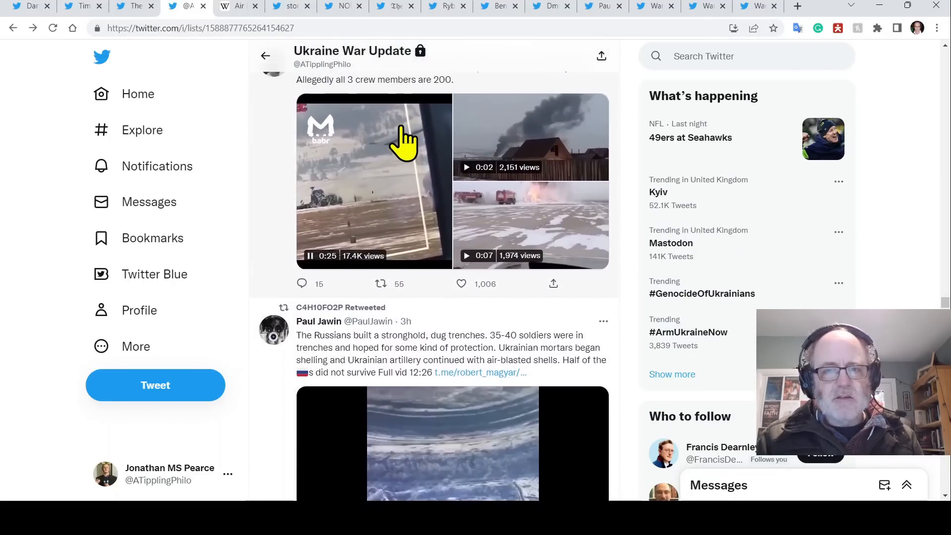
scroll("down", 3)
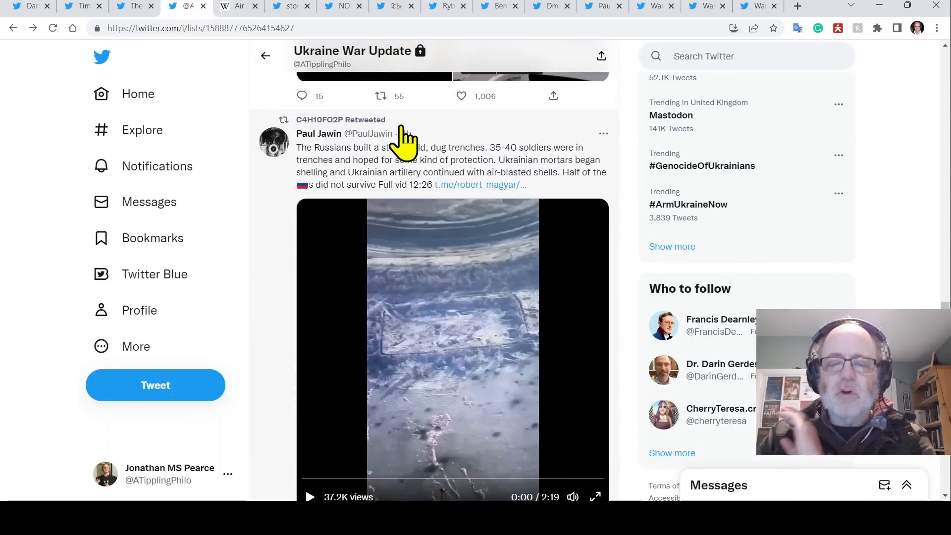
mouse_move(571, 164)
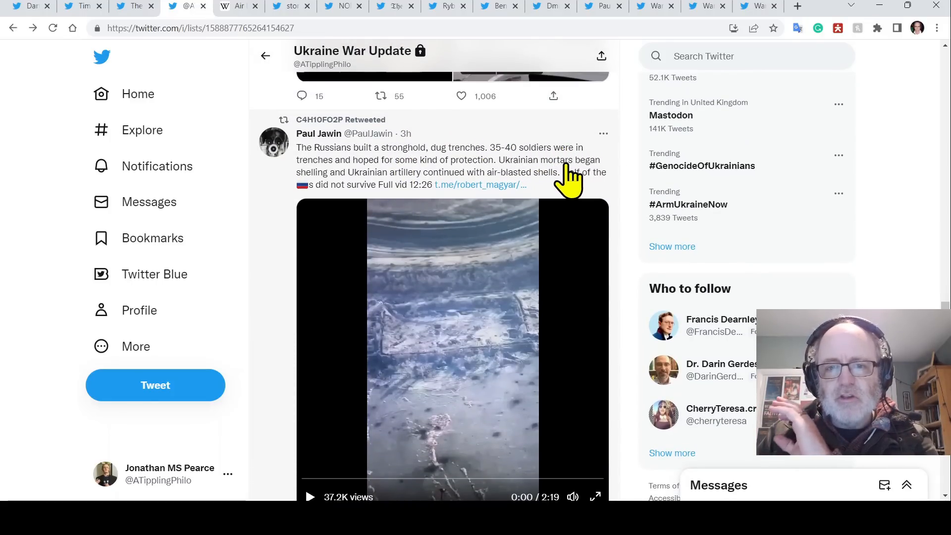
mouse_move(537, 176)
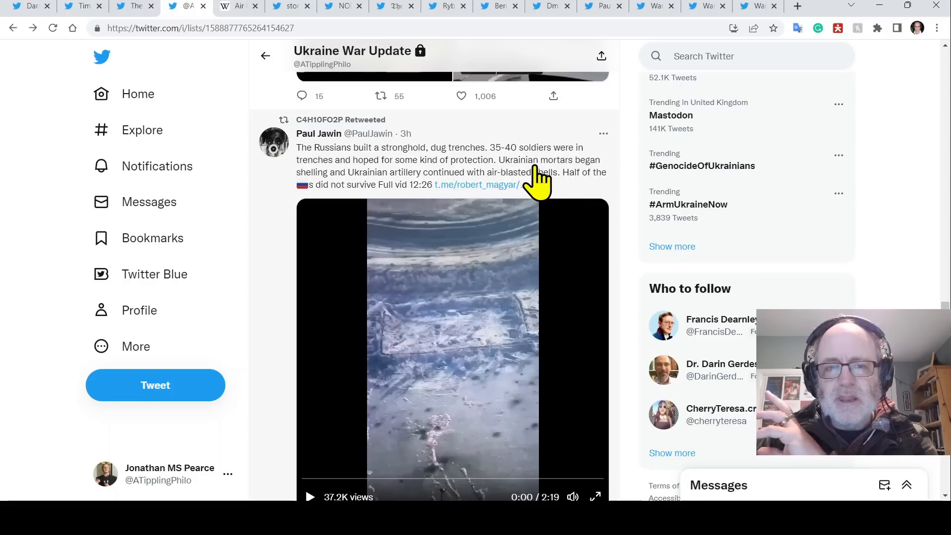
mouse_move(555, 172)
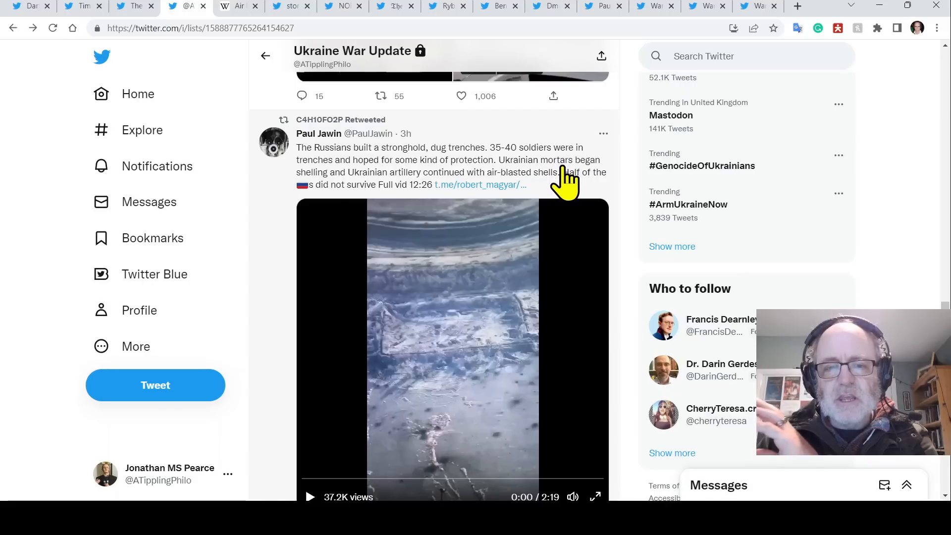
mouse_move(552, 177)
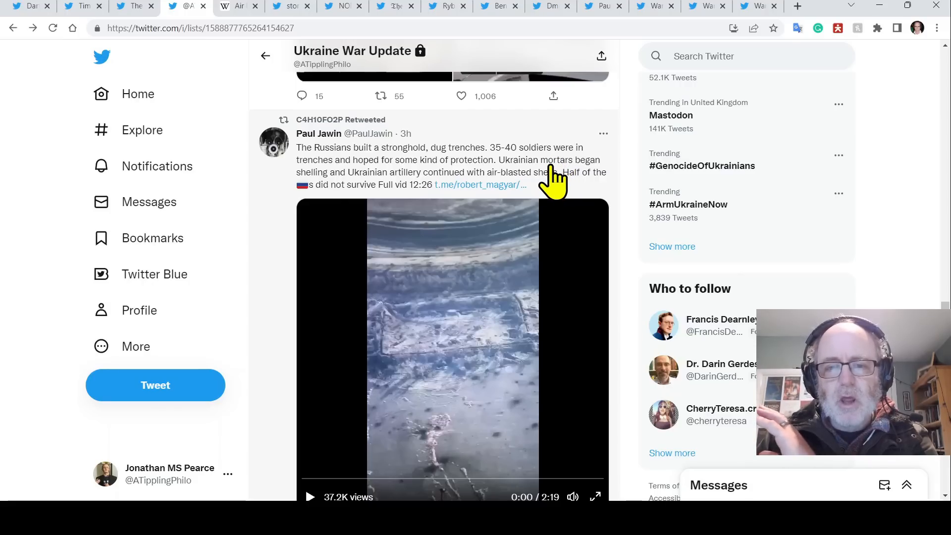
mouse_move(549, 179)
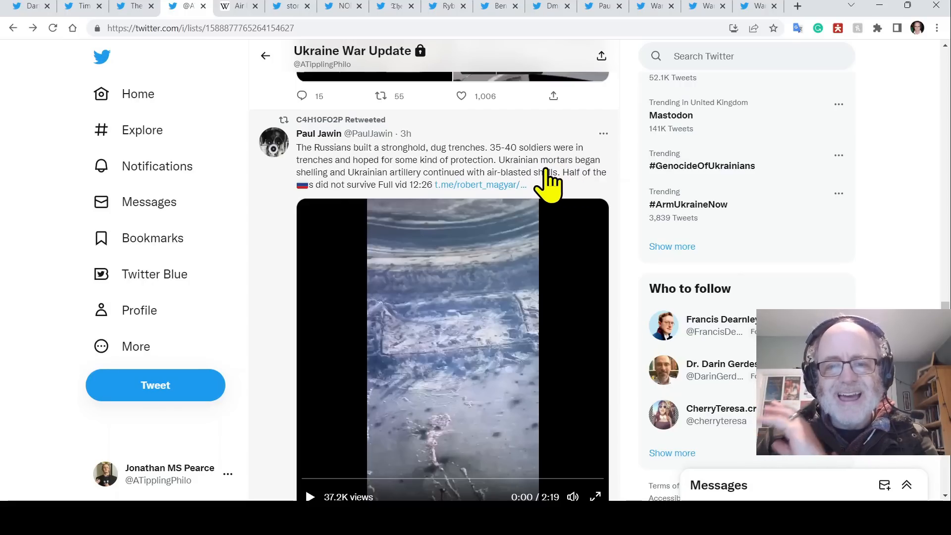
mouse_move(557, 194)
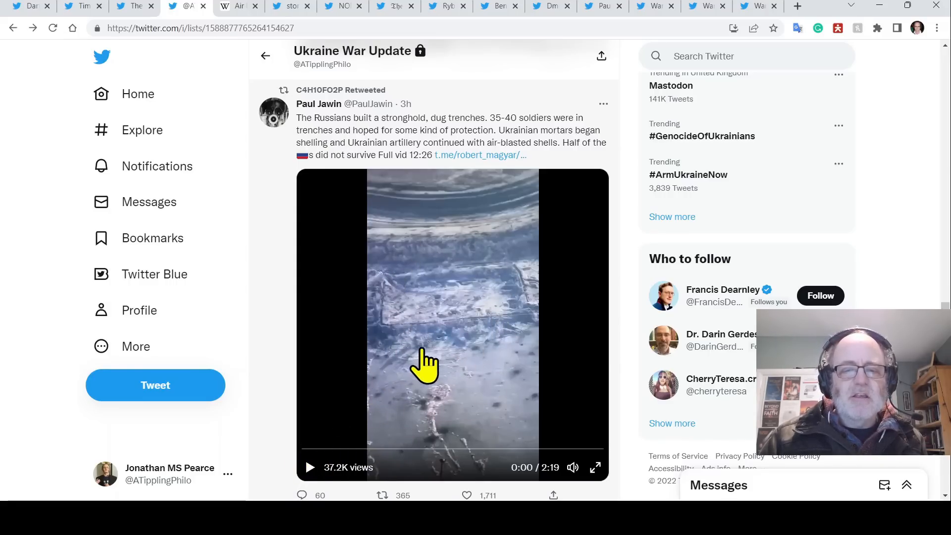
mouse_move(438, 315)
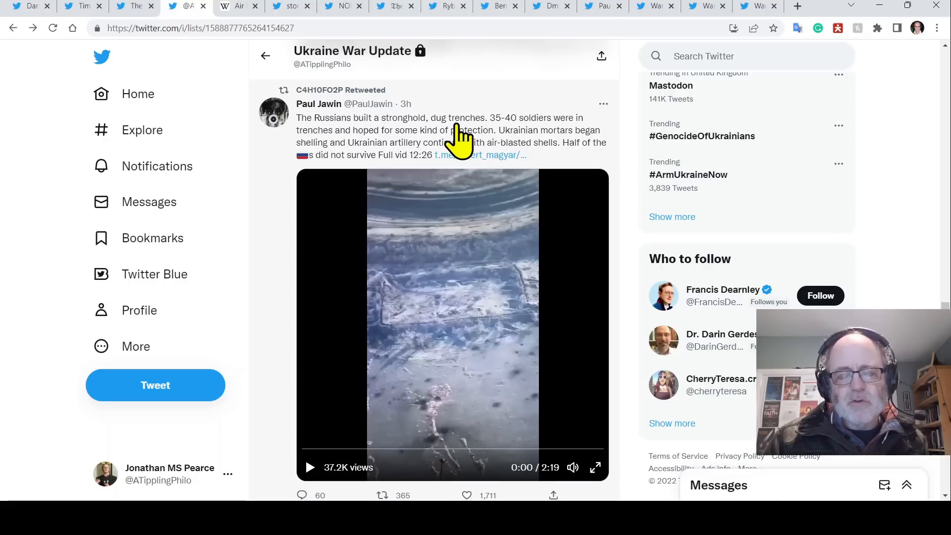
mouse_move(275, 455)
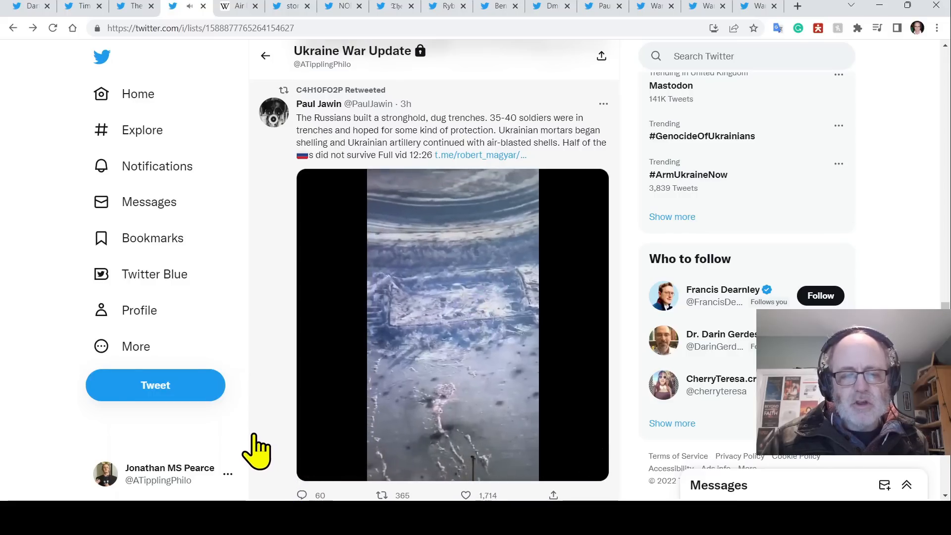
left_click(452, 325)
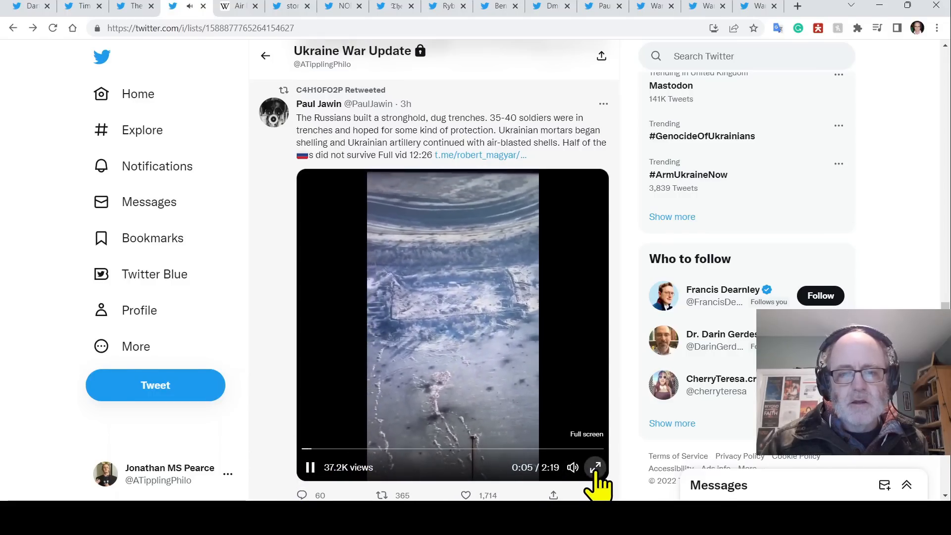
- Watch the trench video full screen, resume it, and dismiss the 'Block account?' prompt
left_click(595, 467)
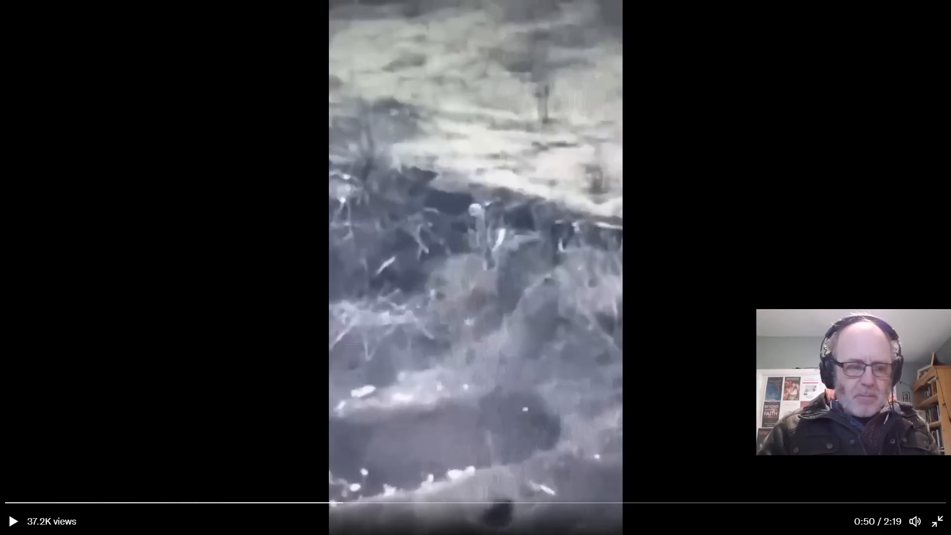
left_click(13, 521)
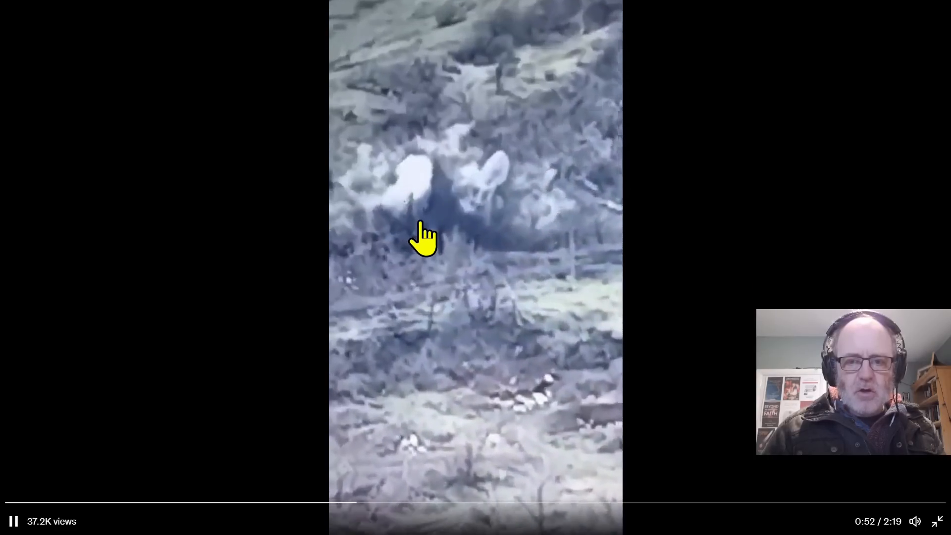
mouse_move(195, 366)
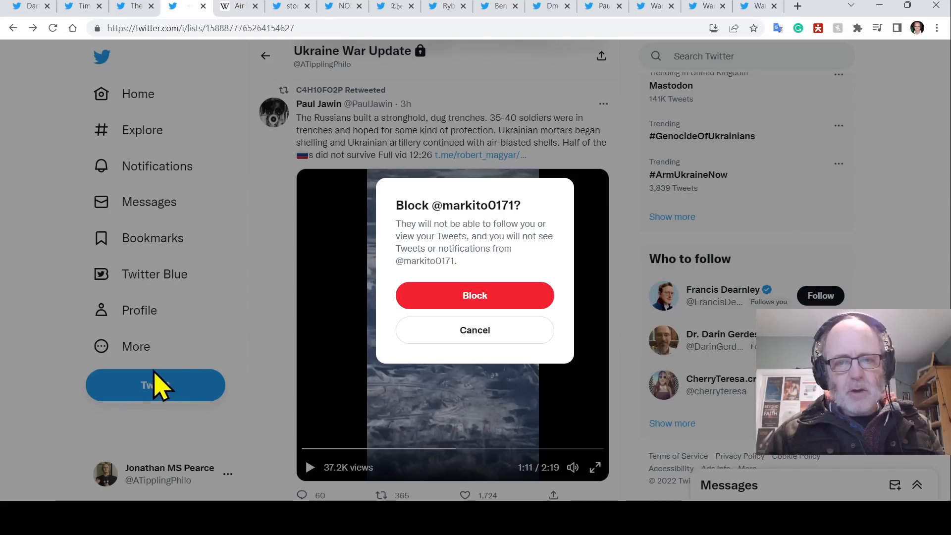
left_click(475, 330)
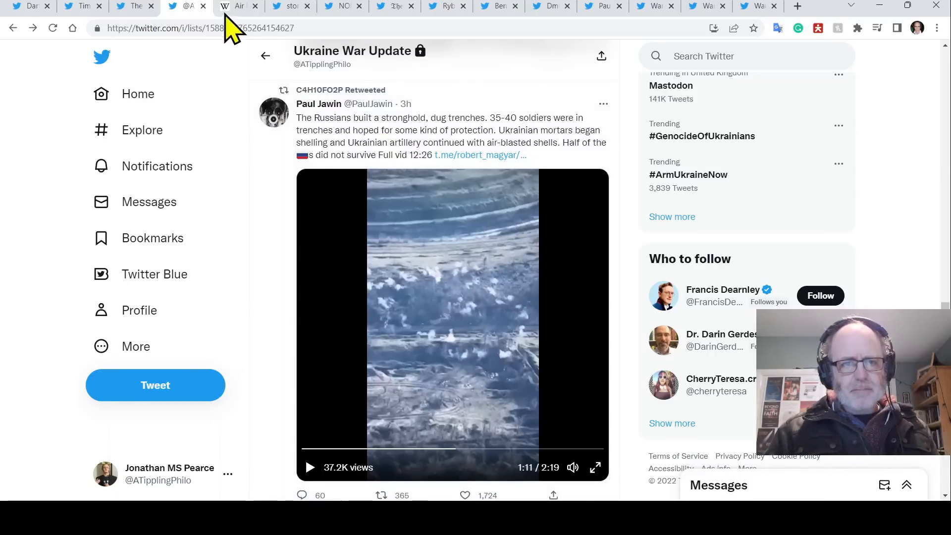
- Switch to Wikipedia's Air burst article and read down through History to Nuclear weapons
left_click(238, 6)
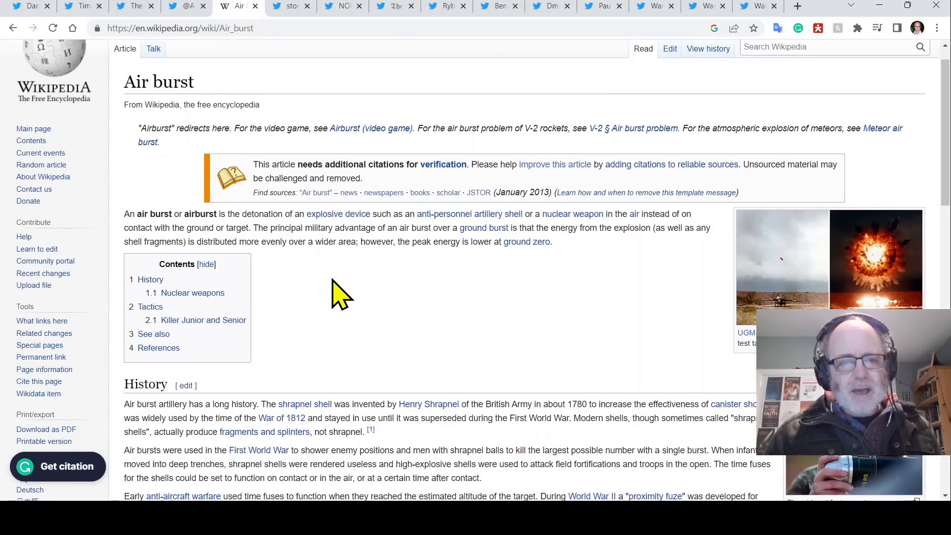
mouse_move(400, 270)
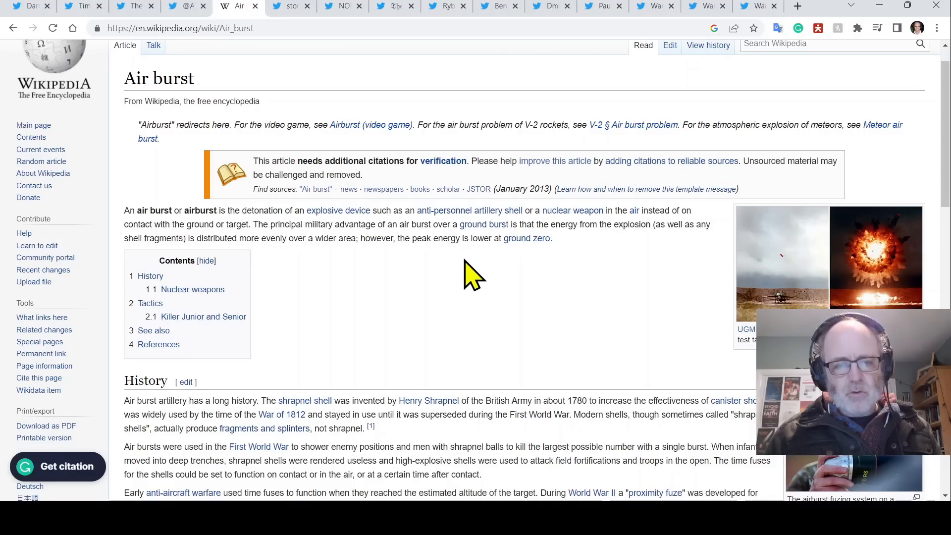
mouse_move(433, 298)
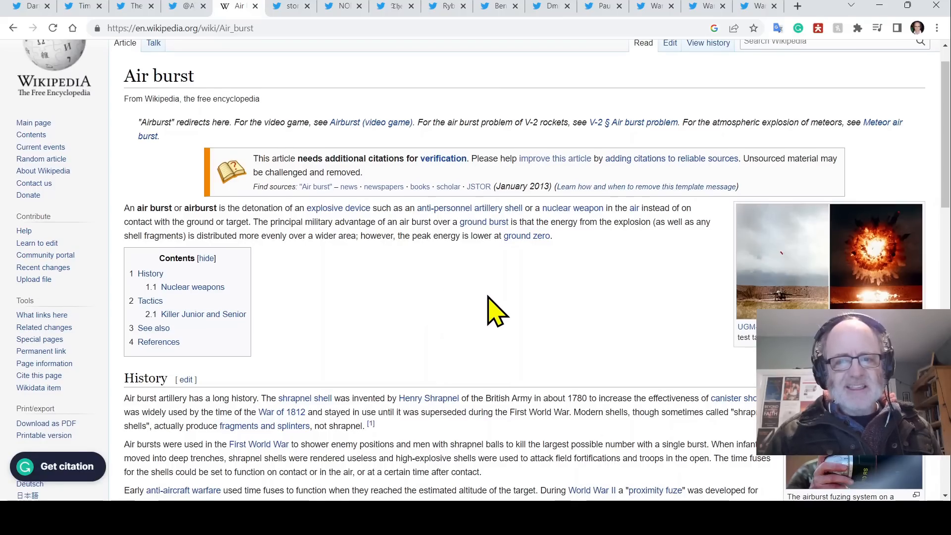
scroll("down", 3)
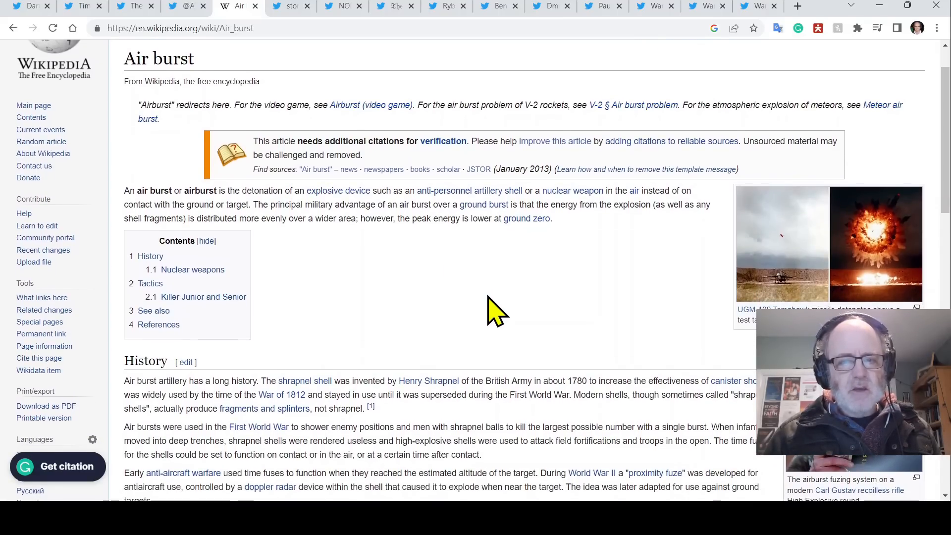
mouse_move(437, 280)
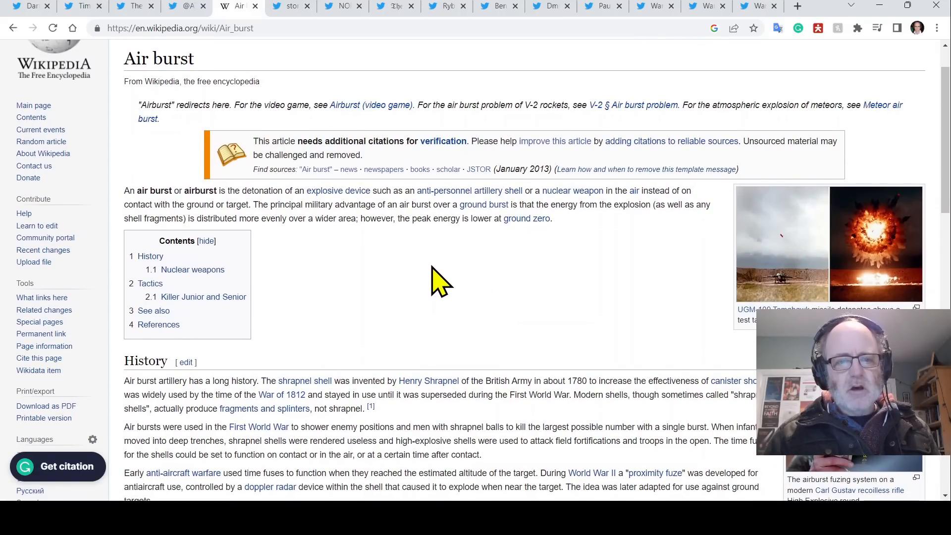
mouse_move(292, 249)
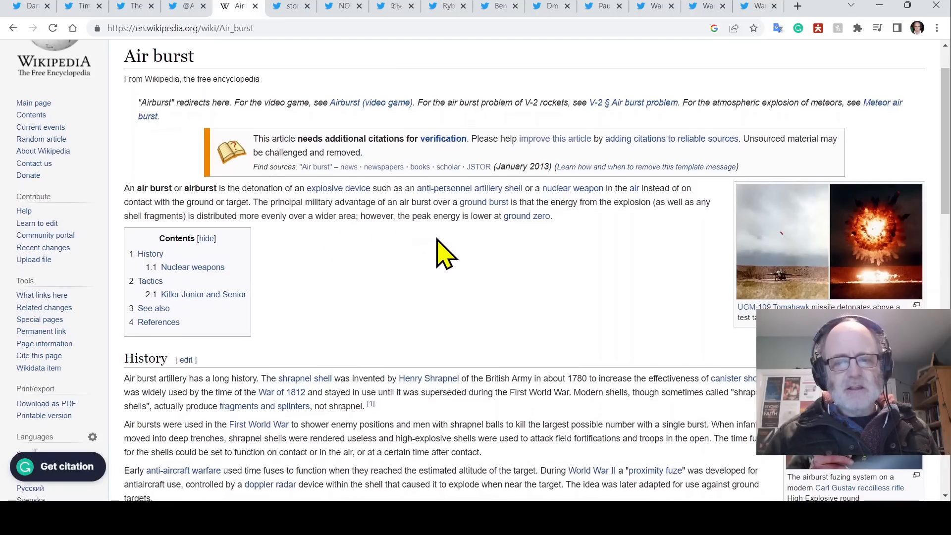
scroll("down", 3)
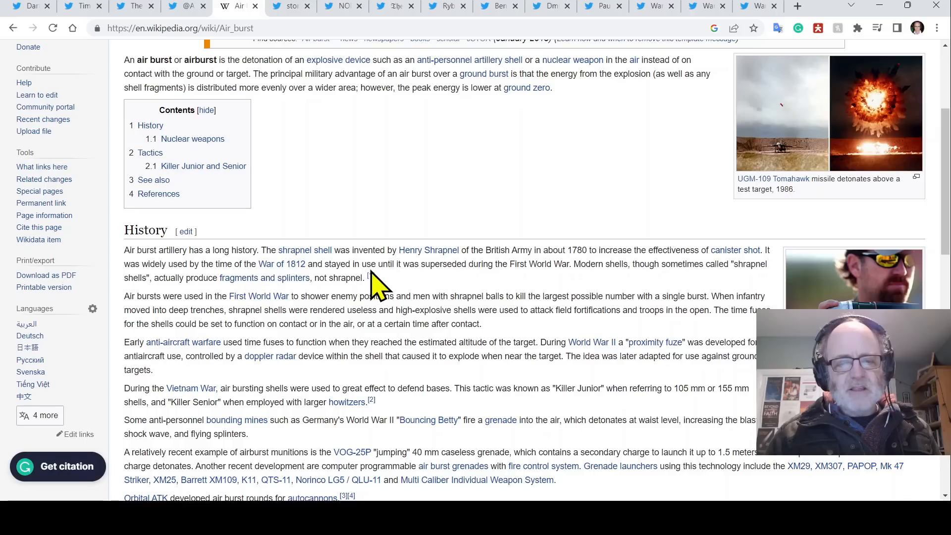
scroll("down", 3)
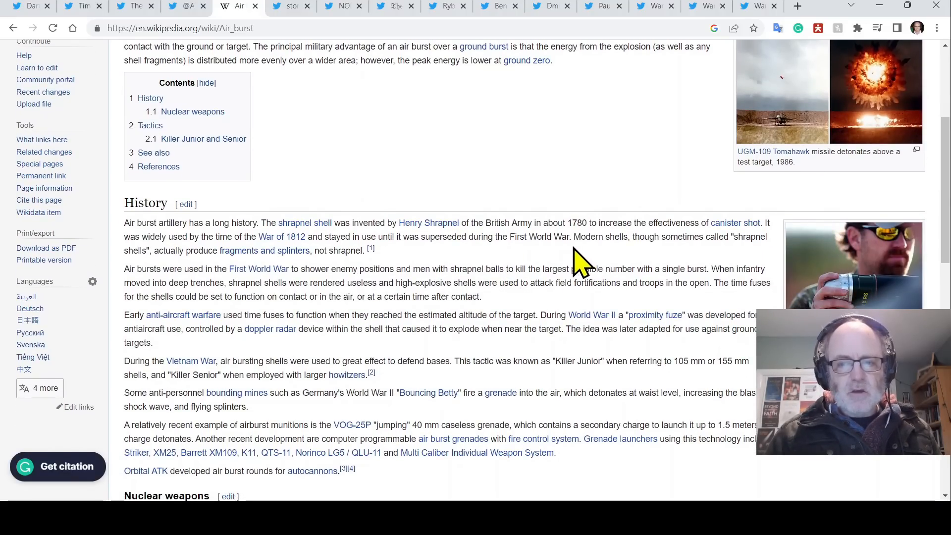
mouse_move(637, 283)
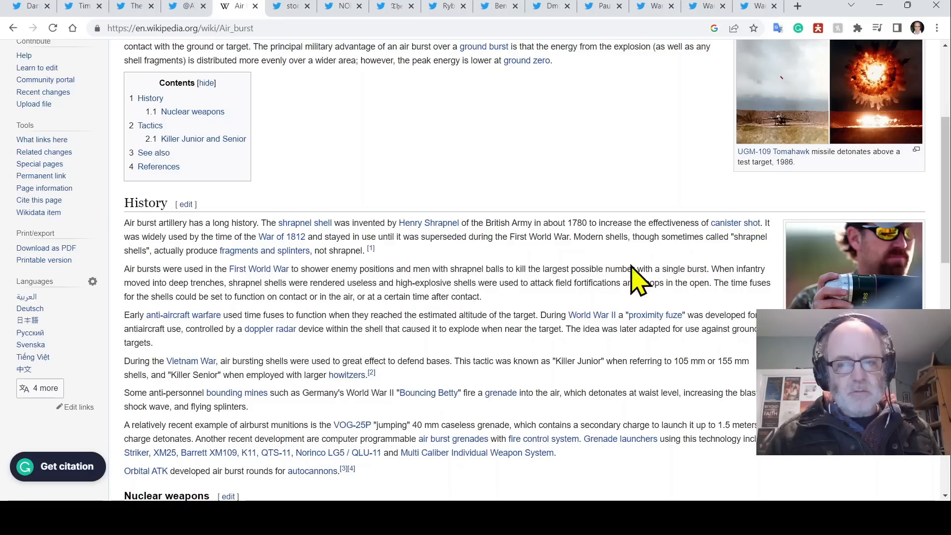
mouse_move(297, 270)
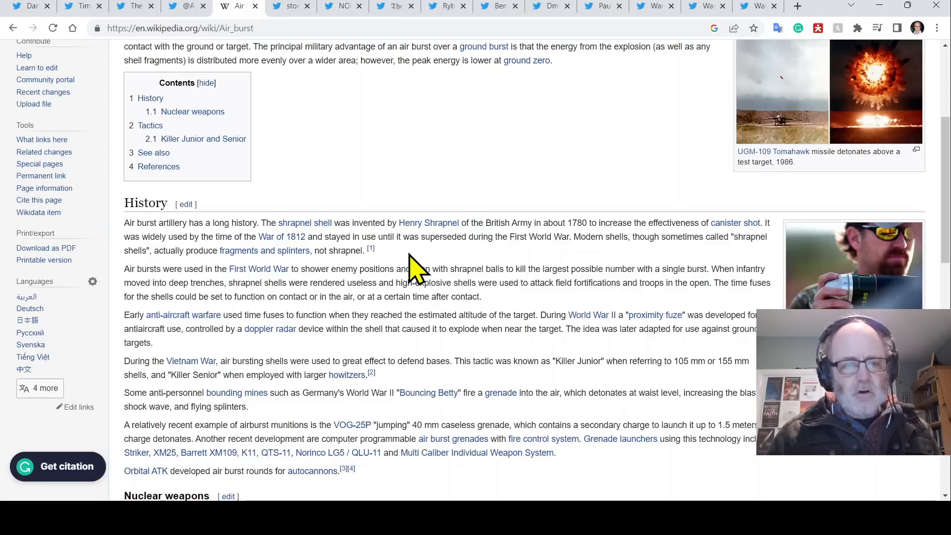
mouse_move(259, 268)
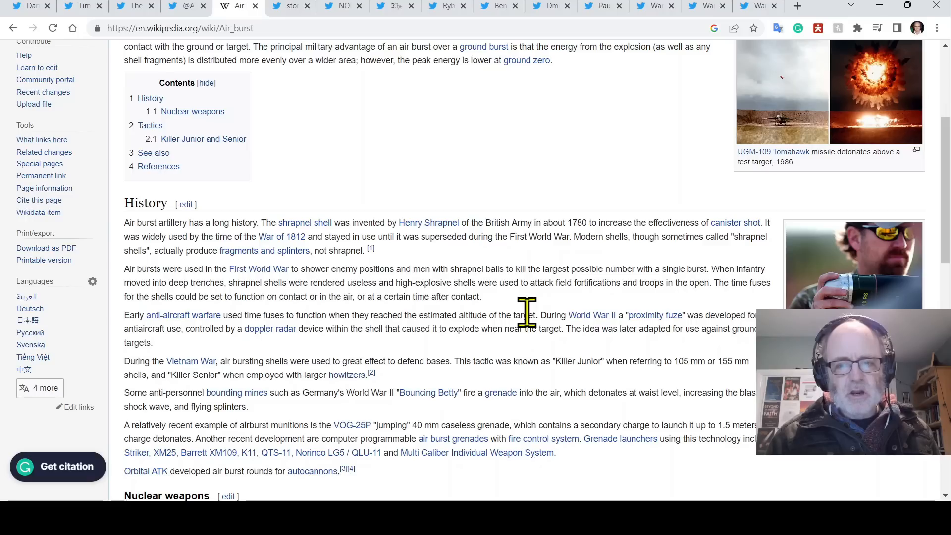
scroll("down", 3)
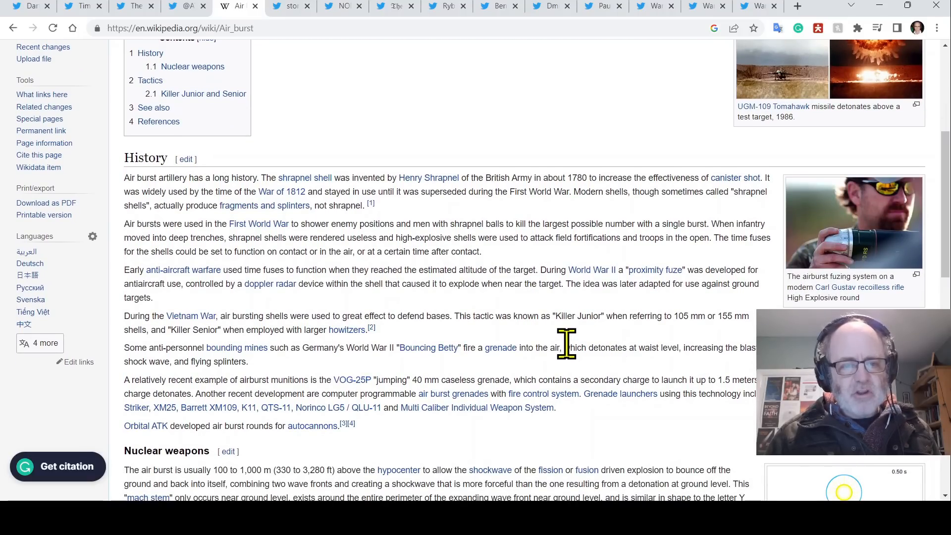
mouse_move(520, 306)
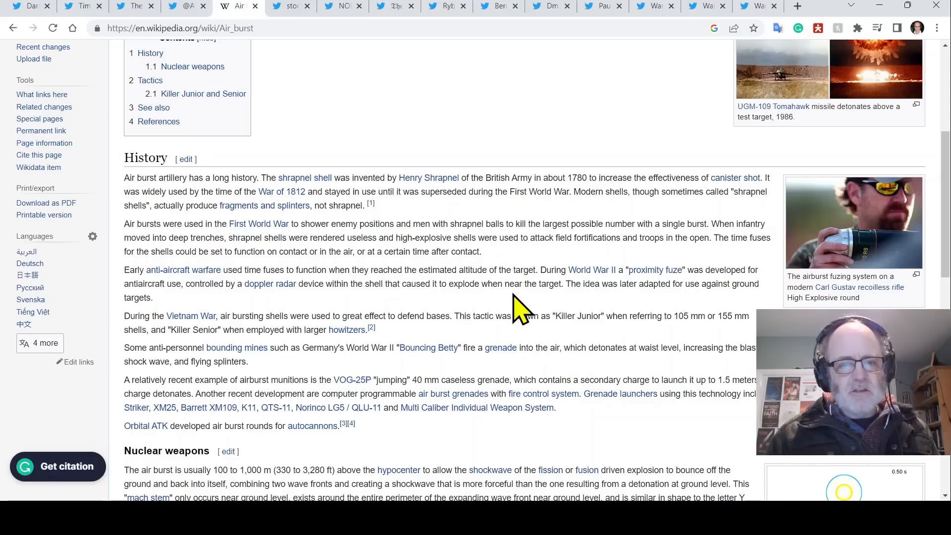
mouse_move(543, 294)
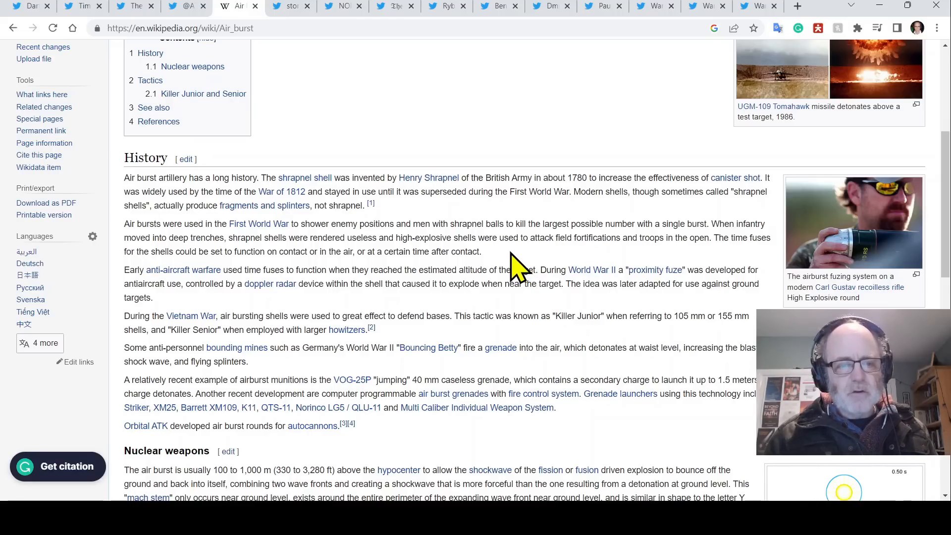
mouse_move(297, 318)
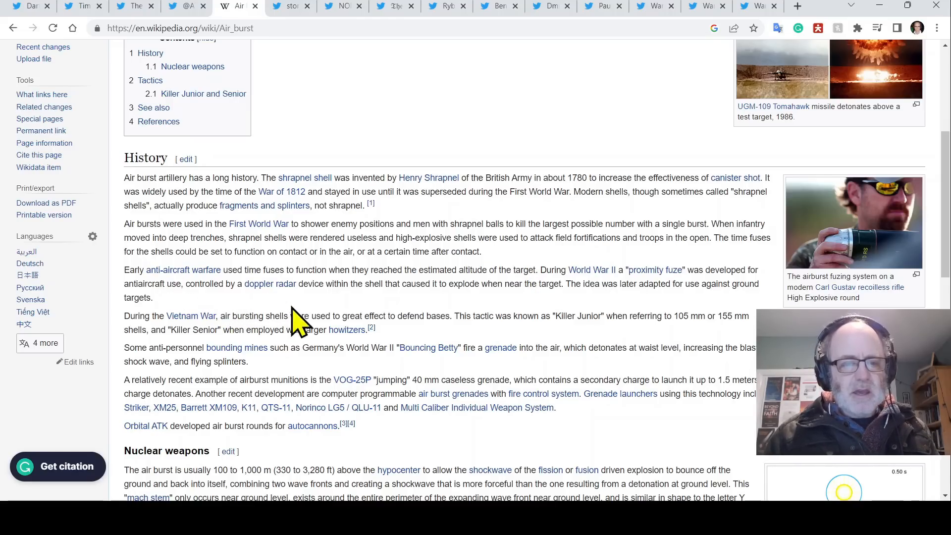
scroll("down", 3)
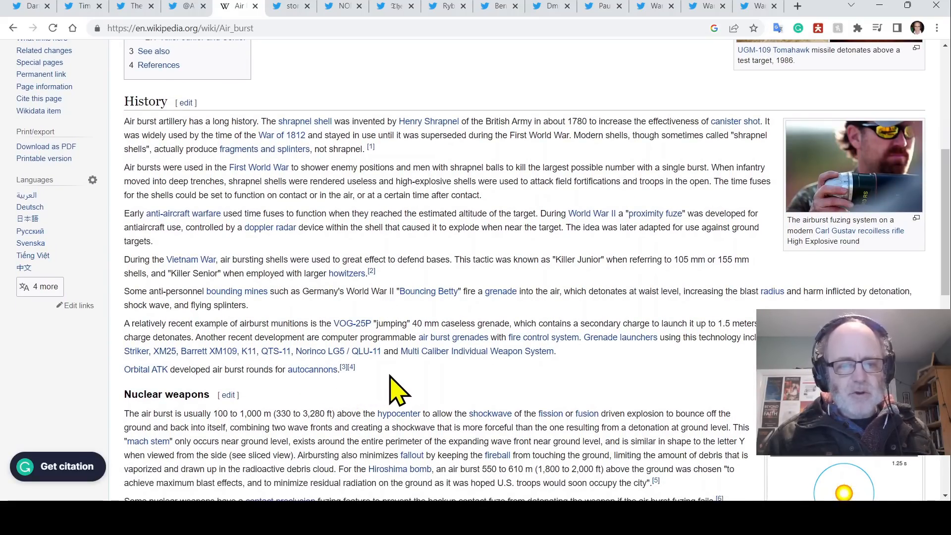
scroll("down", 3)
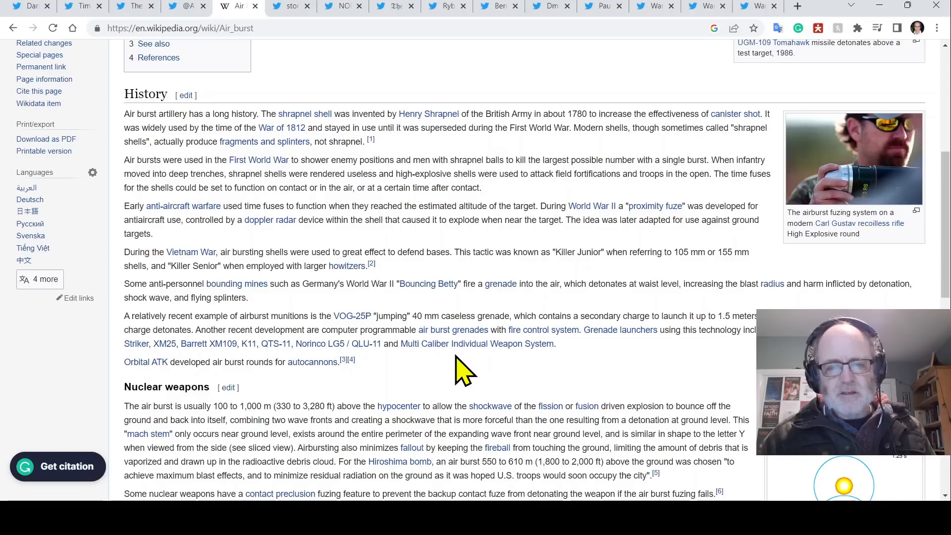
mouse_move(600, 357)
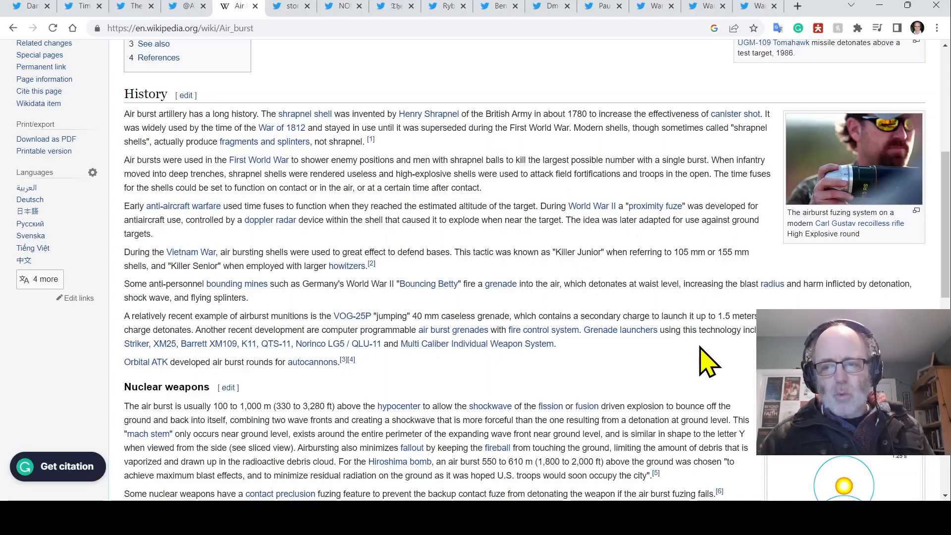
mouse_move(667, 358)
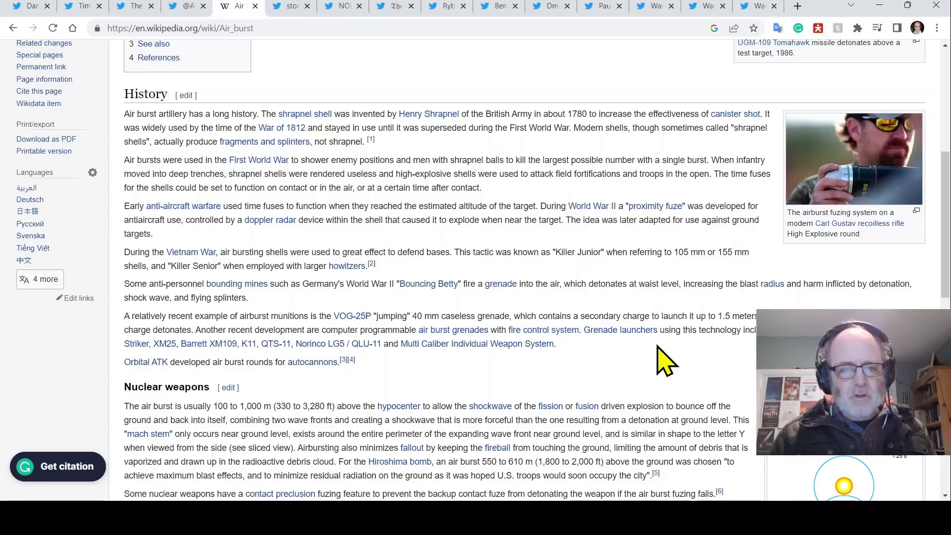
mouse_move(491, 281)
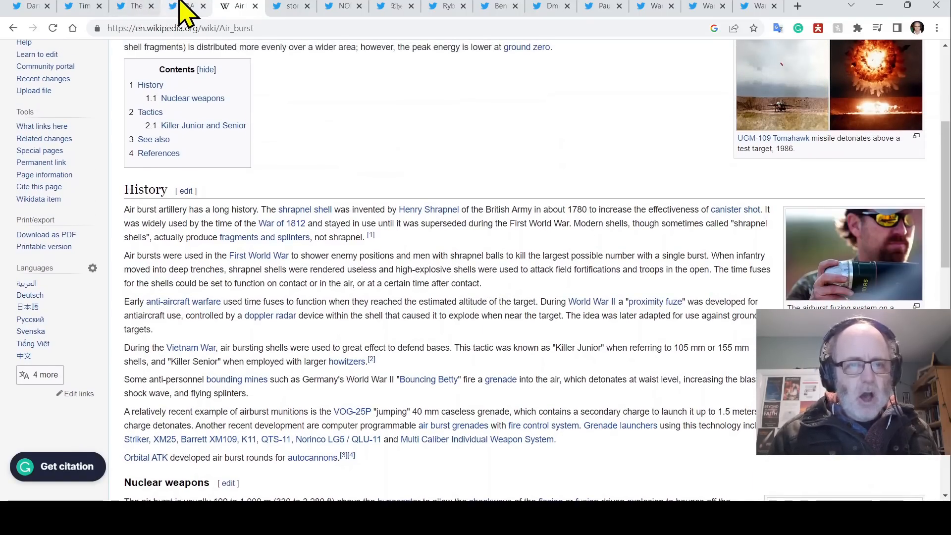
- Back in the list, watch the trench video full screen, exit, and pause it on the tweet's page
left_click(187, 5)
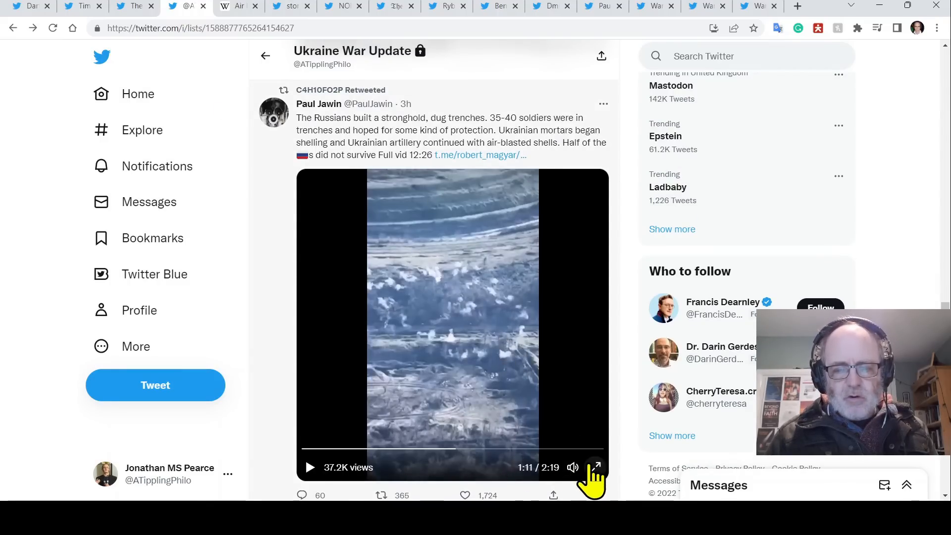
left_click(597, 467)
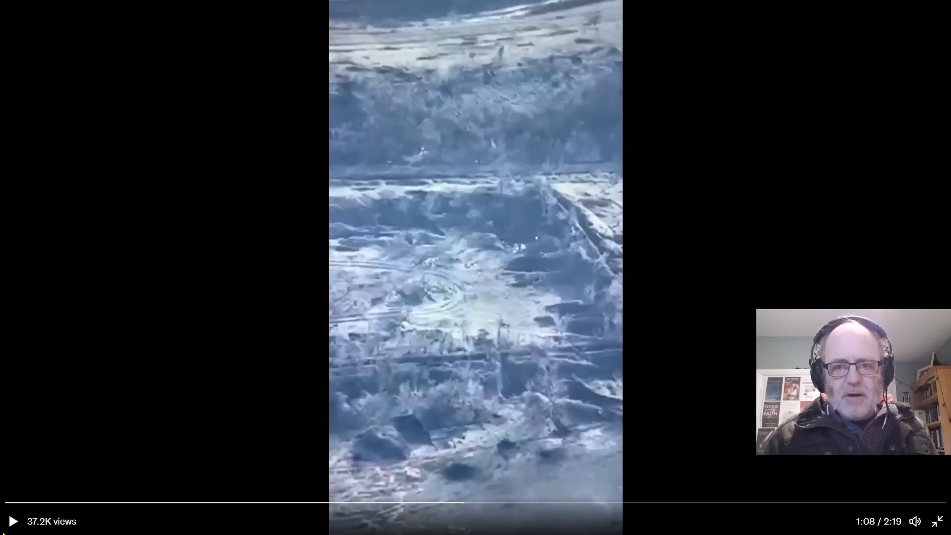
left_click(12, 523)
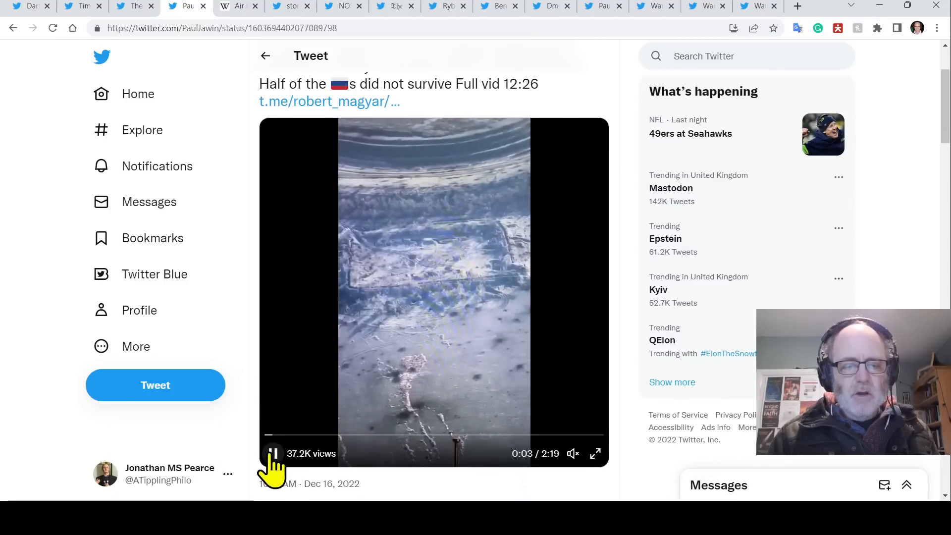
left_click(273, 453)
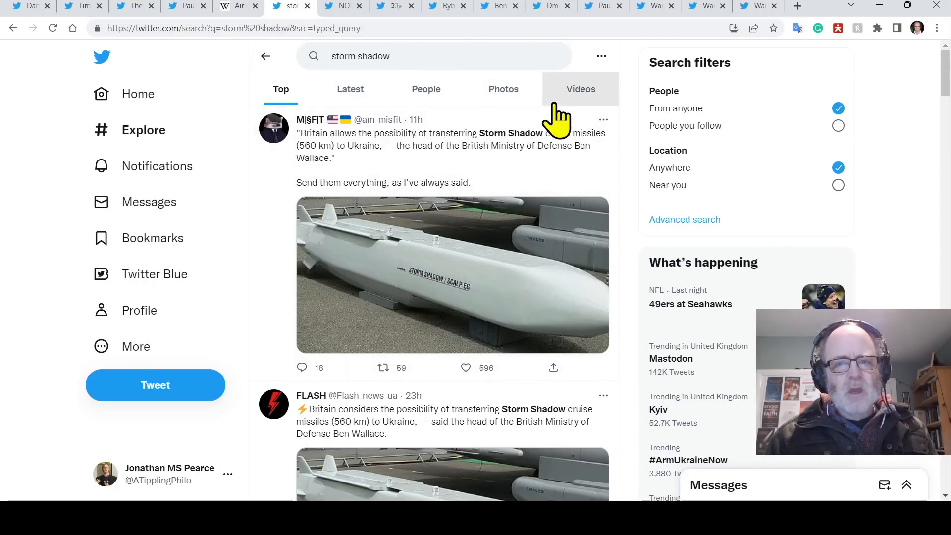
mouse_move(635, 188)
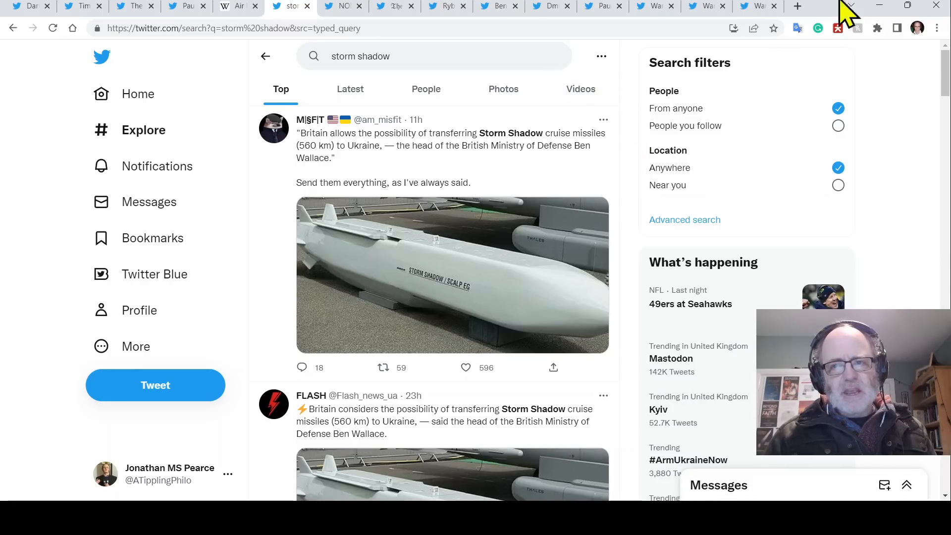
left_click(797, 6)
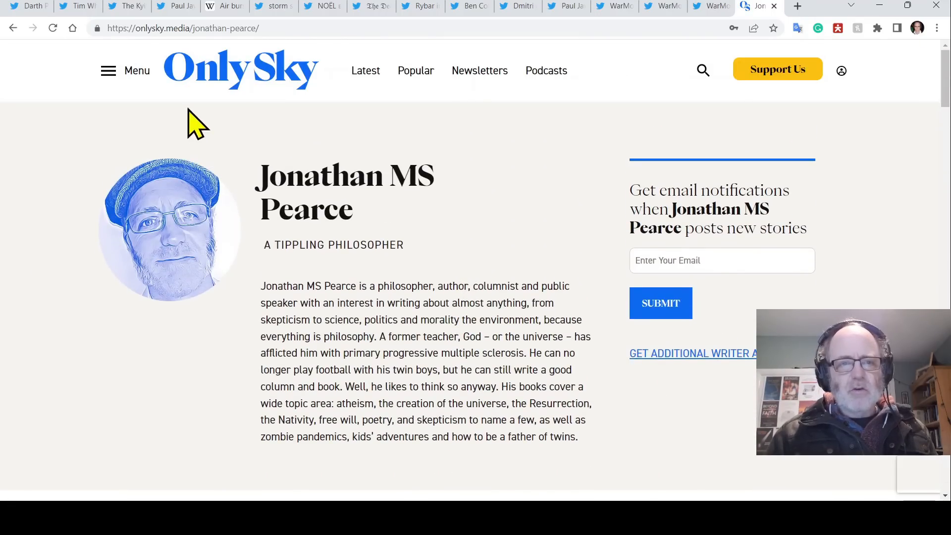
- From the author page open 'He shouted too early: The impotence of Putin' and scroll to its puzzle image
scroll("down", 3)
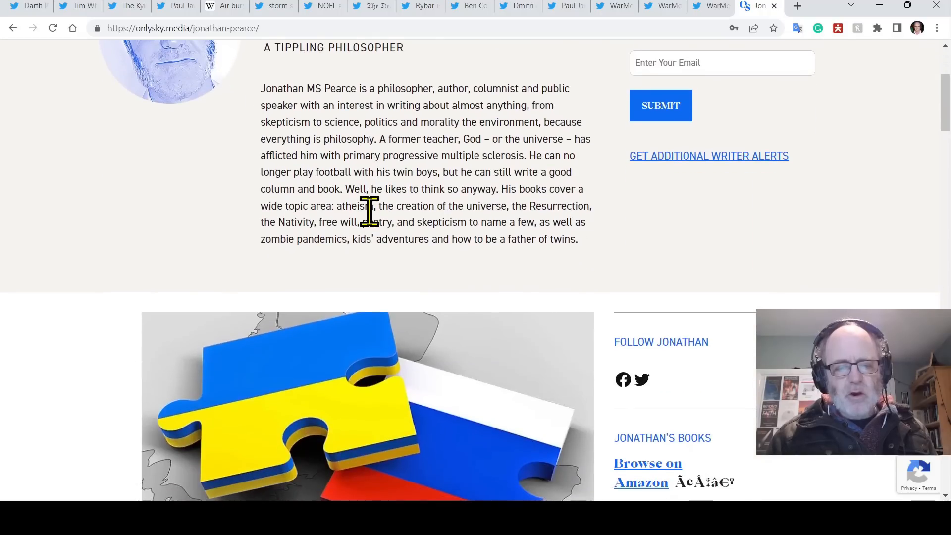
scroll("down", 3)
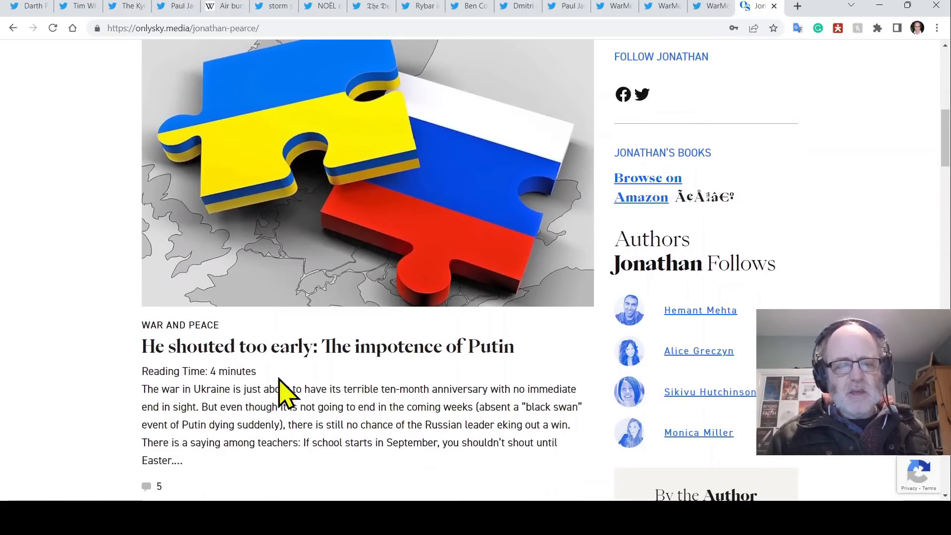
mouse_move(343, 363)
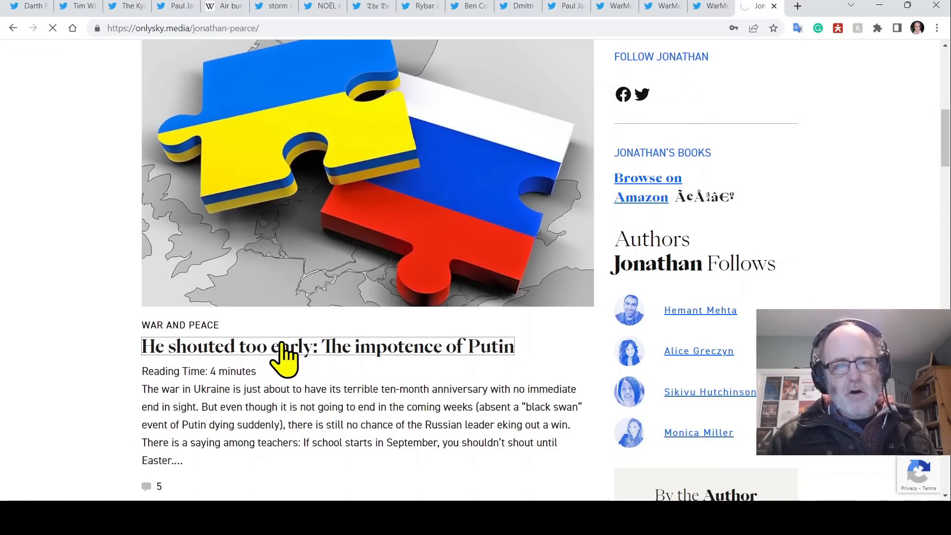
left_click(328, 346)
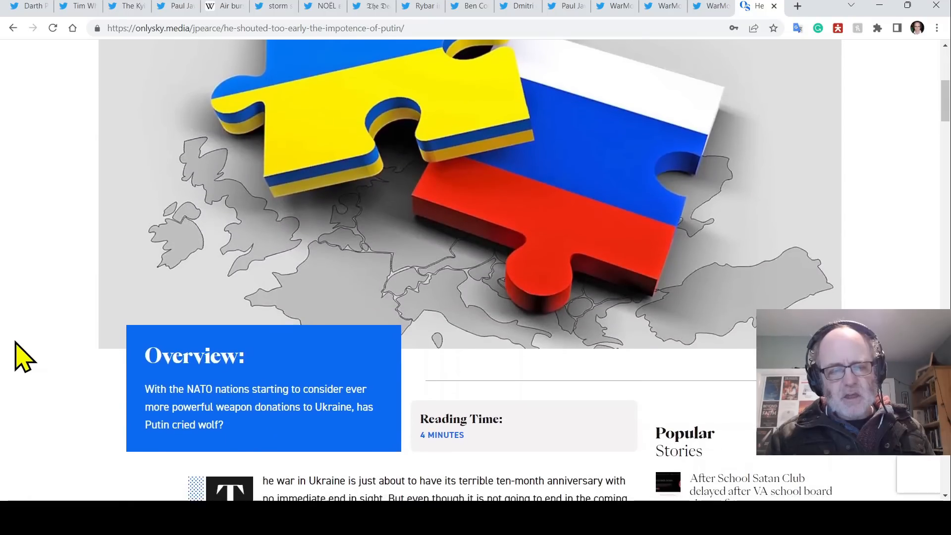
scroll("down", 3)
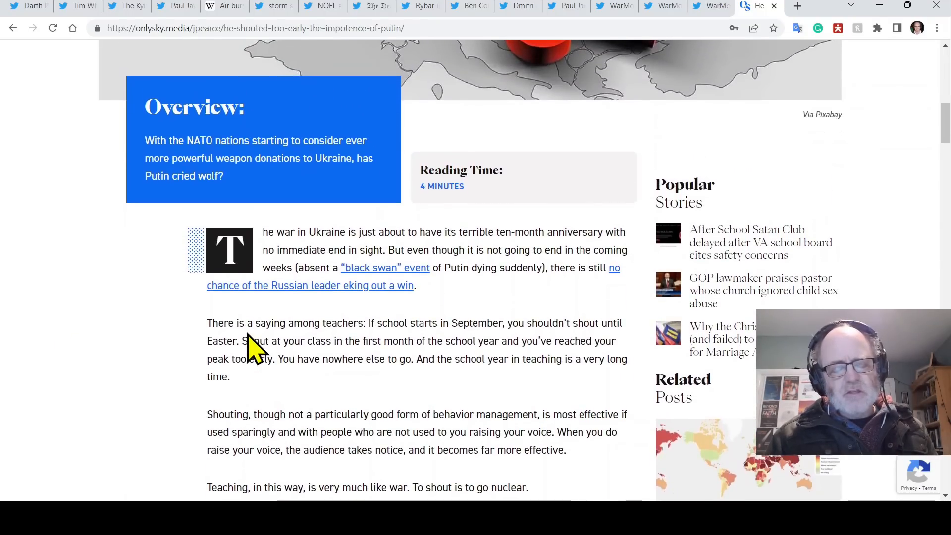
scroll("up", 3)
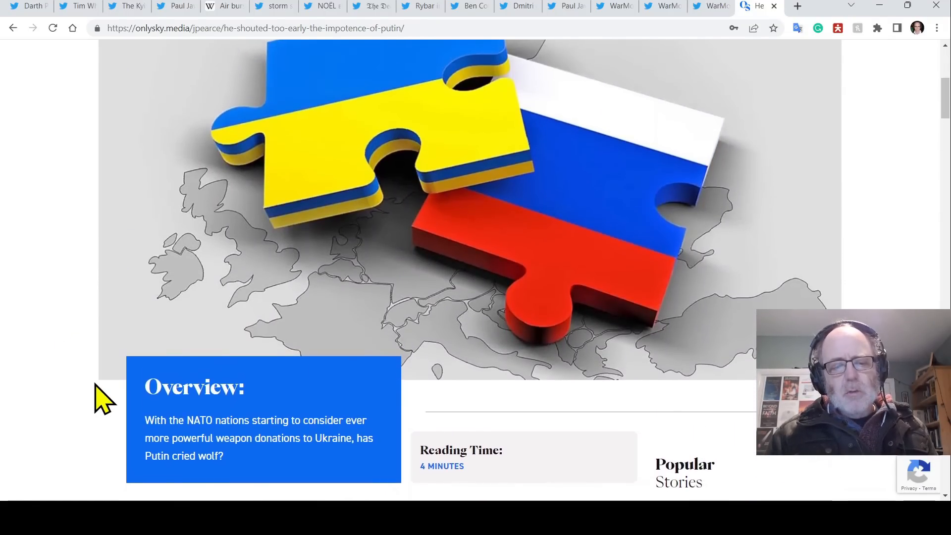
scroll("up", 3)
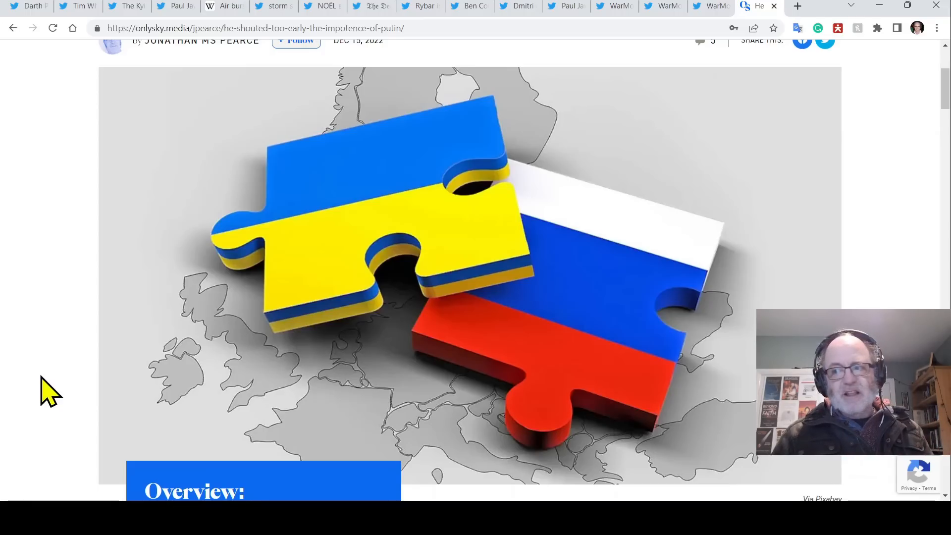
mouse_move(215, 15)
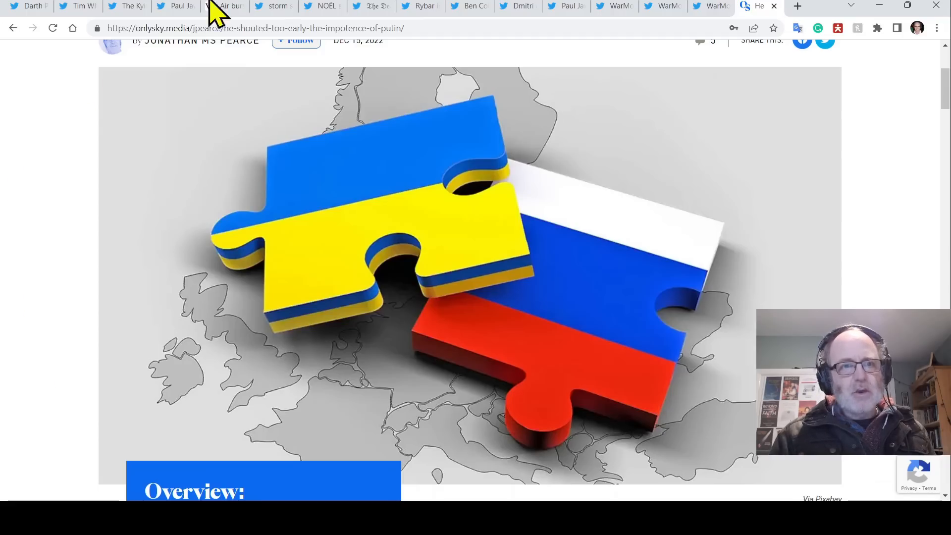
mouse_move(279, 11)
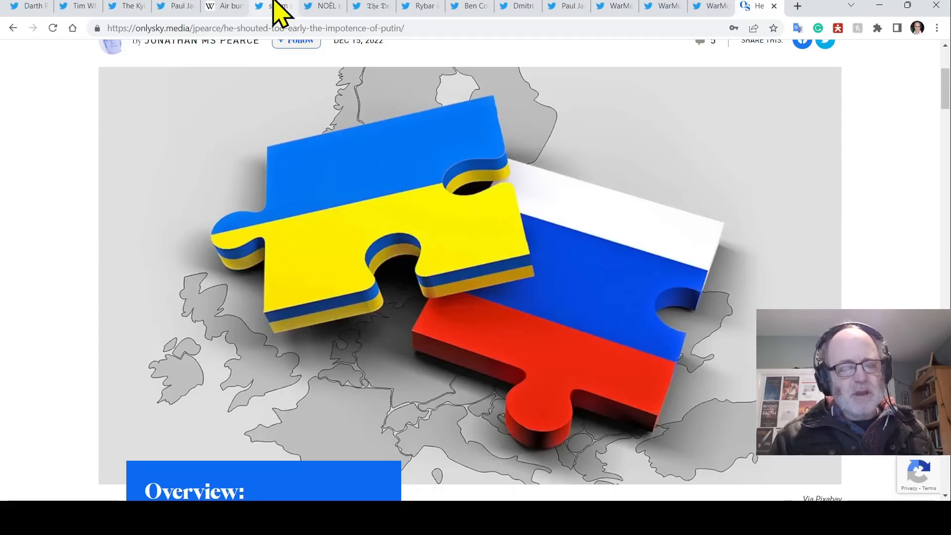
- Switch to the 'storm shadow' Twitter search tab about Britain sending the missiles to Ukraine
left_click(274, 6)
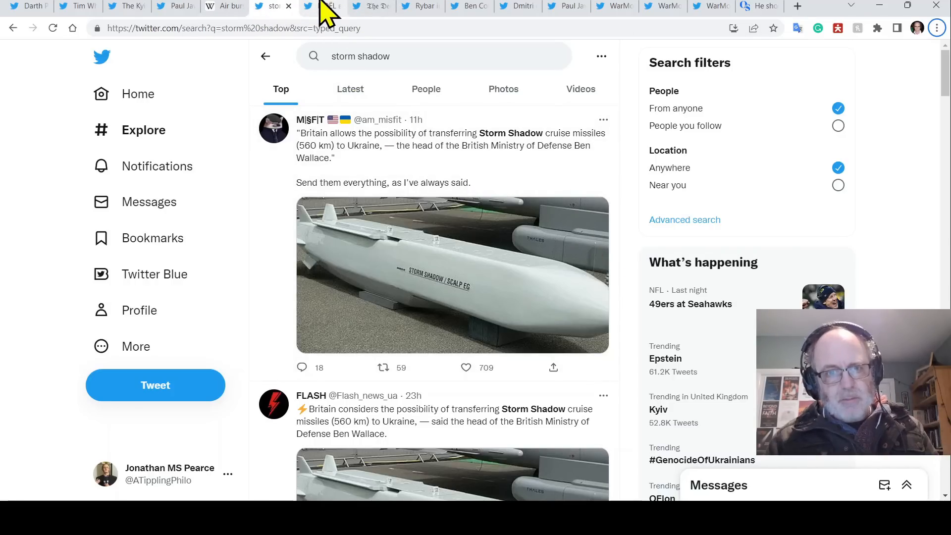
- Switch to the Reuters exclusive on a U.S. 100-mile strike weapon for Ukraine and read its opening paragraphs
left_click(297, 6)
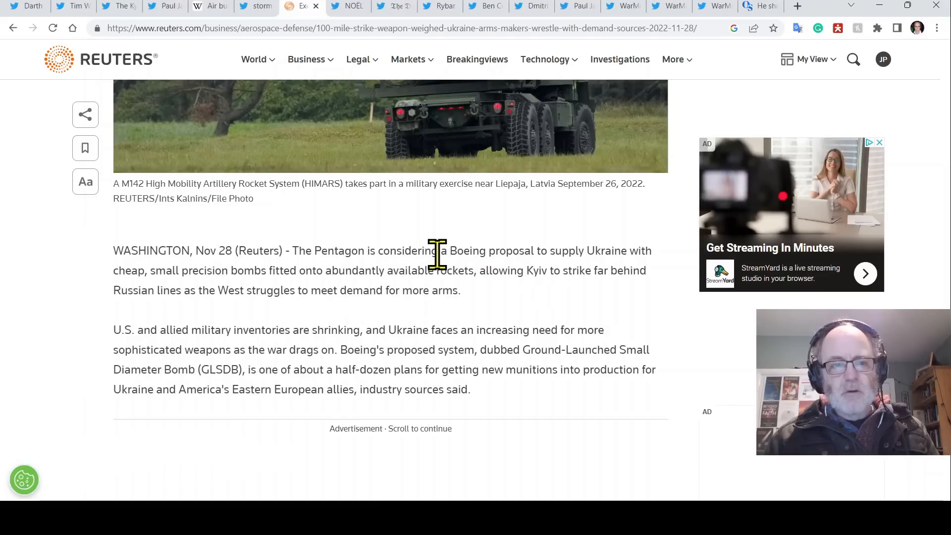
scroll("down", 3)
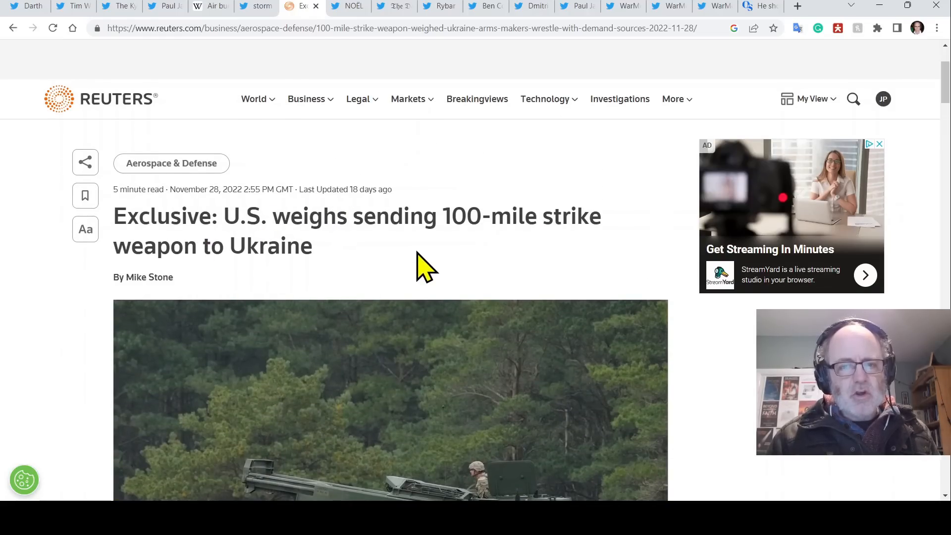
scroll("down", 3)
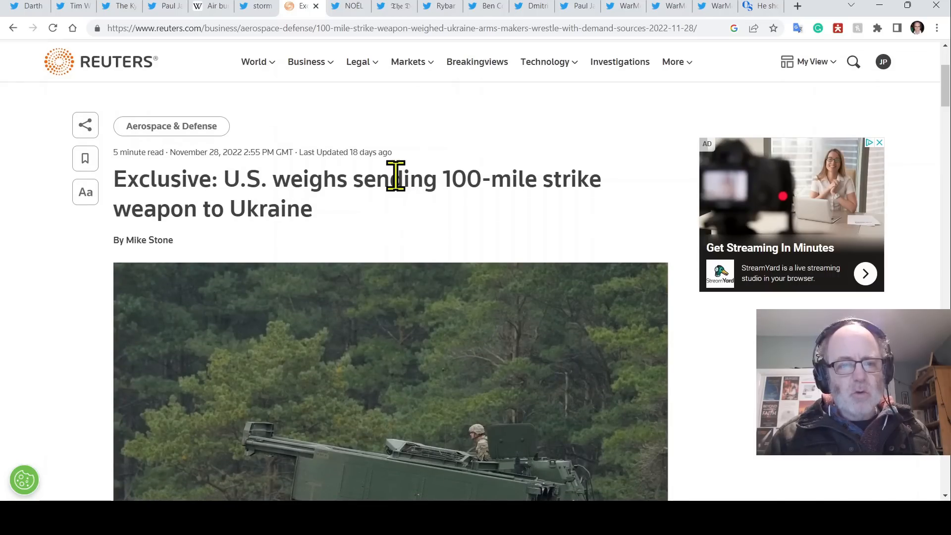
scroll("down", 3)
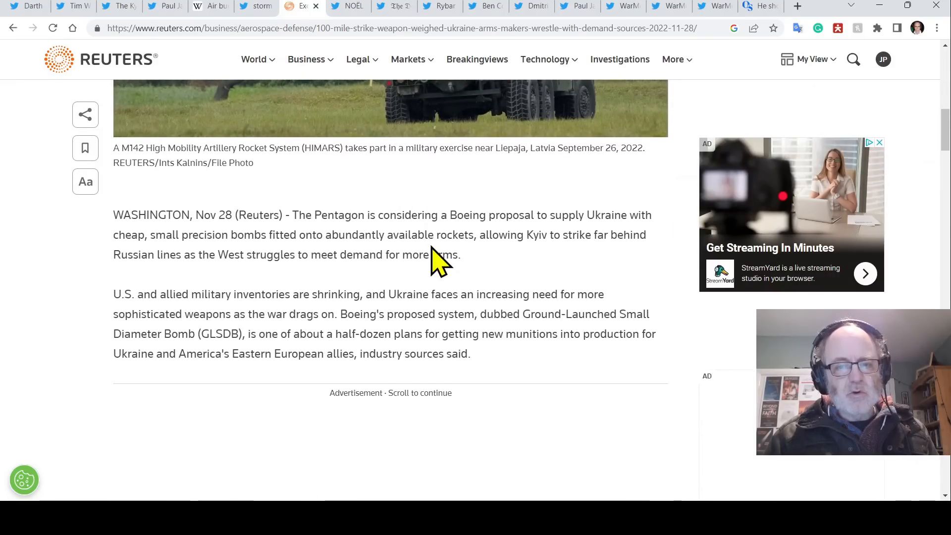
mouse_move(380, 288)
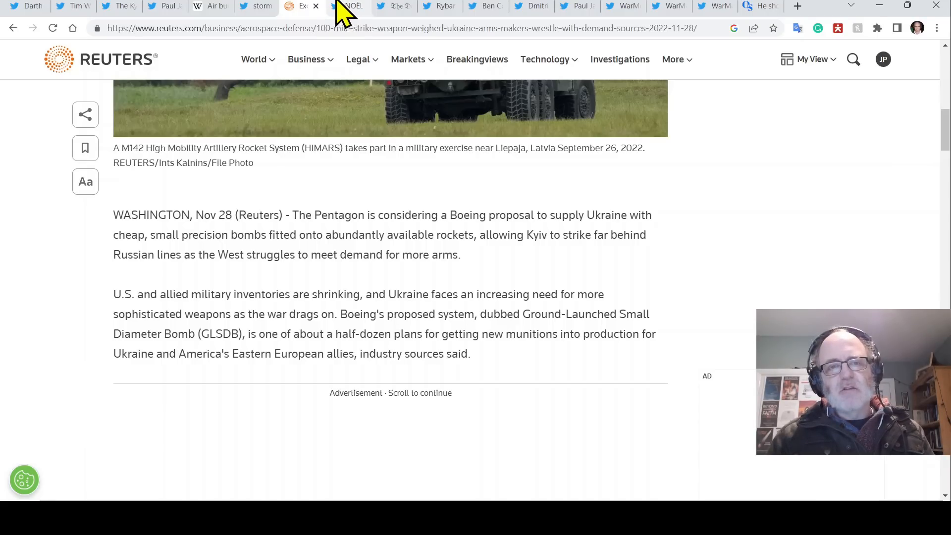
mouse_move(342, 15)
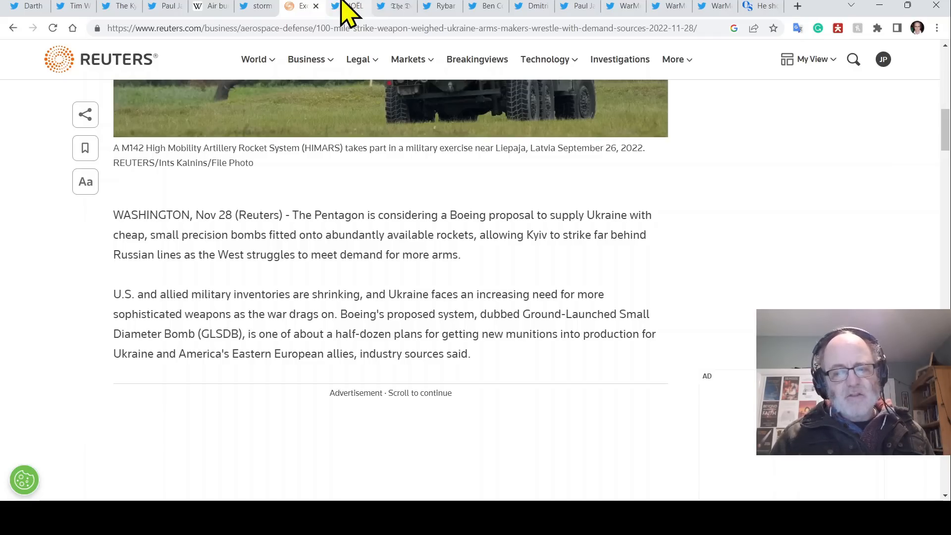
- Switch to the NOËL reports thread and replay its front-line combat video full screen
left_click(348, 6)
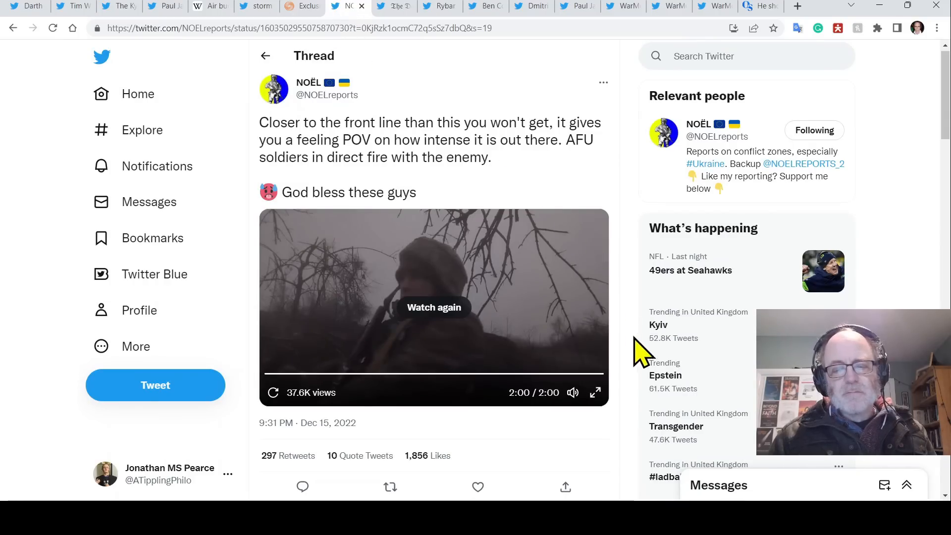
scroll("down", 3)
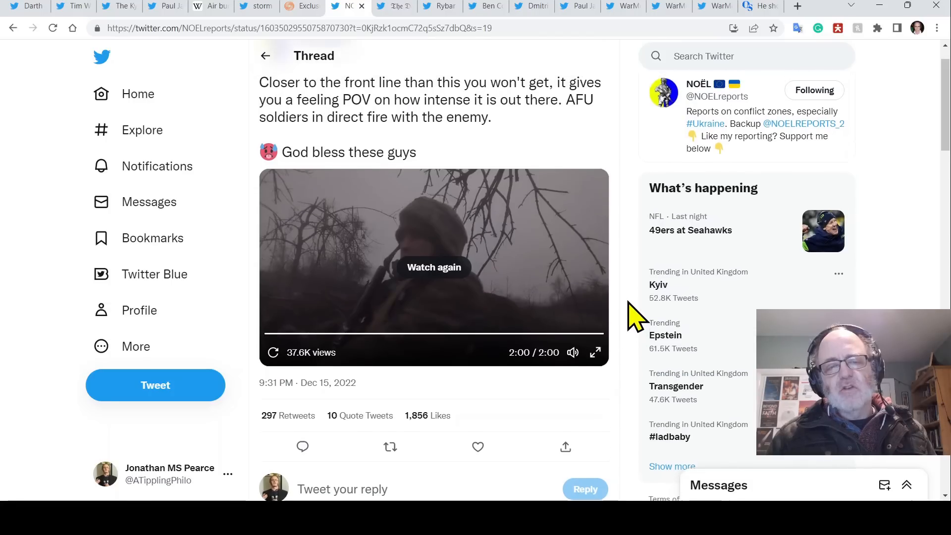
scroll("down", 3)
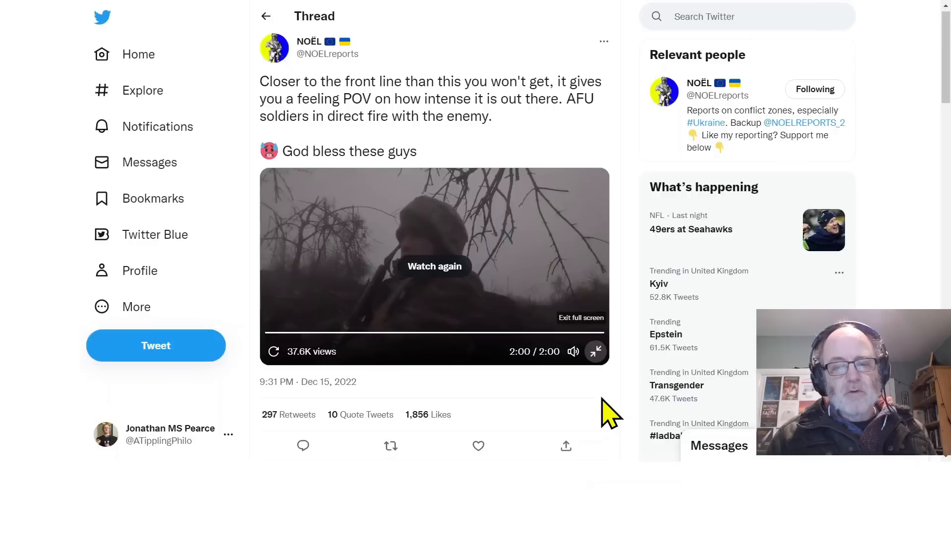
left_click(596, 351)
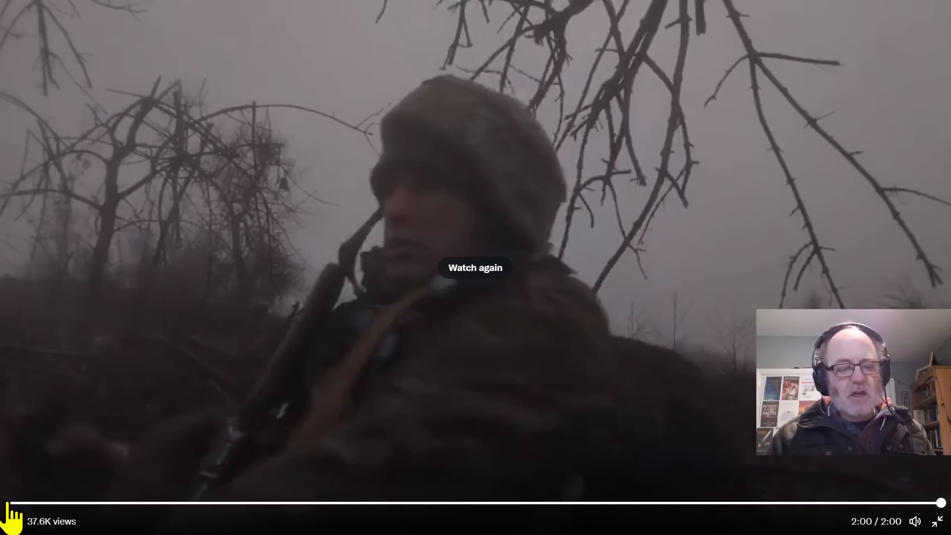
left_click(475, 268)
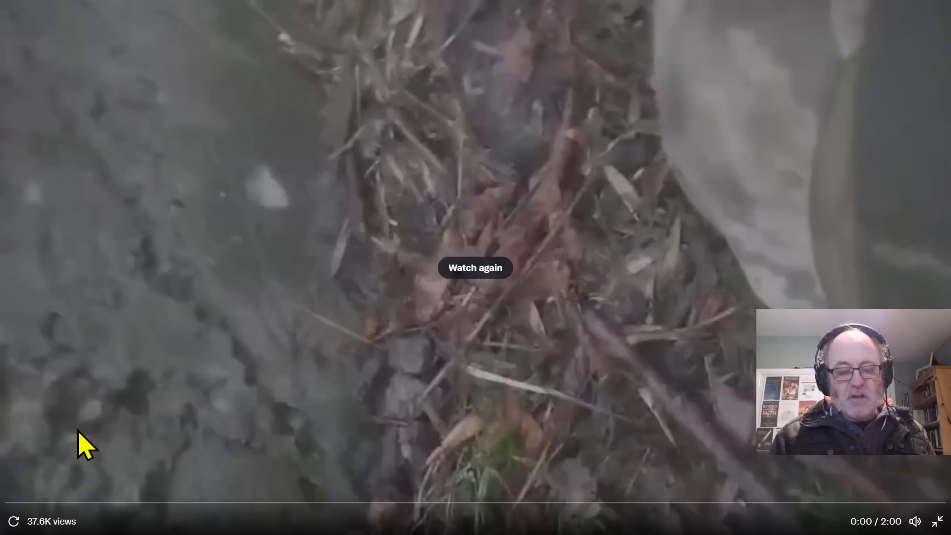
left_click(475, 267)
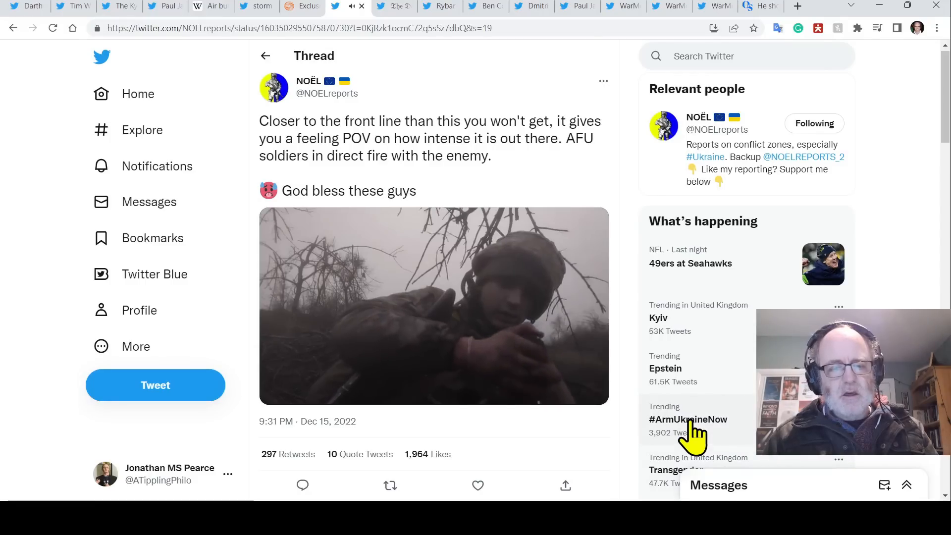
- Switch to The Dead District's 'AGM-88 HARM is coming for you' tweet tab
left_click(433, 306)
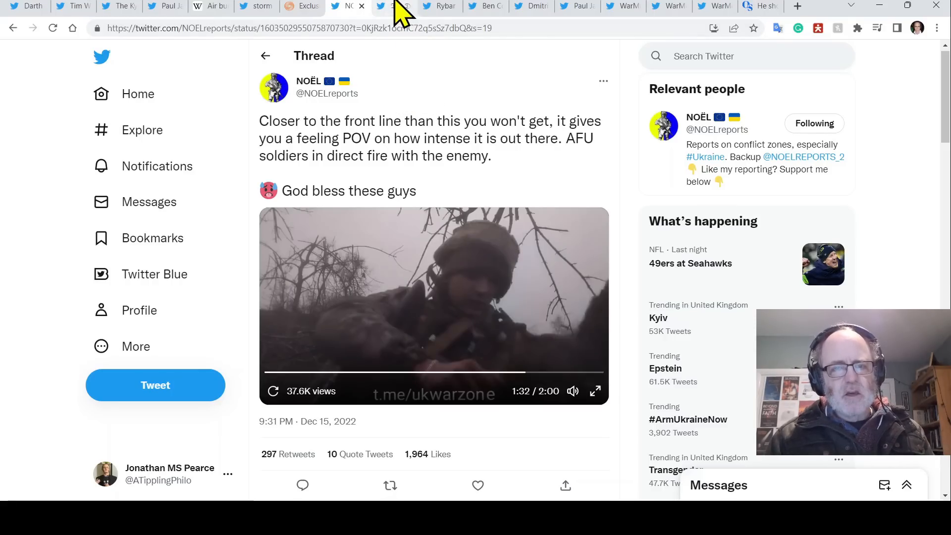
left_click(394, 6)
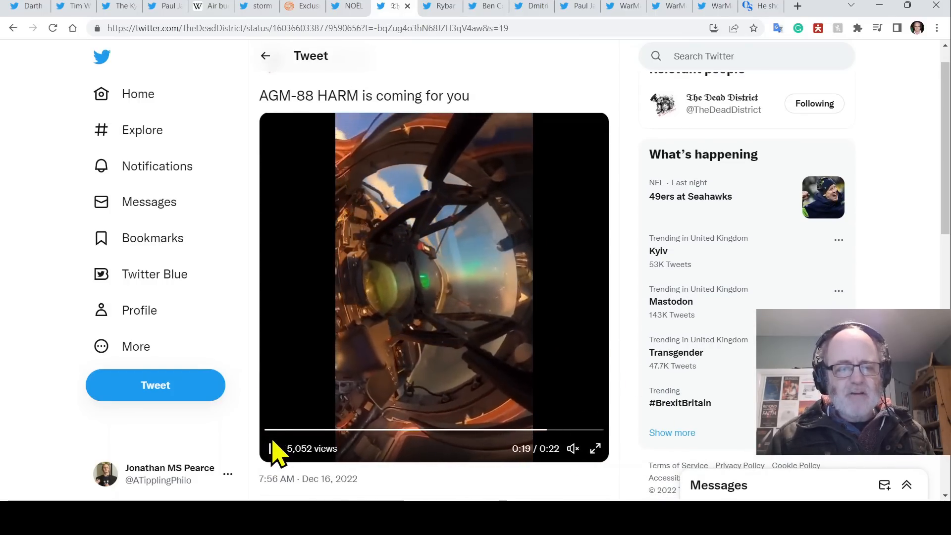
- Restart The Dead District's AGM-88 HARM cockpit video, pause it and unmute its sound
left_click(272, 448)
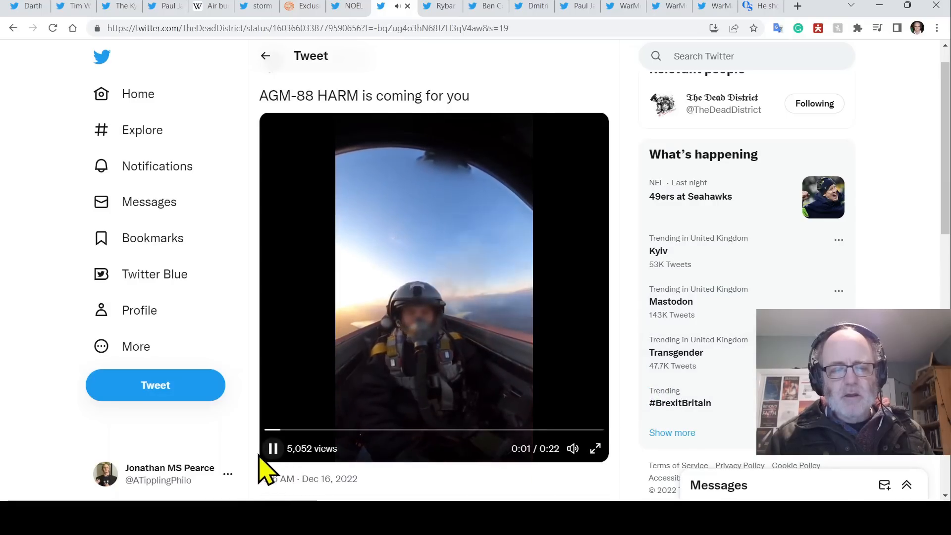
left_click(572, 448)
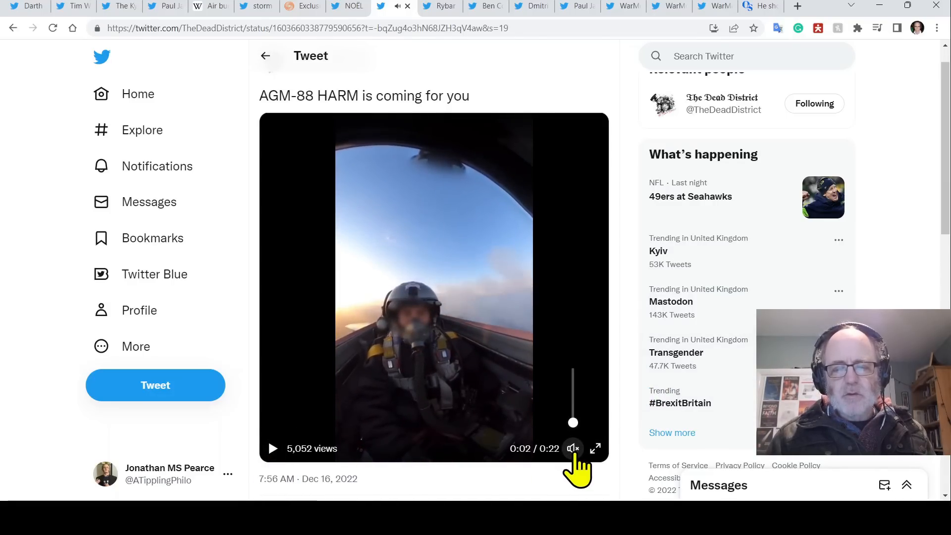
left_click(594, 448)
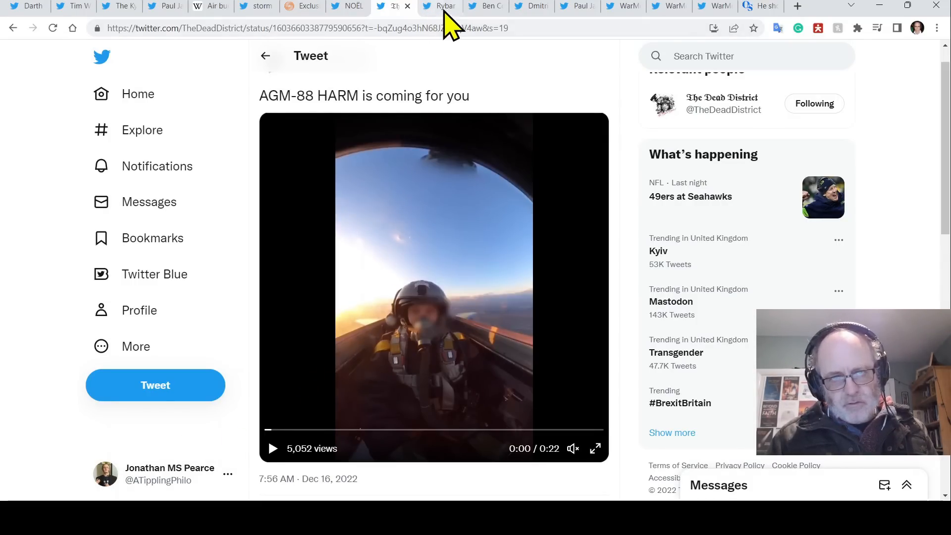
mouse_move(448, 9)
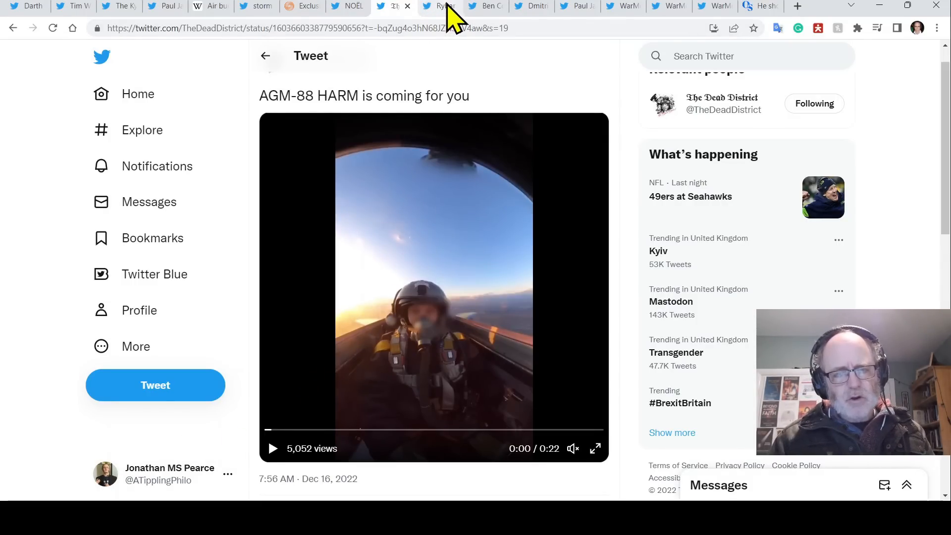
- Bring up Rybar in English's Royal Marines covert-operations thread and read past The Times image
left_click(440, 6)
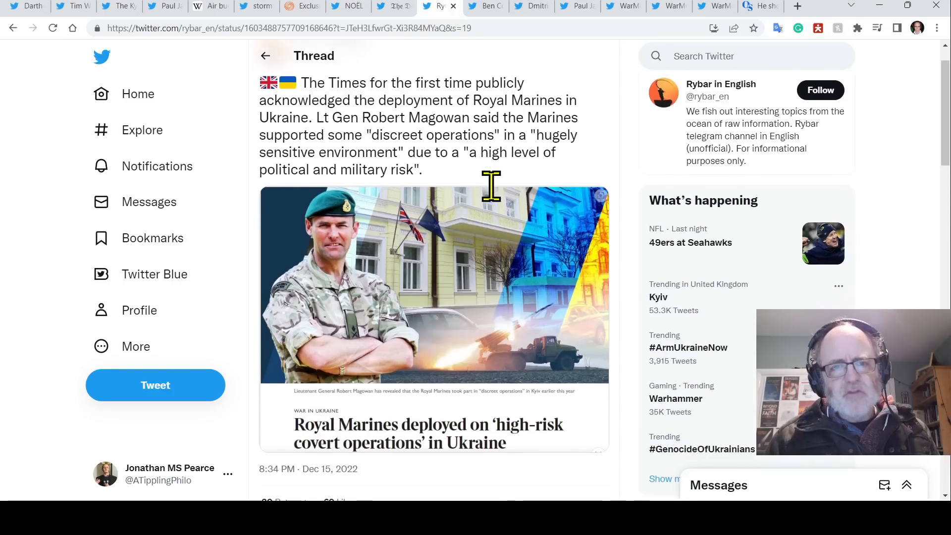
scroll("down", 3)
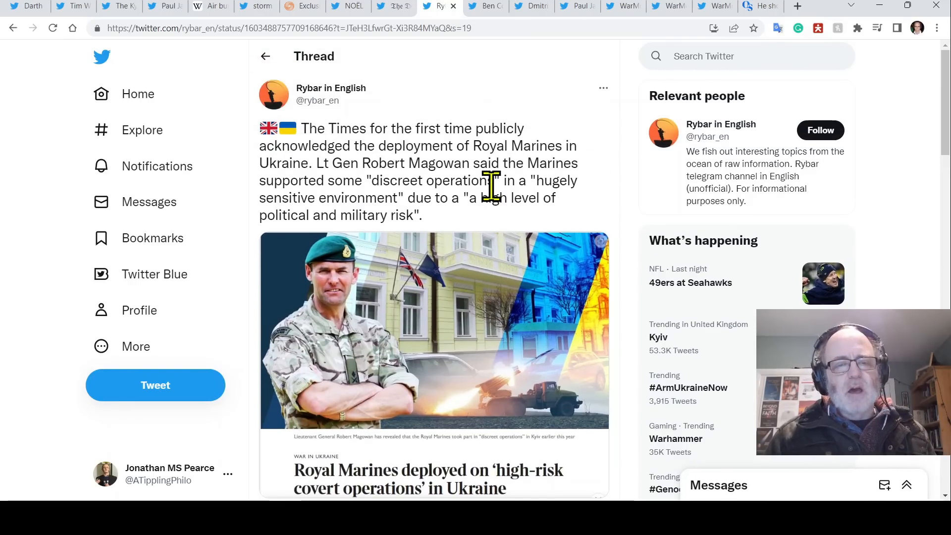
mouse_move(524, 152)
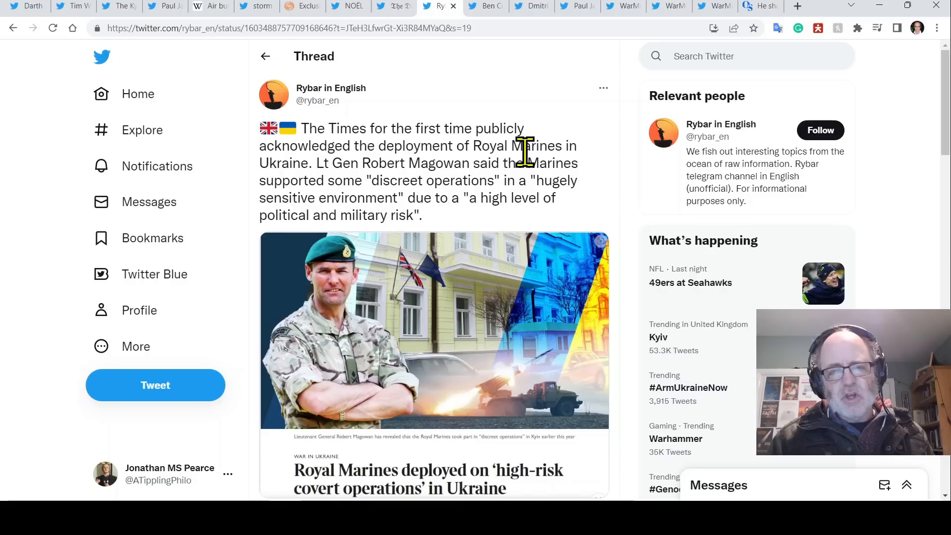
mouse_move(561, 179)
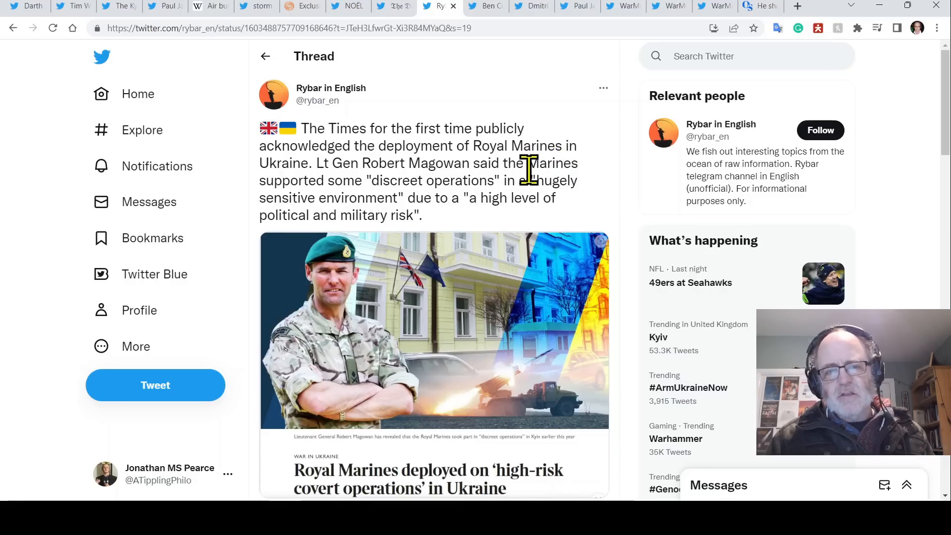
mouse_move(552, 169)
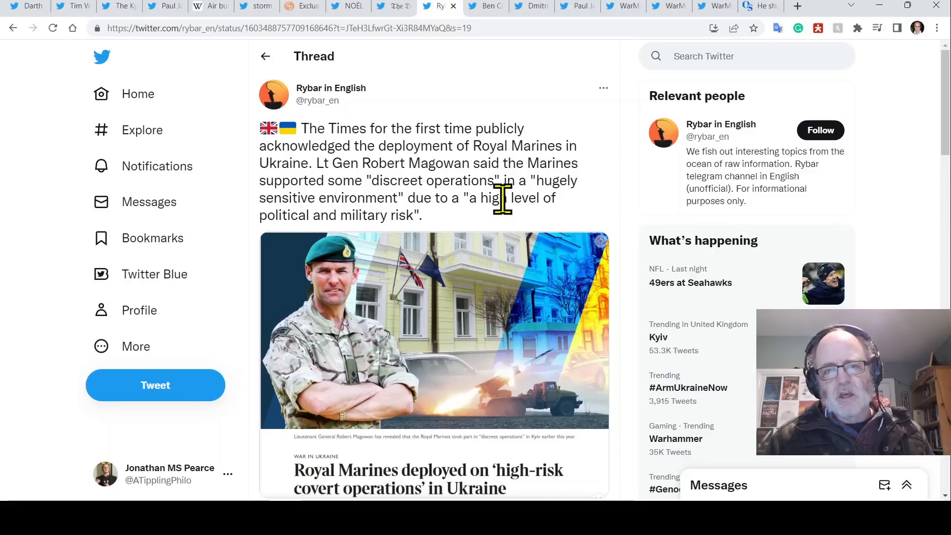
scroll("down", 3)
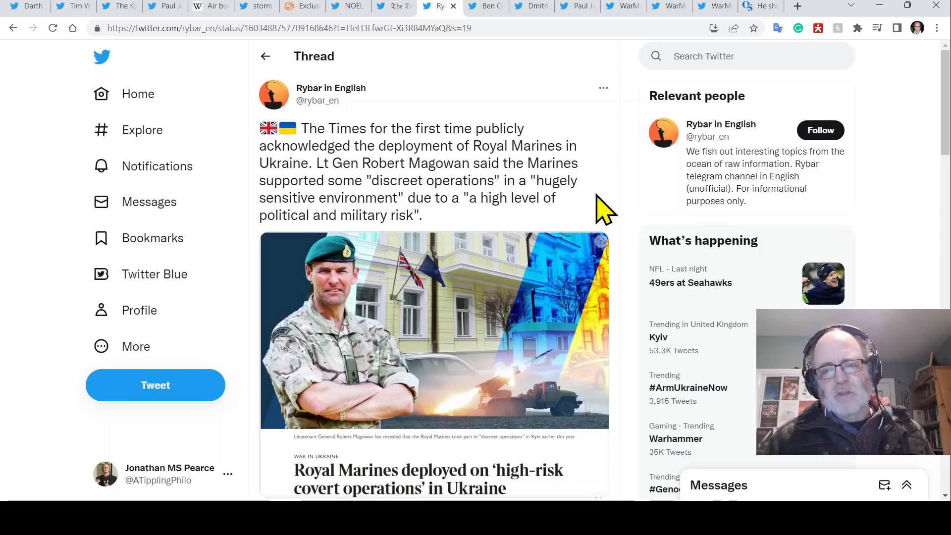
scroll("down", 3)
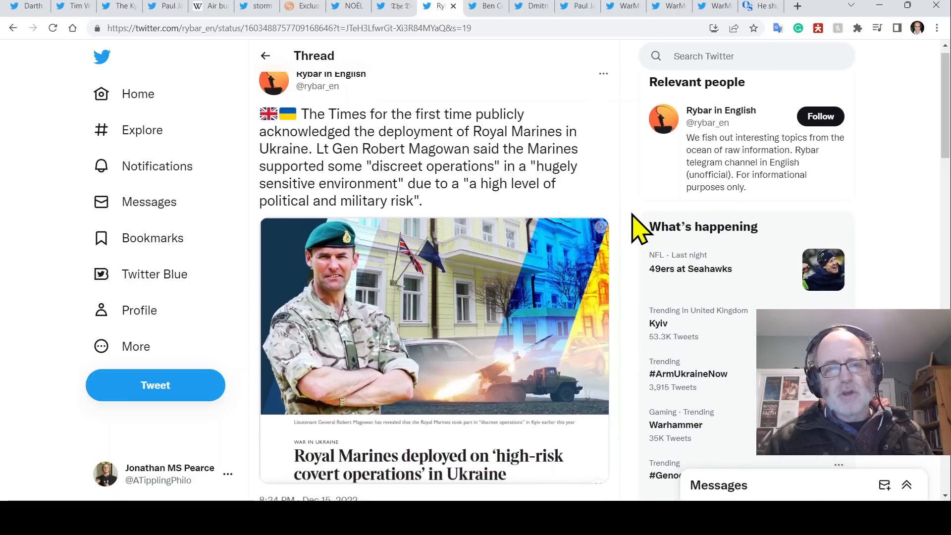
scroll("down", 3)
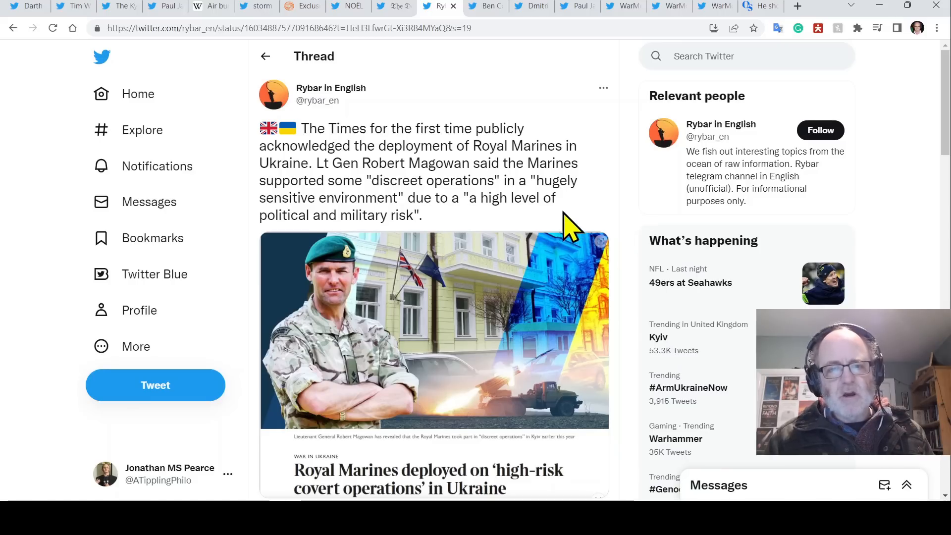
mouse_move(564, 184)
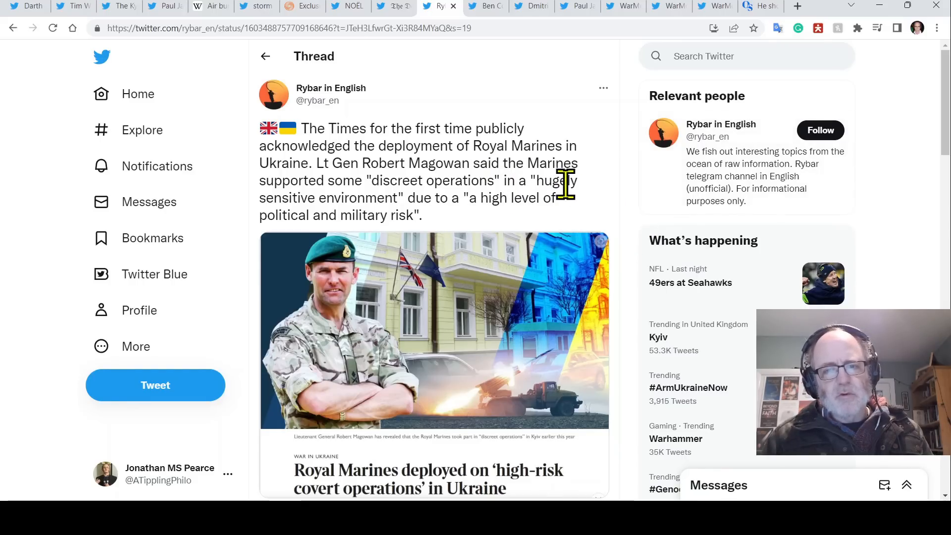
- Continue down the Rybar thread to its first replies
scroll("down", 3)
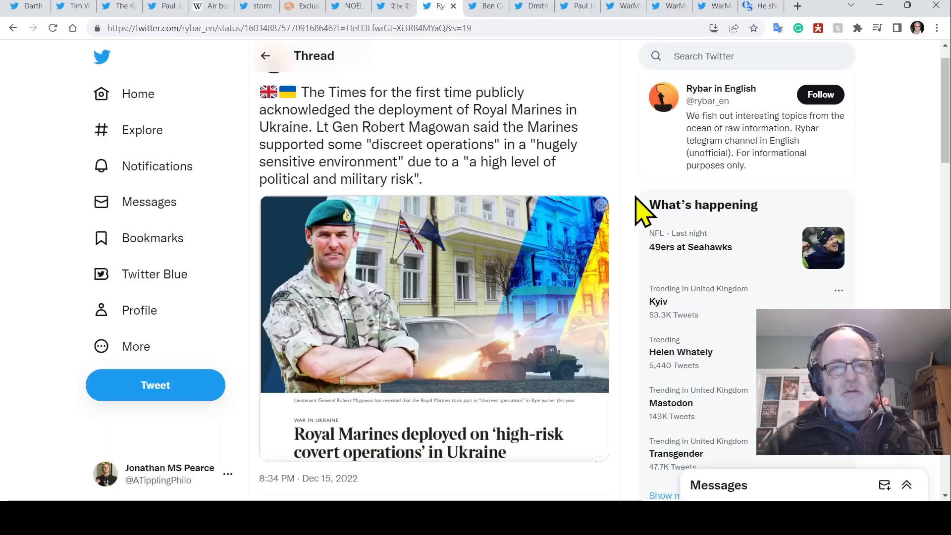
scroll("down", 3)
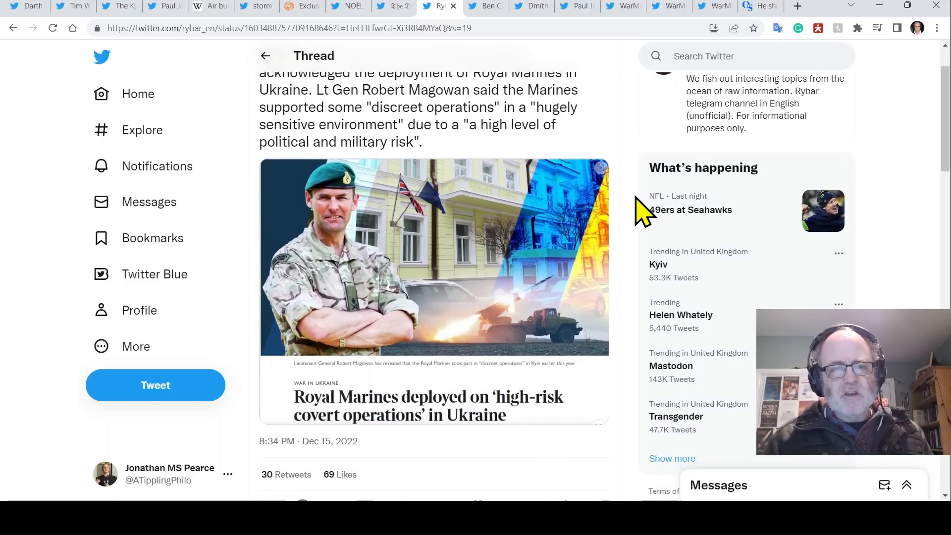
scroll("down", 3)
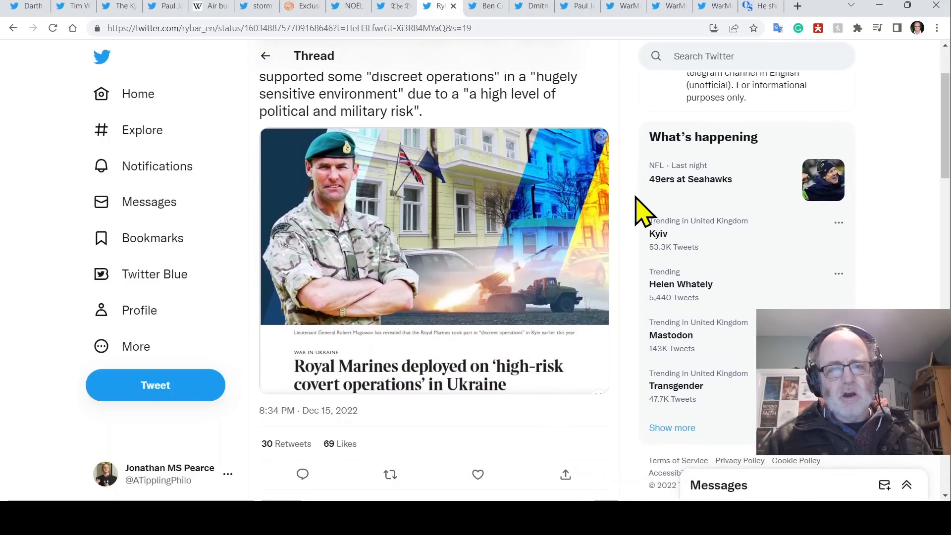
scroll("down", 3)
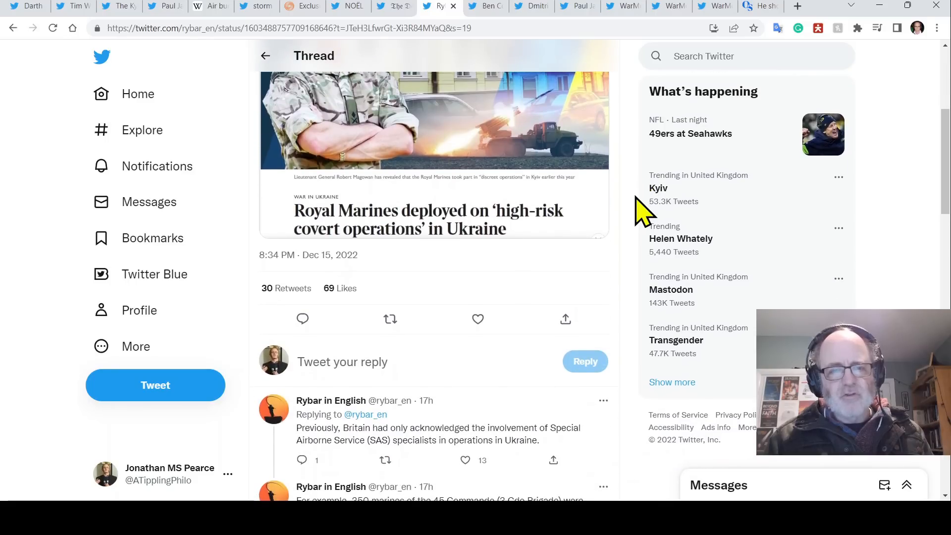
- Read further down the Rybar thread's posts on British forces in Ukraine
scroll("down", 3)
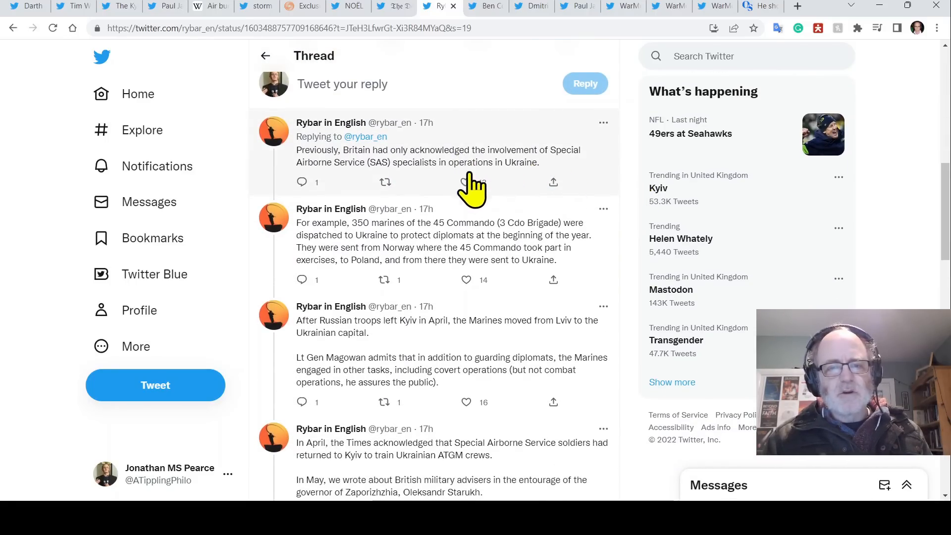
left_click(465, 182)
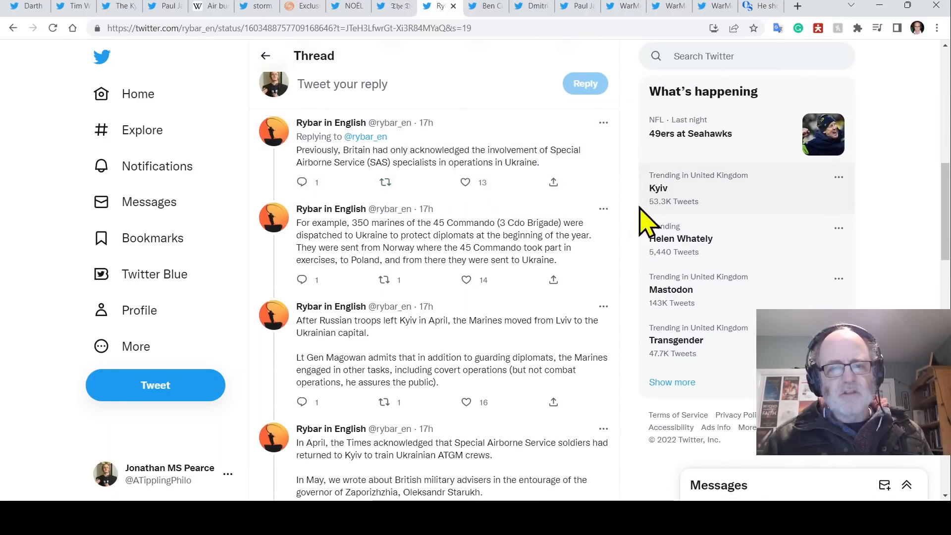
mouse_move(635, 315)
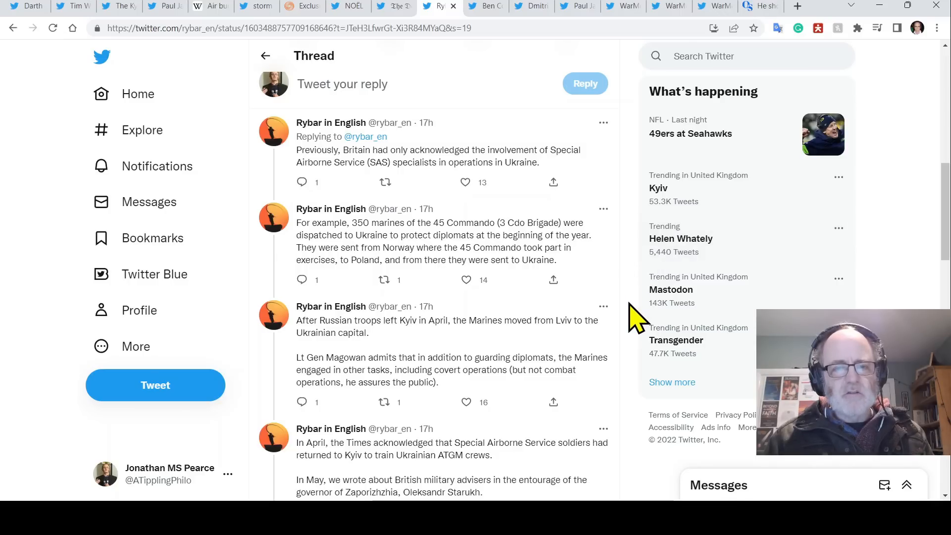
scroll("down", 3)
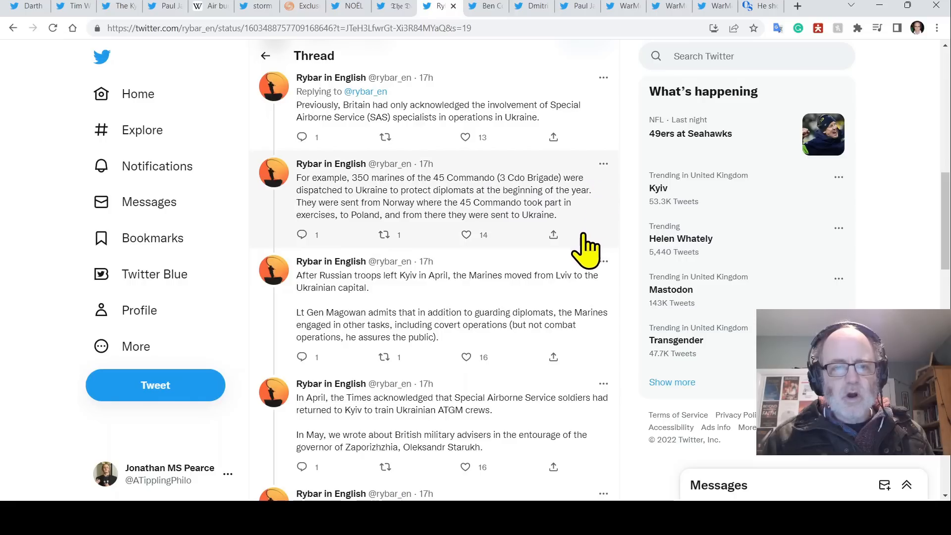
mouse_move(635, 263)
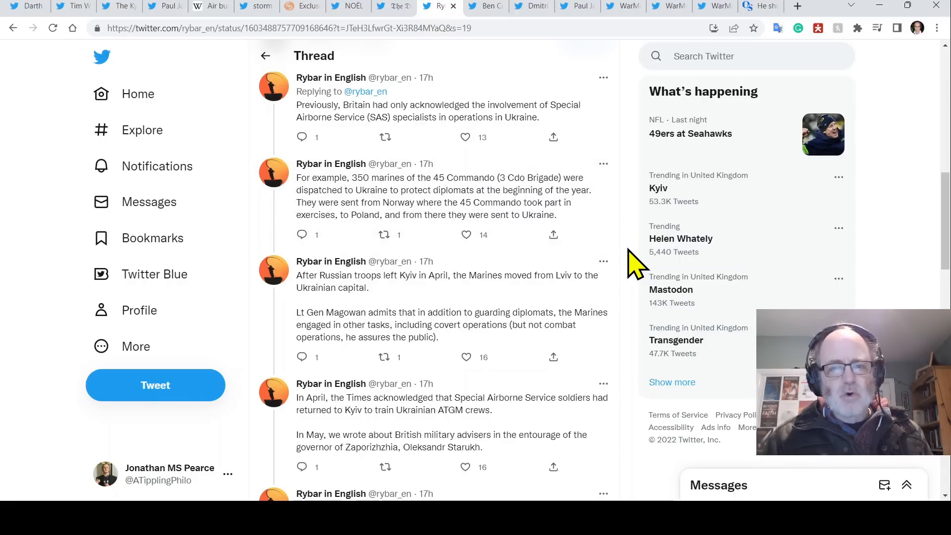
scroll("down", 3)
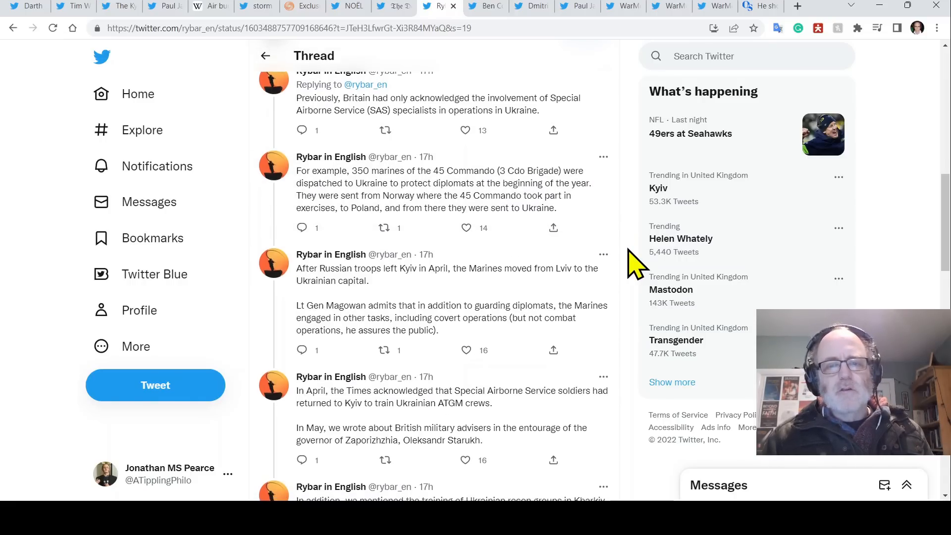
scroll("down", 3)
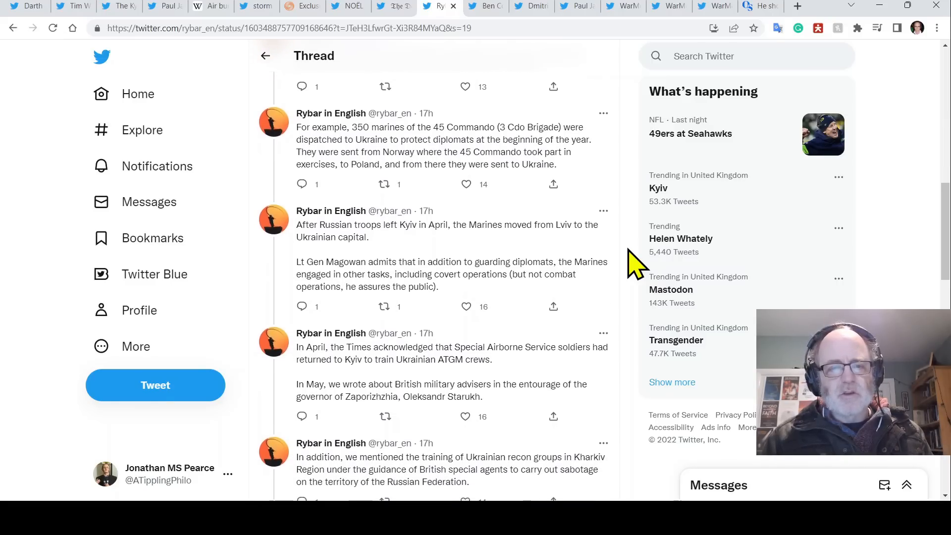
scroll("down", 3)
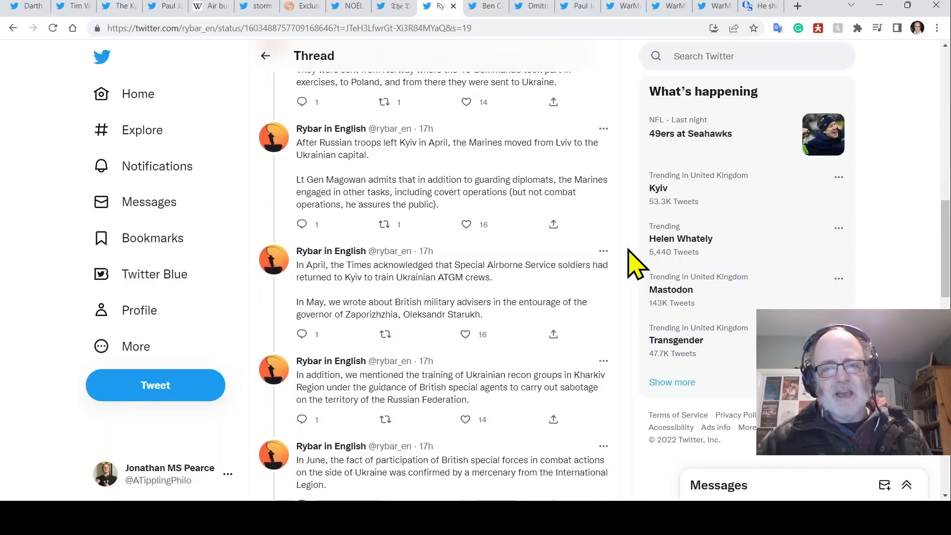
scroll("down", 3)
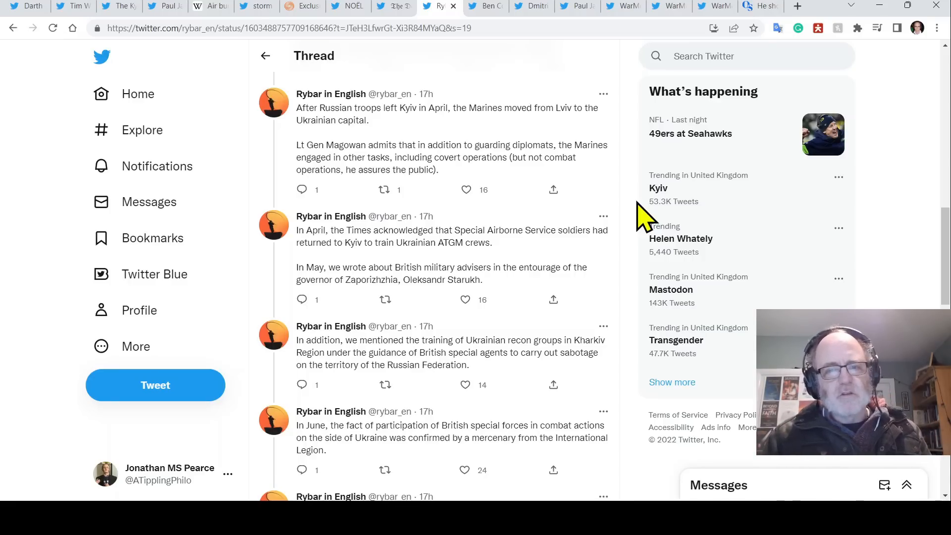
scroll("down", 3)
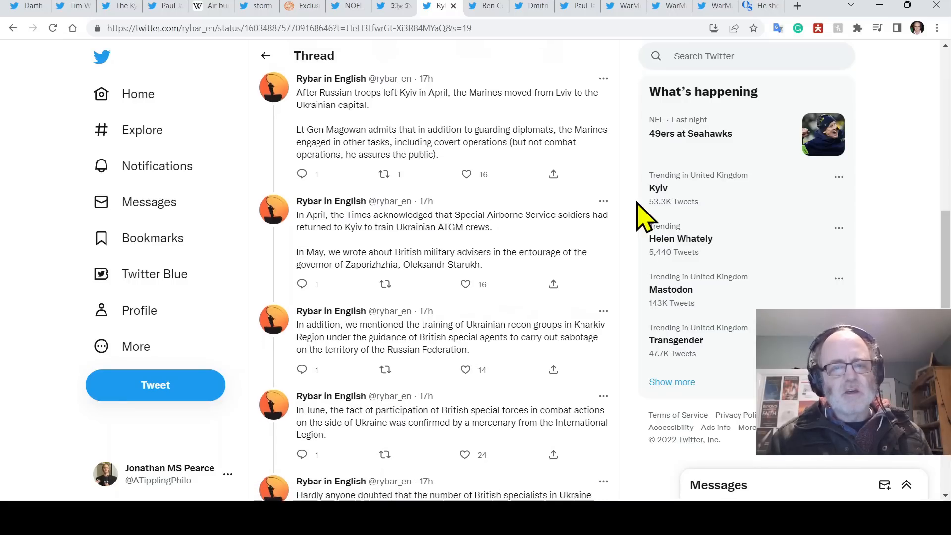
- Reach the final post on direct British military intervention and the early replies
scroll("down", 3)
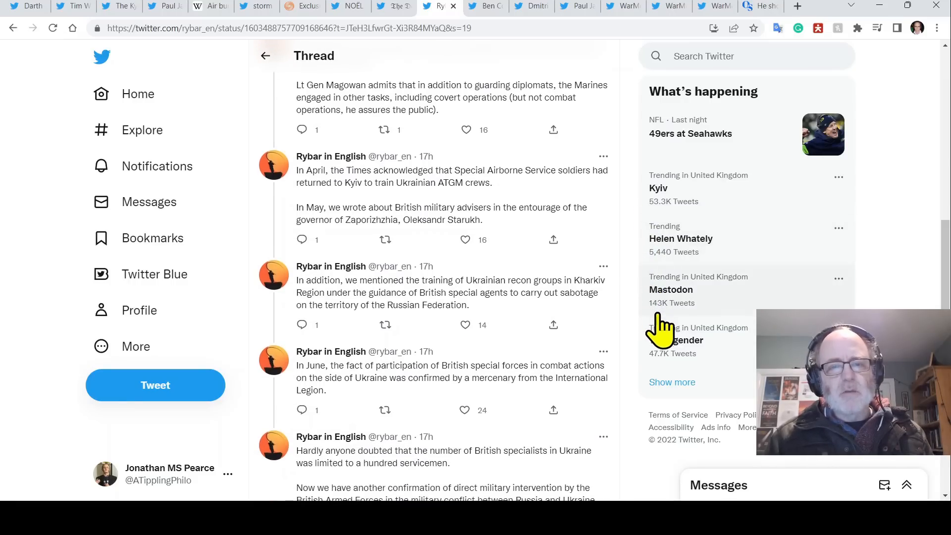
mouse_move(655, 395)
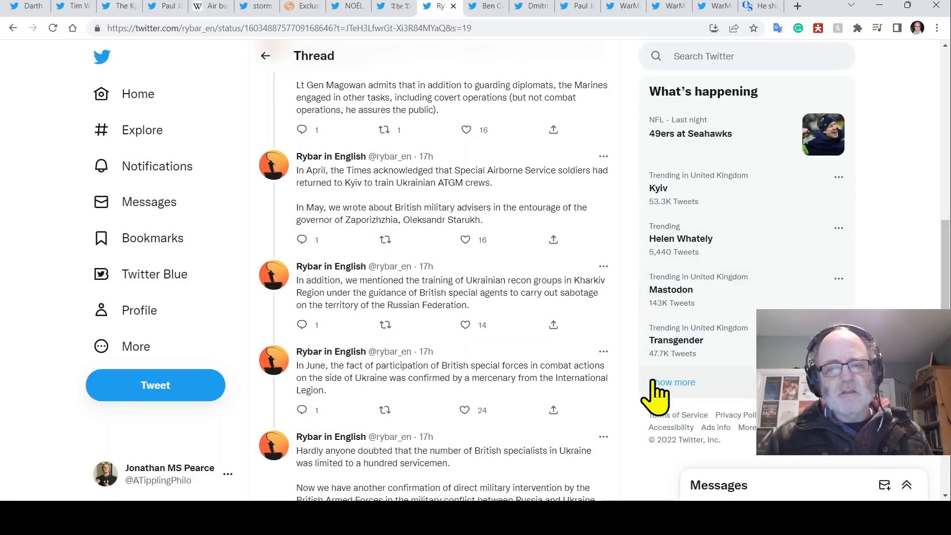
scroll("down", 3)
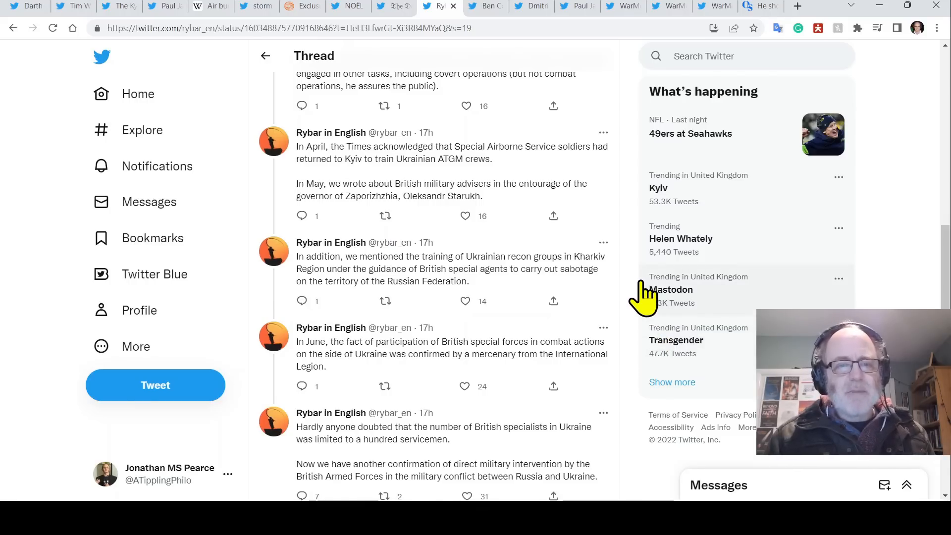
scroll("down", 3)
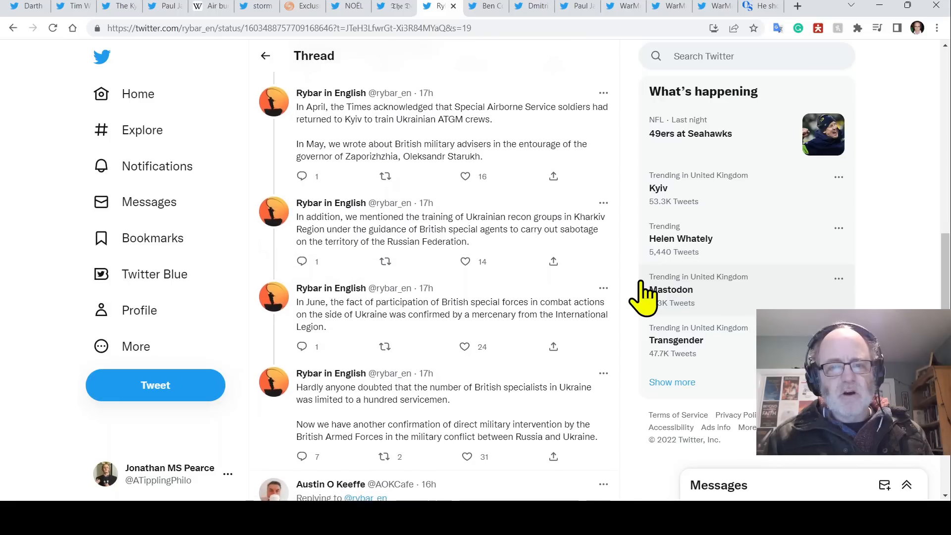
scroll("down", 3)
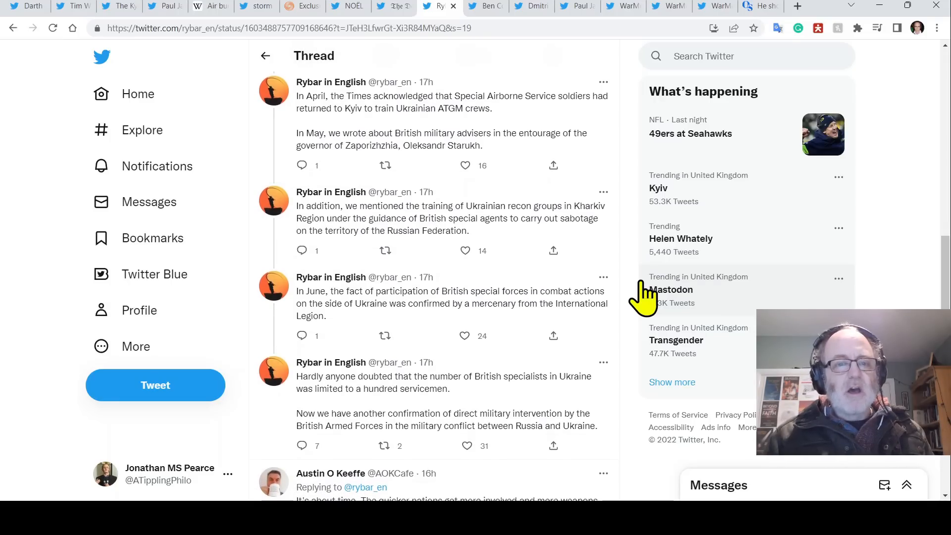
scroll("down", 3)
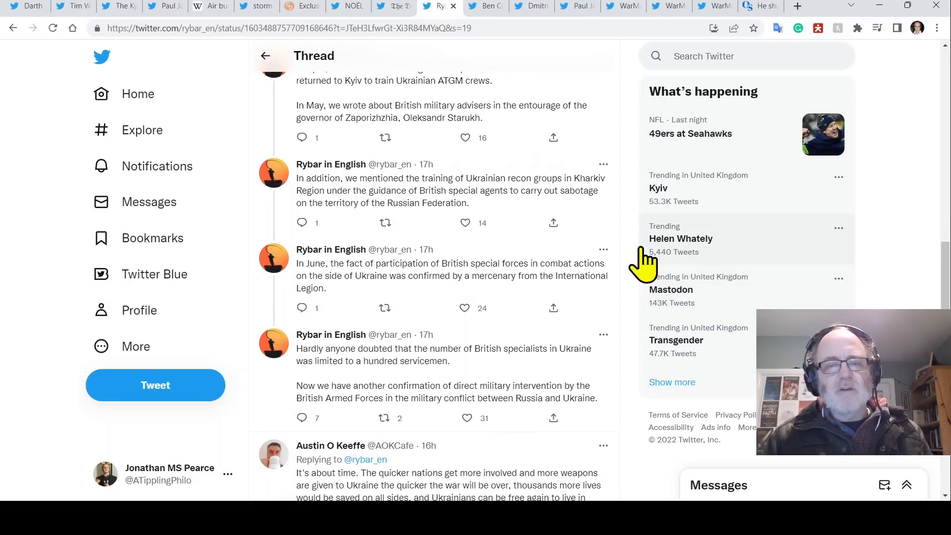
scroll("down", 3)
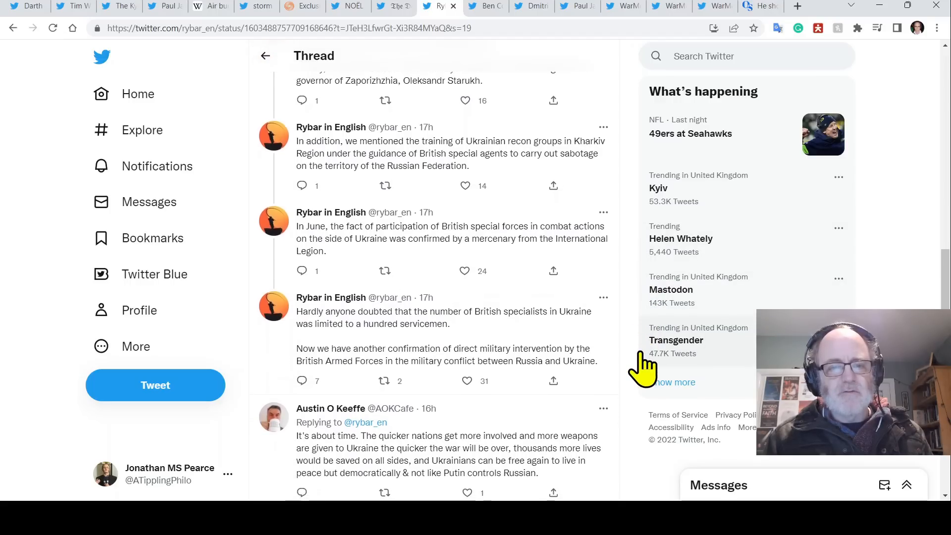
scroll("down", 3)
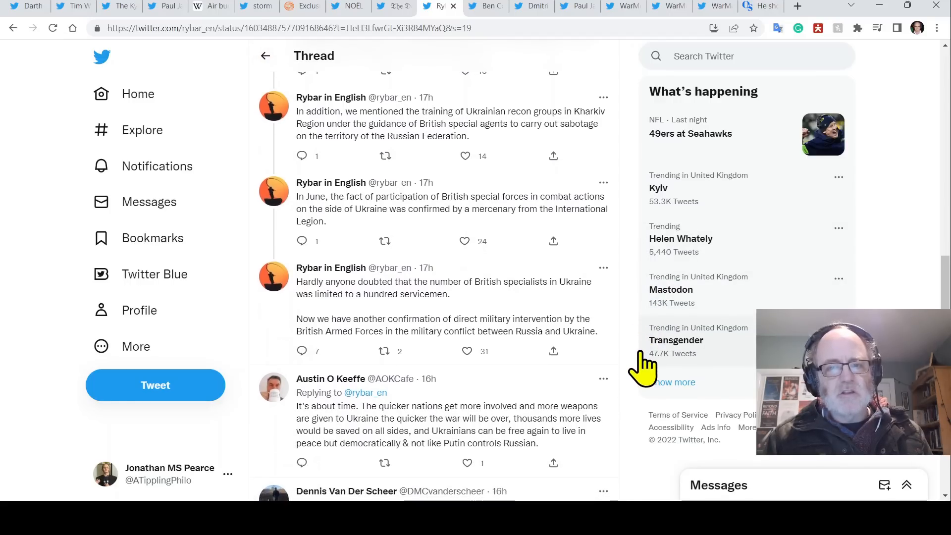
scroll("down", 3)
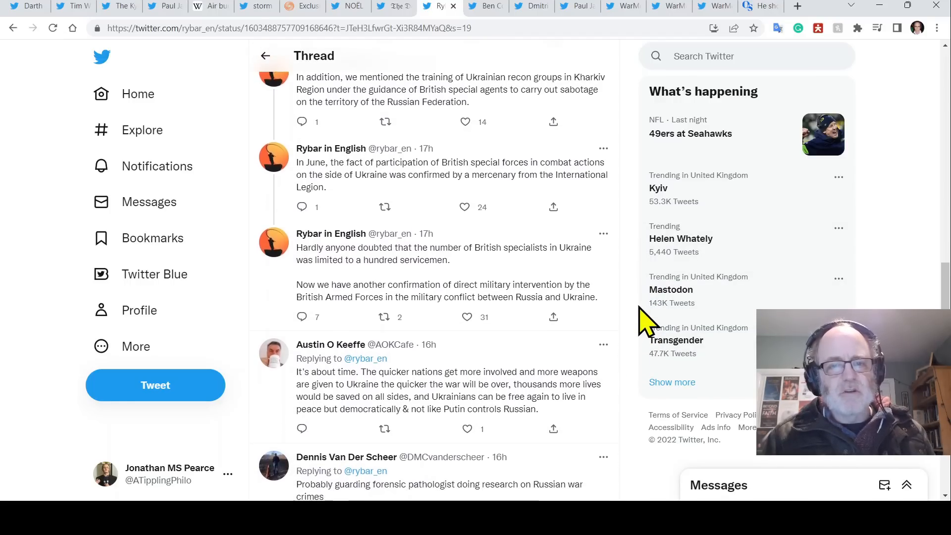
scroll("down", 3)
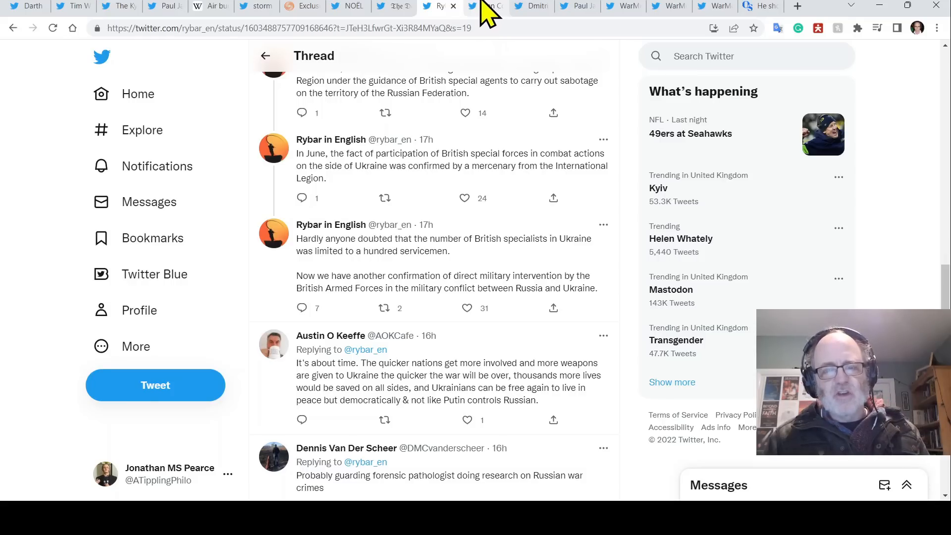
- Move past the Mastodon-suspension tab to Dmitri's intercepted Russian soldier call tweet and replay its video
left_click(483, 5)
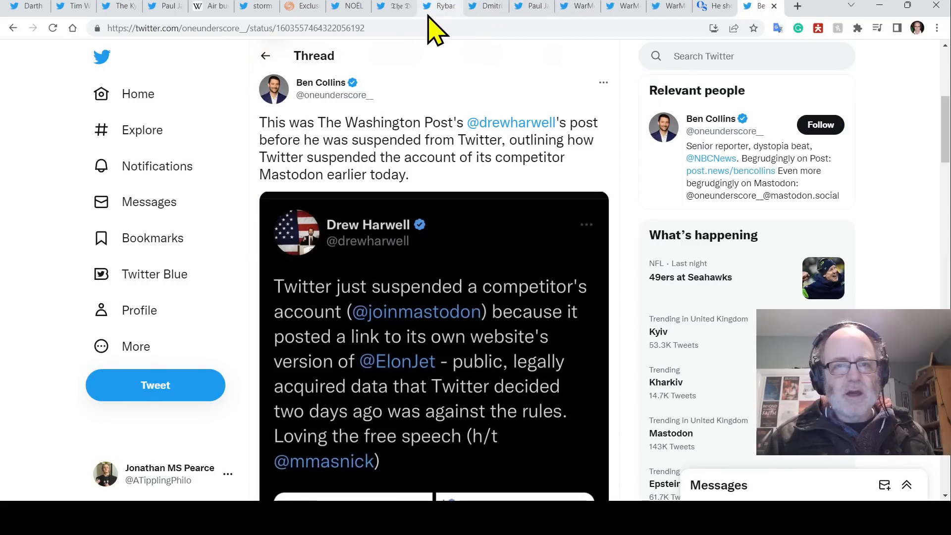
left_click(485, 6)
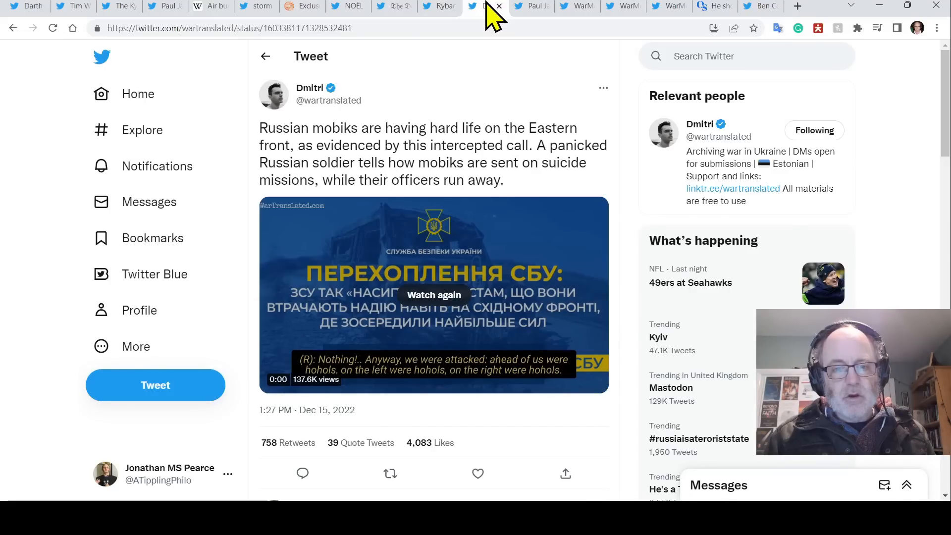
scroll("down", 3)
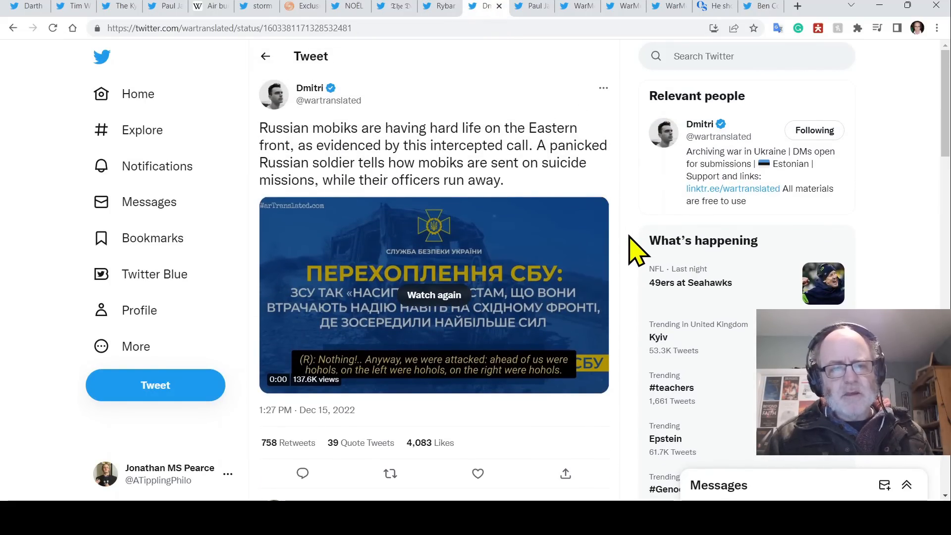
mouse_move(622, 315)
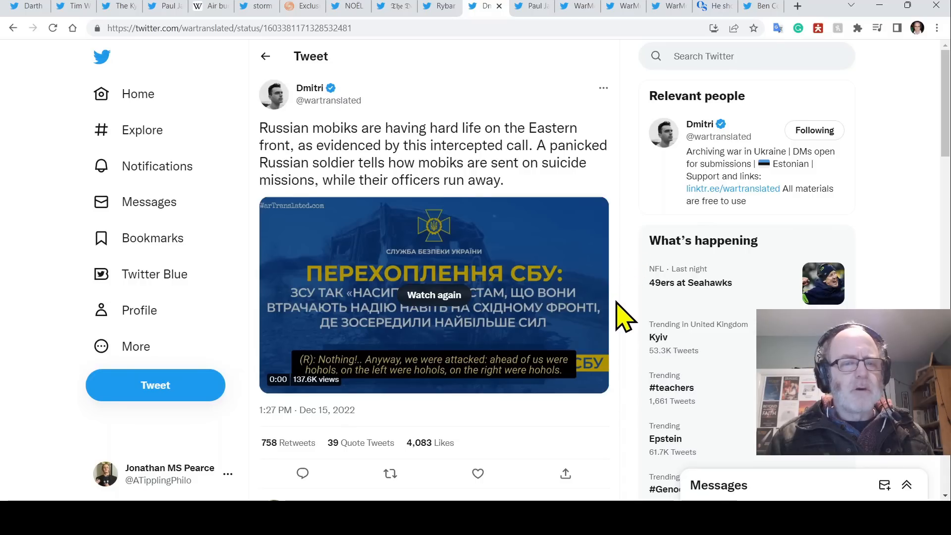
mouse_move(622, 269)
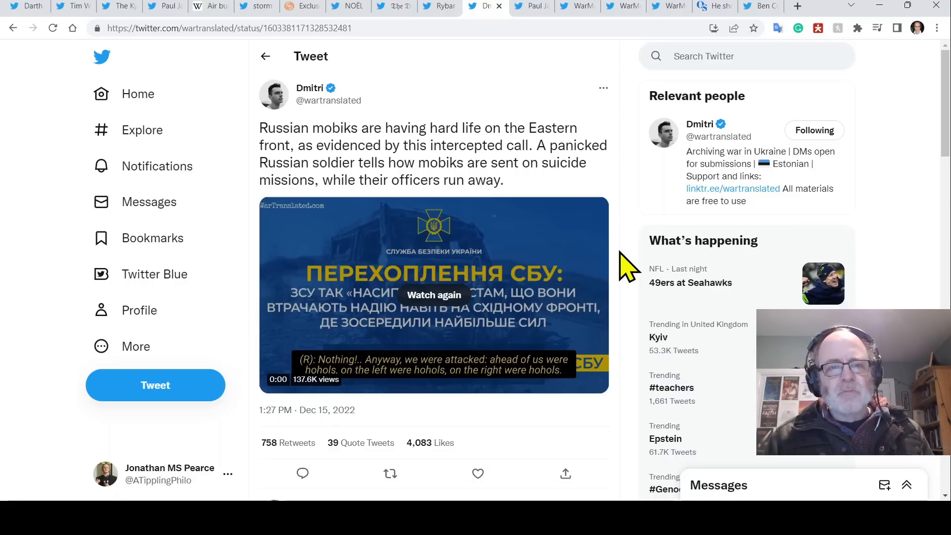
scroll("down", 3)
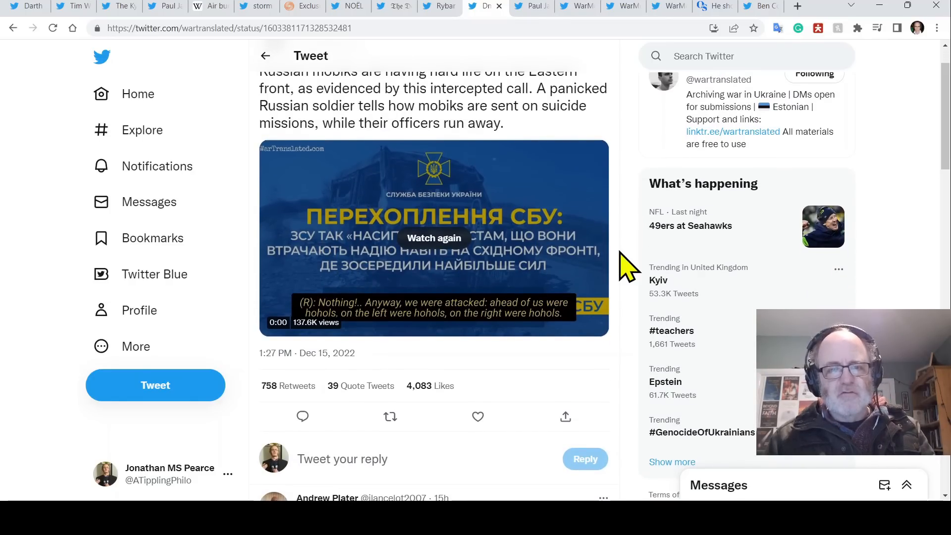
left_click(433, 238)
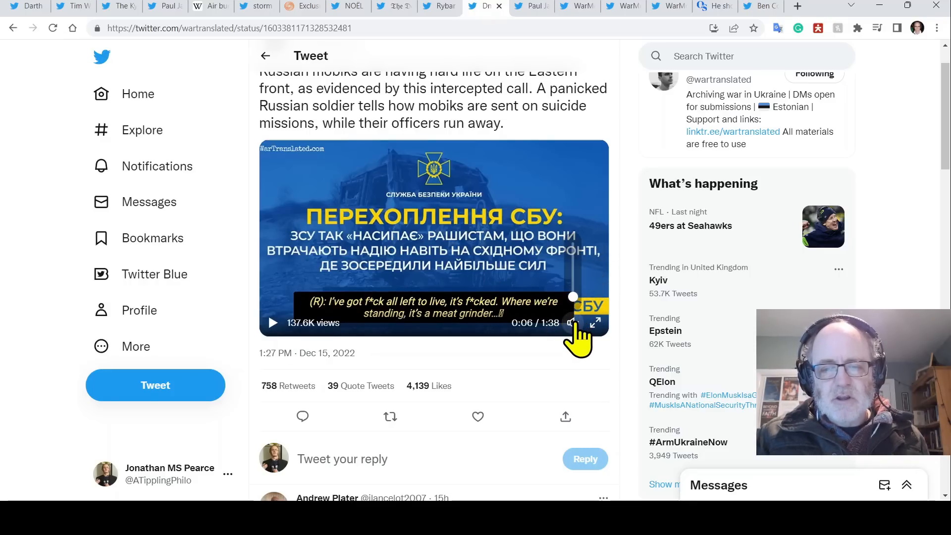
- Watch the intercepted-call video with several pauses for comment, stopping it at 1:36 of 1:38
left_click(273, 322)
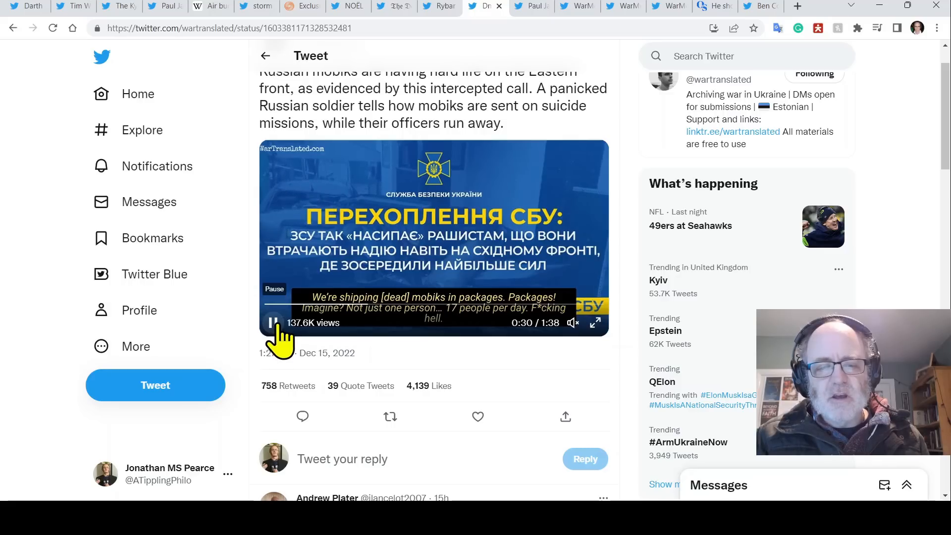
left_click(271, 323)
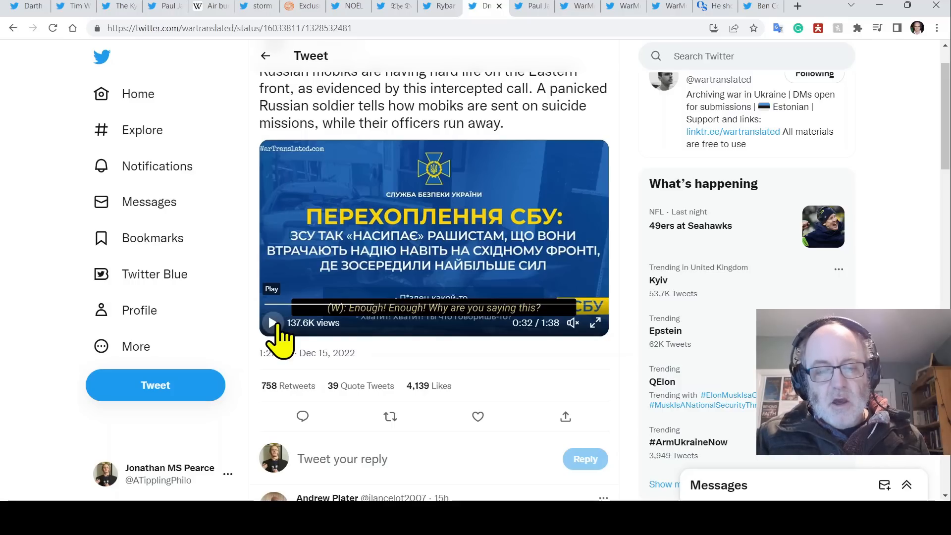
left_click(271, 322)
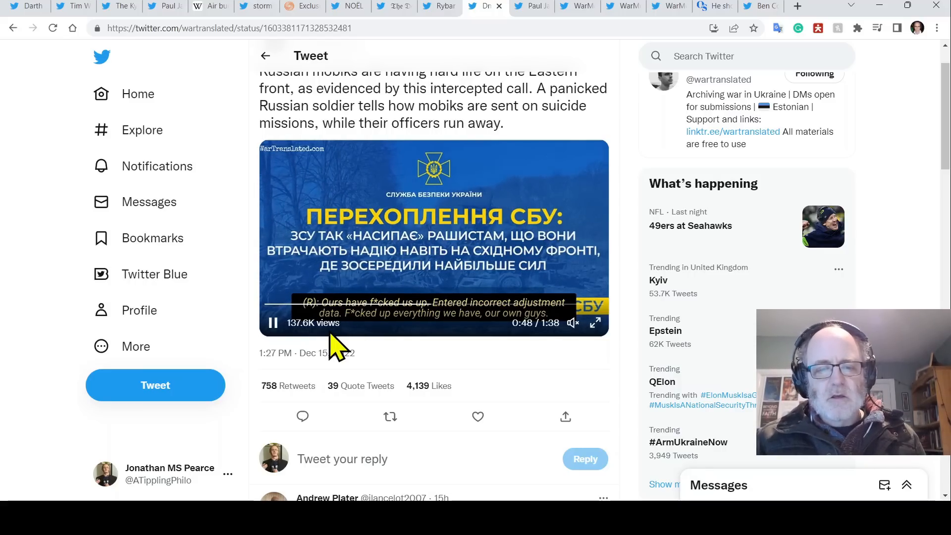
left_click(273, 322)
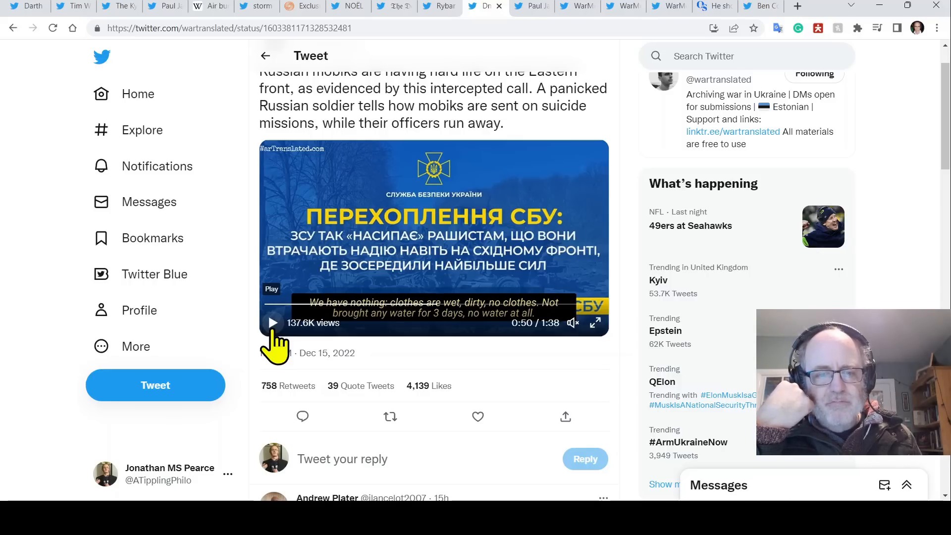
left_click(273, 322)
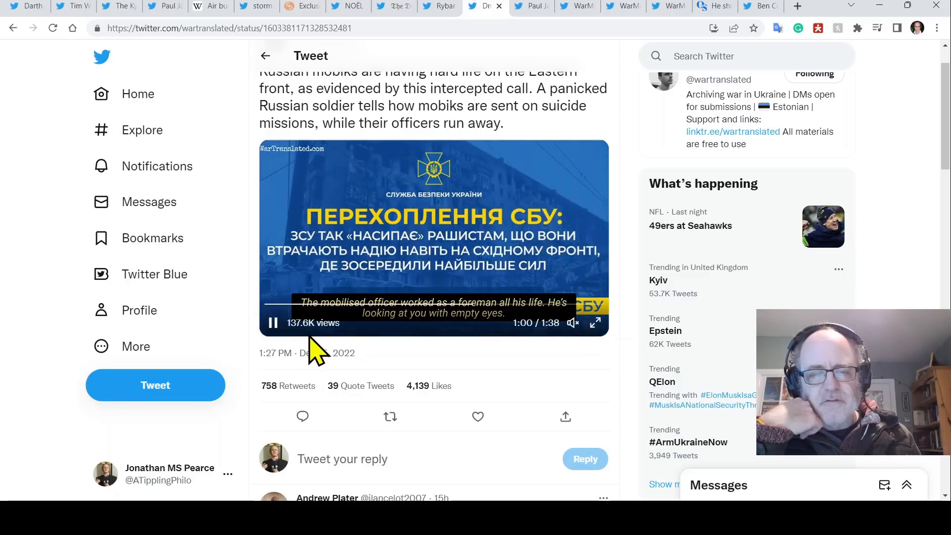
mouse_move(355, 352)
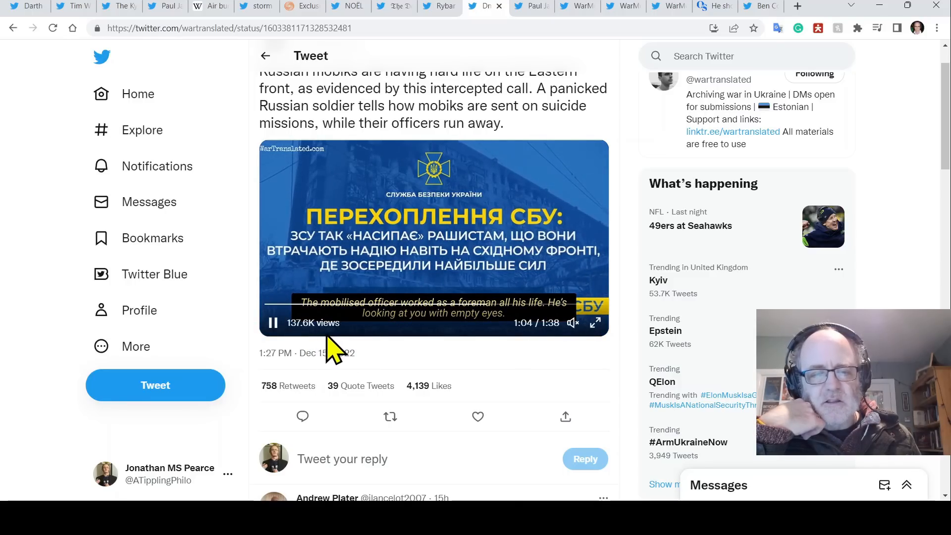
left_click(272, 322)
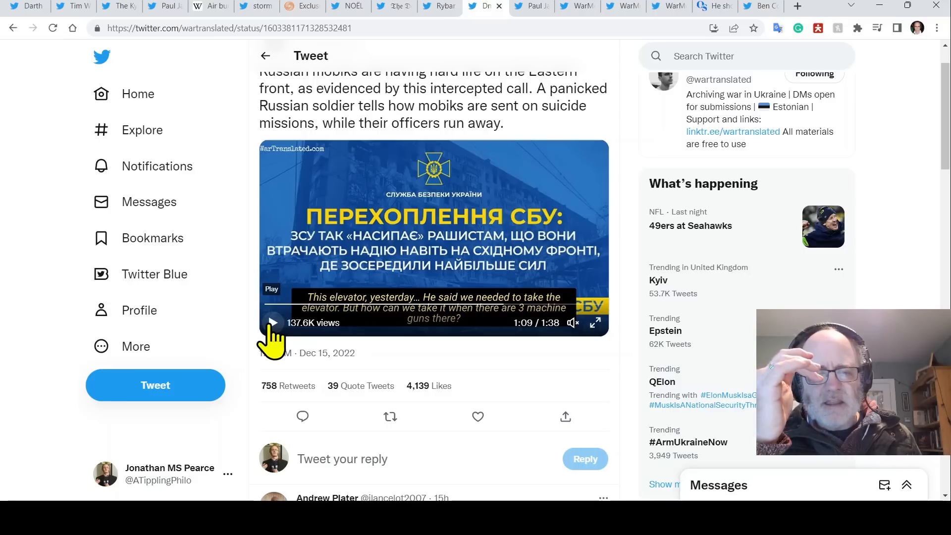
left_click(273, 322)
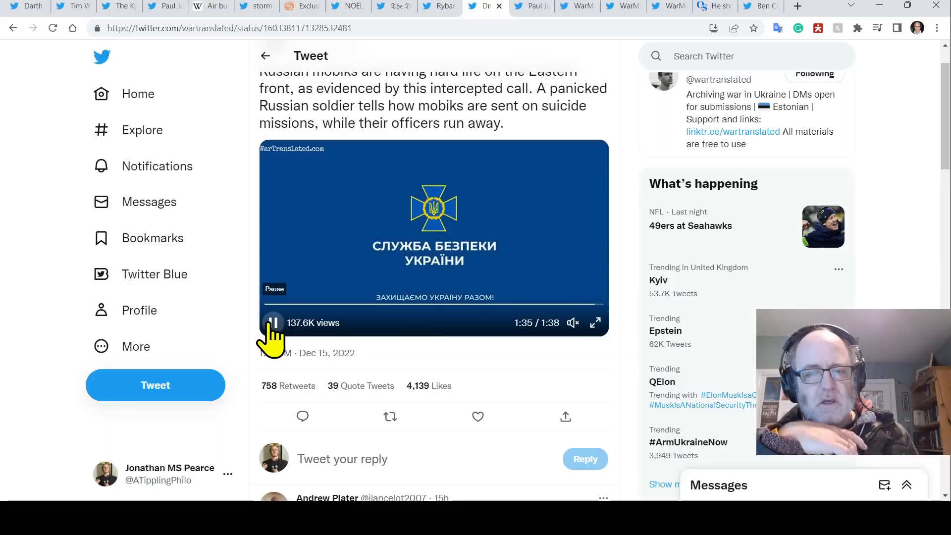
left_click(272, 322)
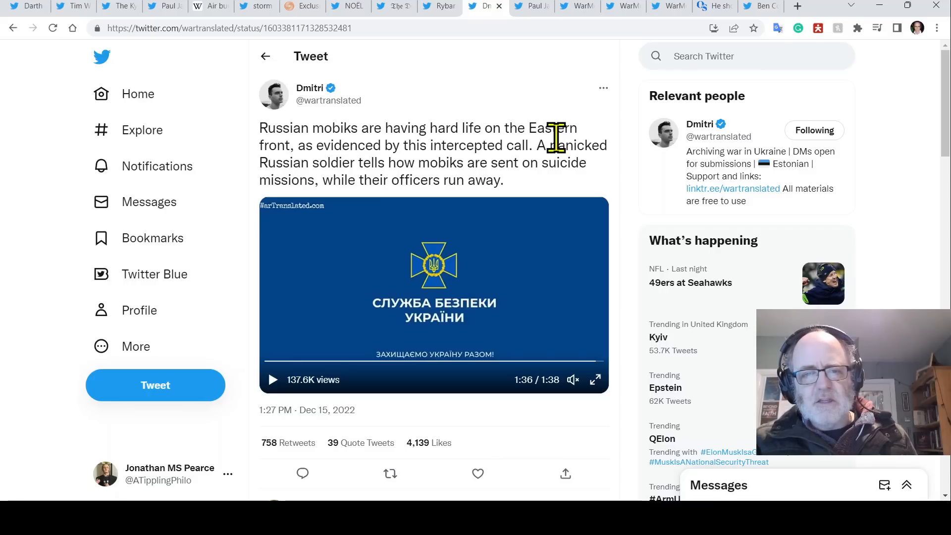
mouse_move(533, 12)
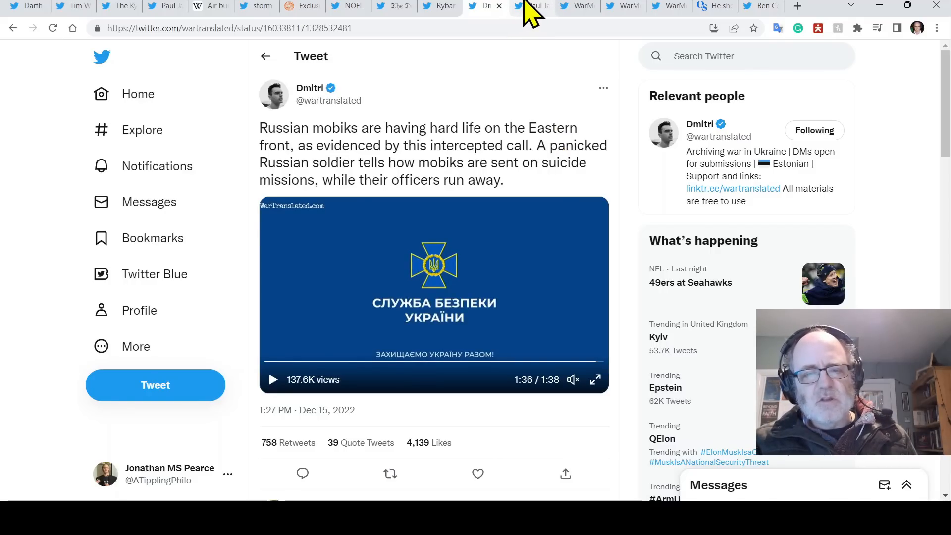
left_click(529, 6)
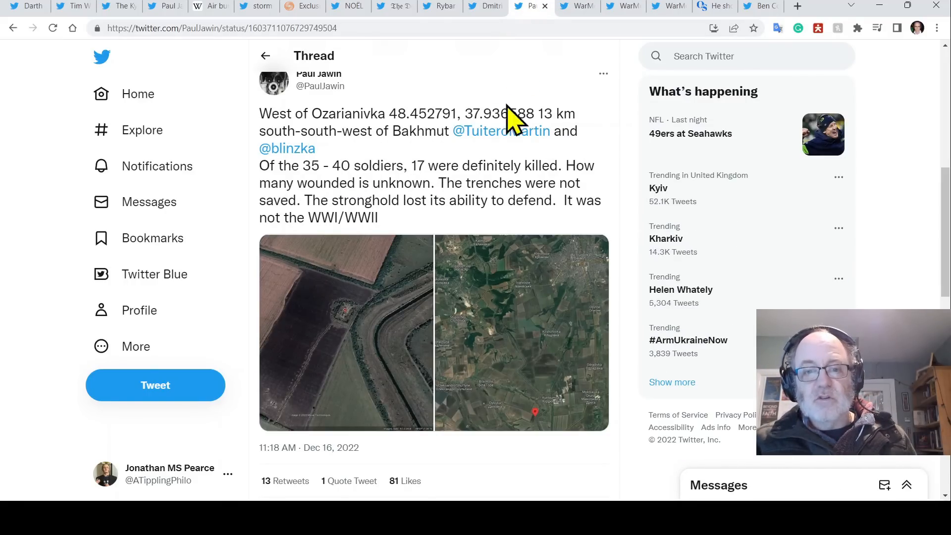
mouse_move(525, 14)
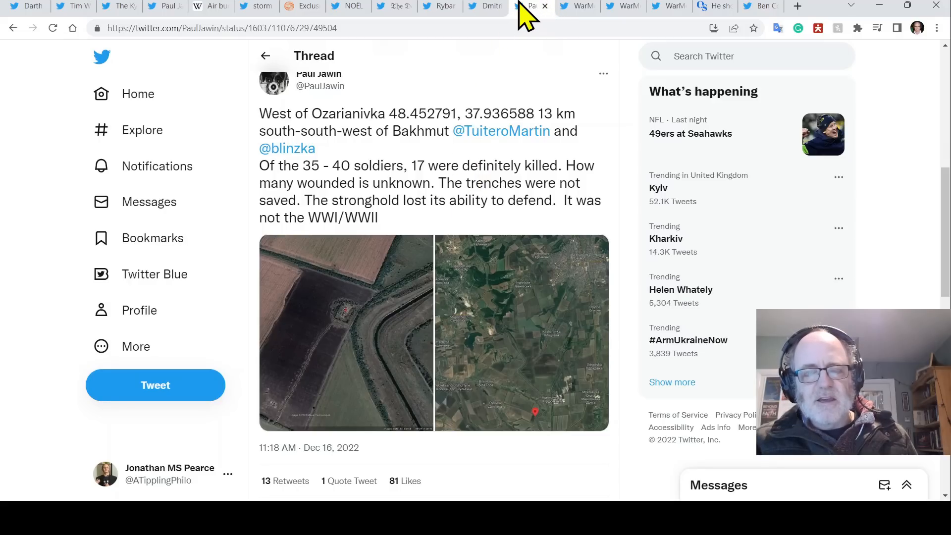
mouse_move(418, 279)
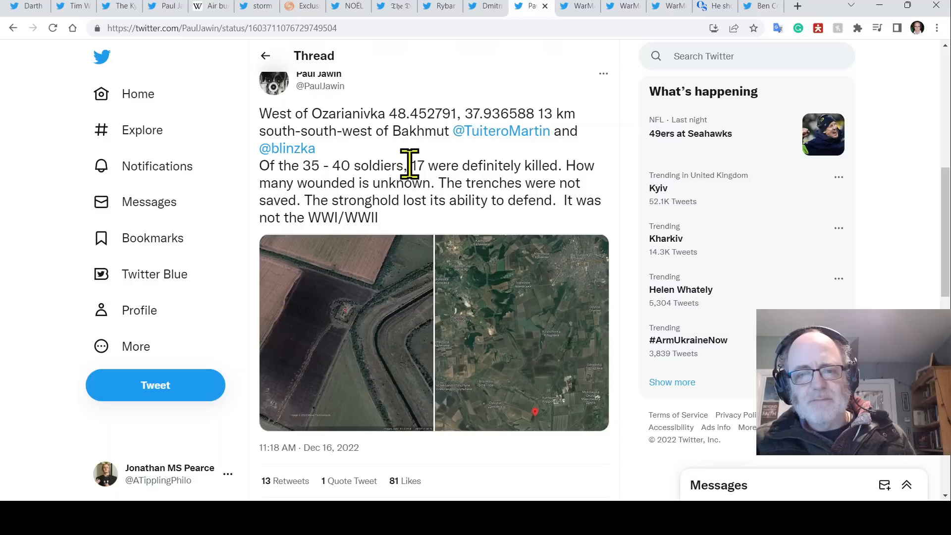
left_click_drag(410, 166, 511, 183)
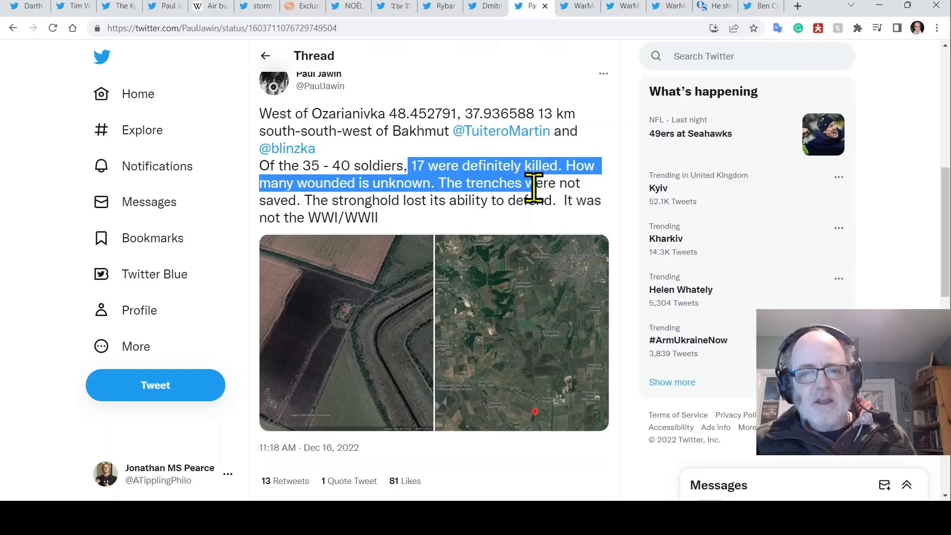
left_click_drag(534, 183, 495, 200)
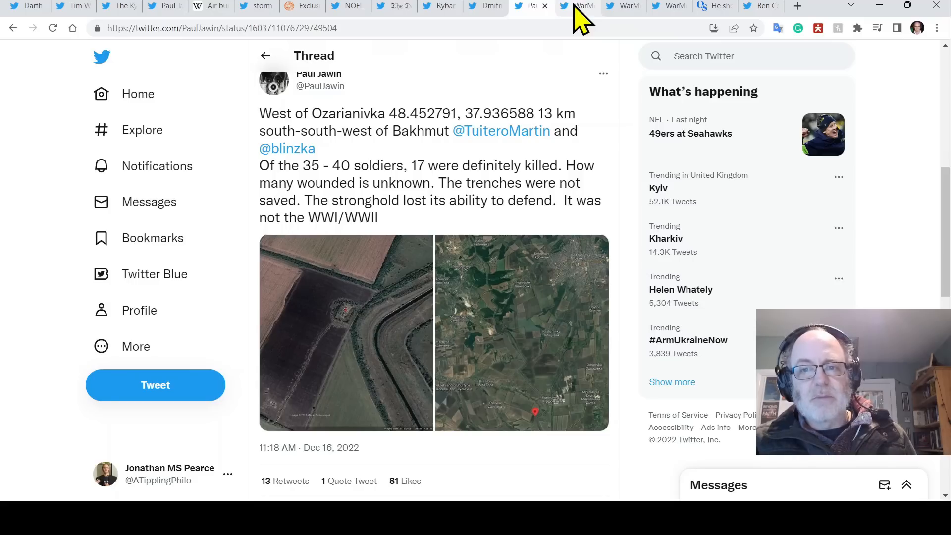
- Show WarMonitor's tweet on Ukrainian MLRS strikes hitting control points, artillery and ammunition warehouses
left_click(578, 5)
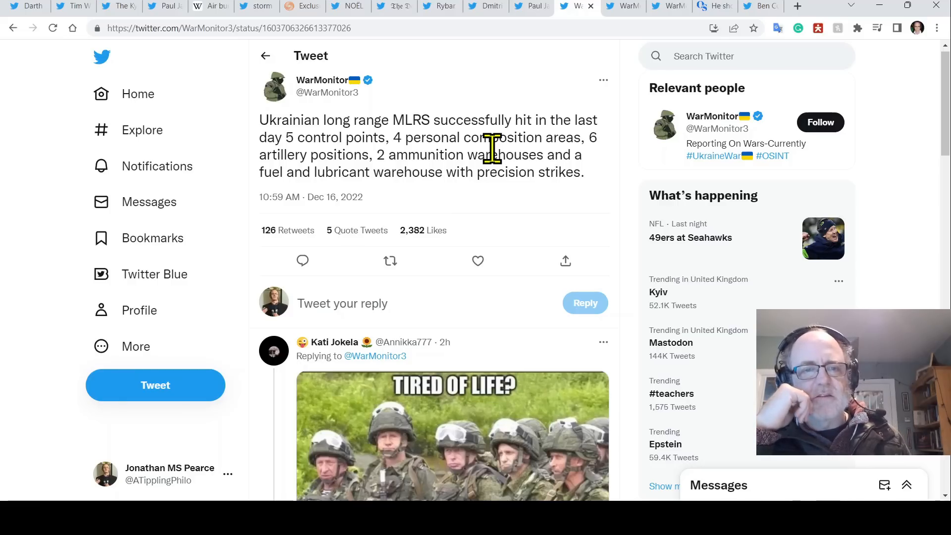
mouse_move(555, 133)
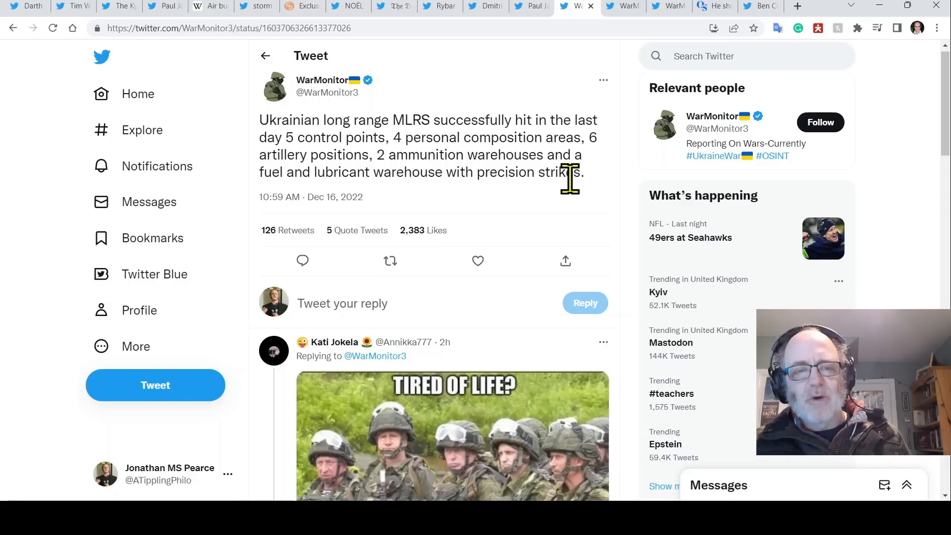
mouse_move(501, 137)
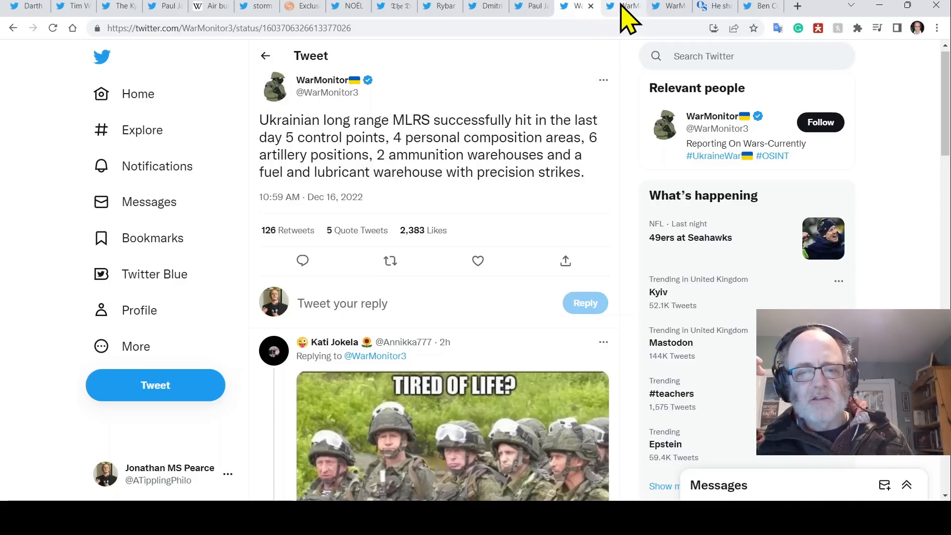
- View the Ukrainian airforce strikes tweet, the Tokmak precision strikes tweet, then Ben Collins' suspended-journalists thread
left_click(623, 6)
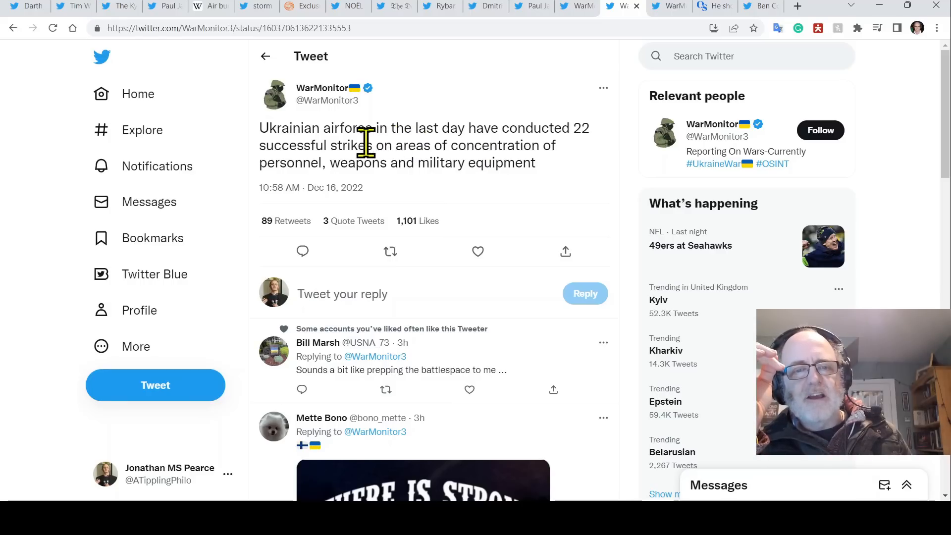
mouse_move(495, 128)
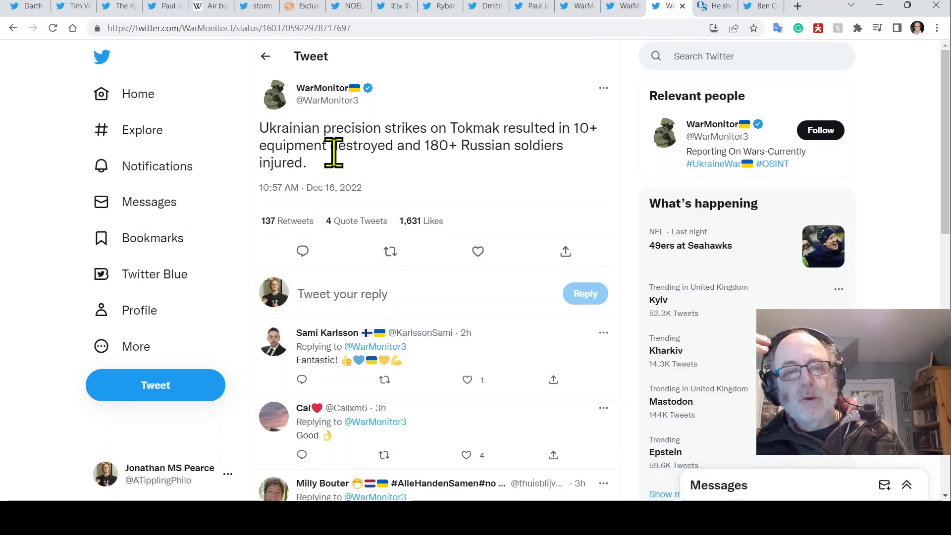
mouse_move(534, 145)
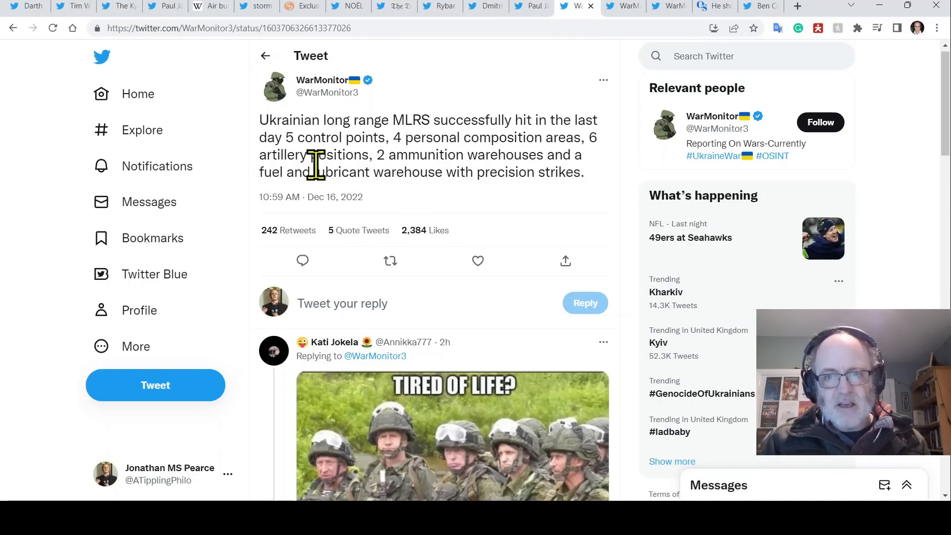
mouse_move(666, 12)
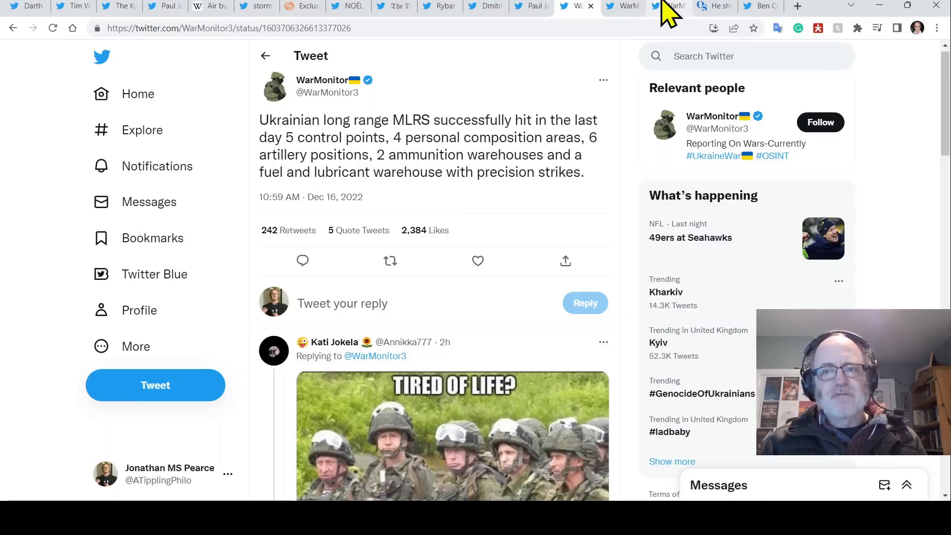
left_click(666, 6)
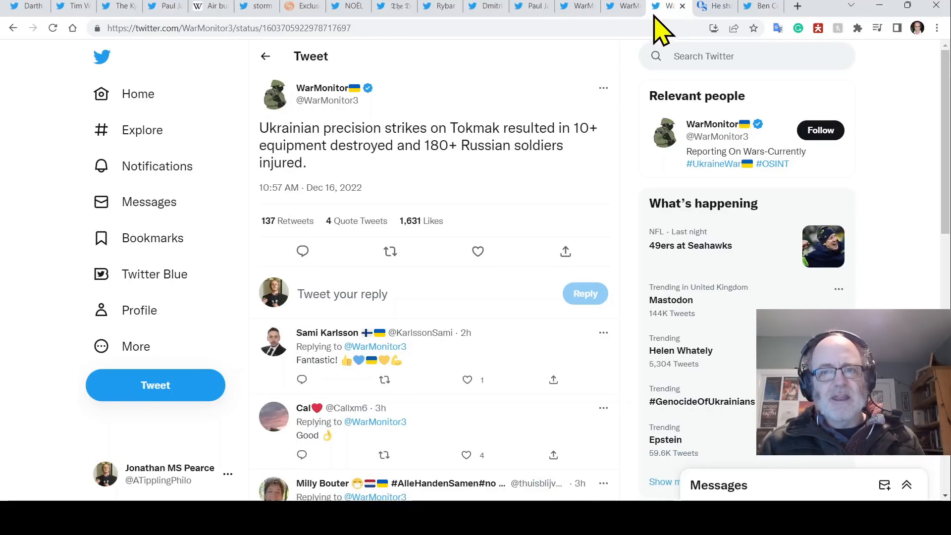
mouse_move(658, 27)
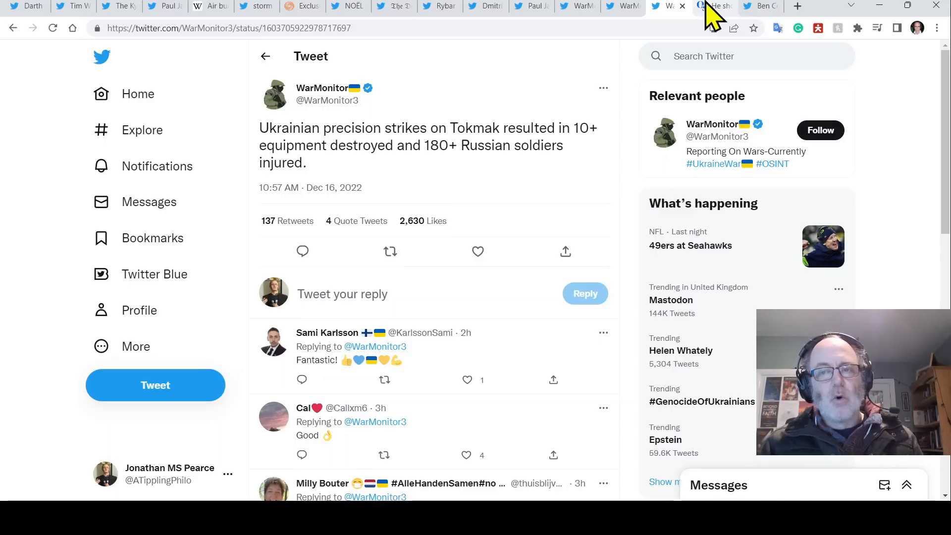
left_click(759, 6)
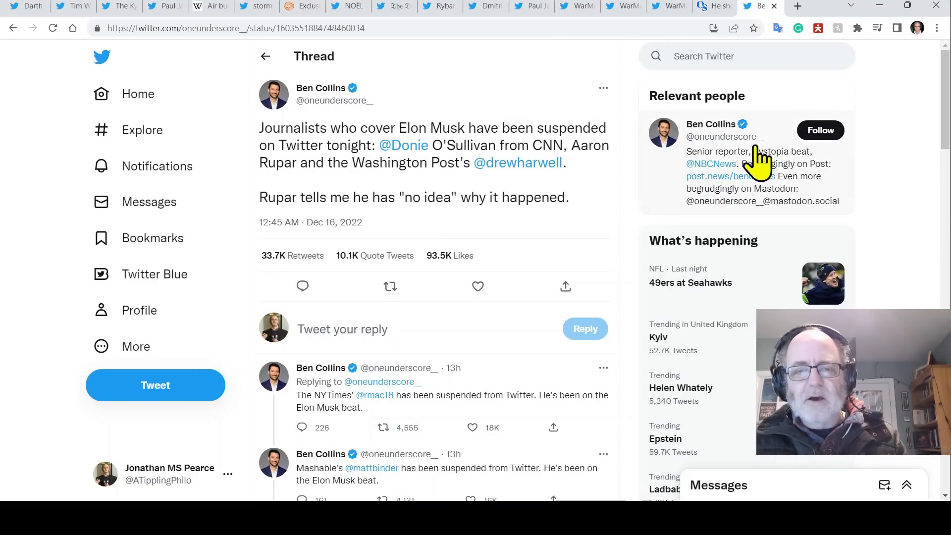
mouse_move(558, 135)
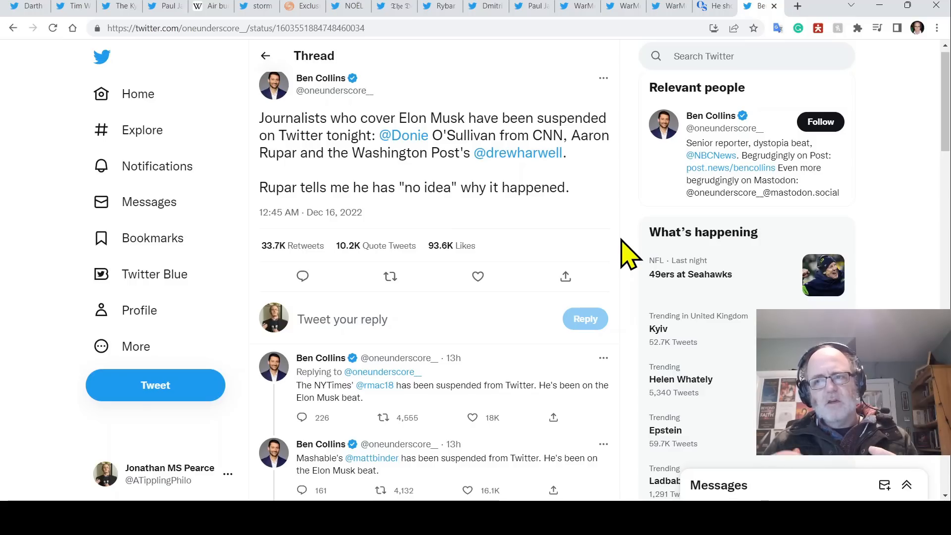
- Read down the Ben Collins thread to his post sharing Drew Harwell's tweet about Twitter suspending Mastodon
scroll("down", 3)
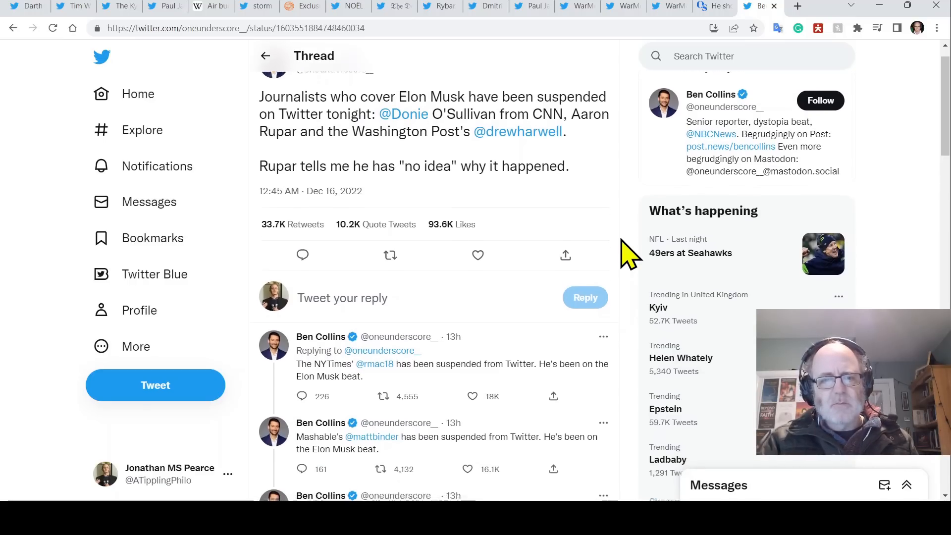
scroll("down", 3)
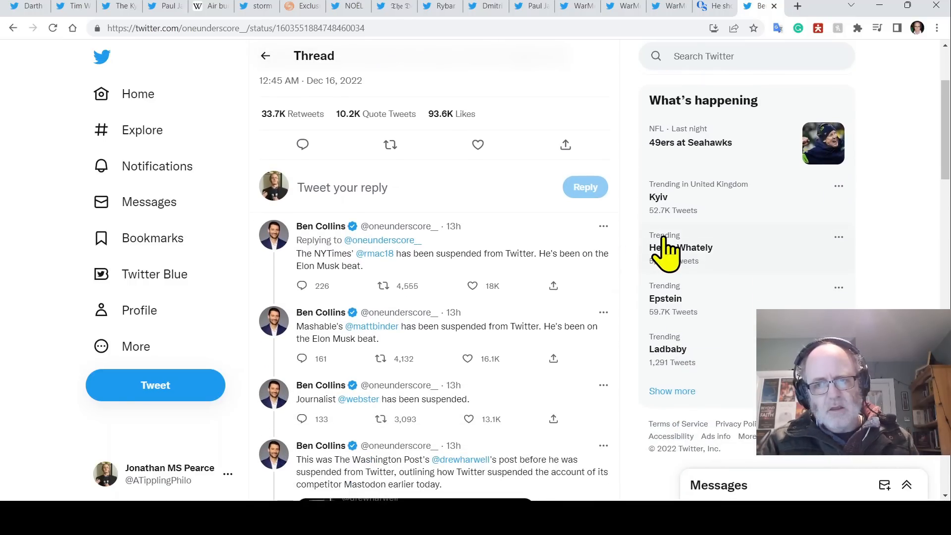
scroll("down", 3)
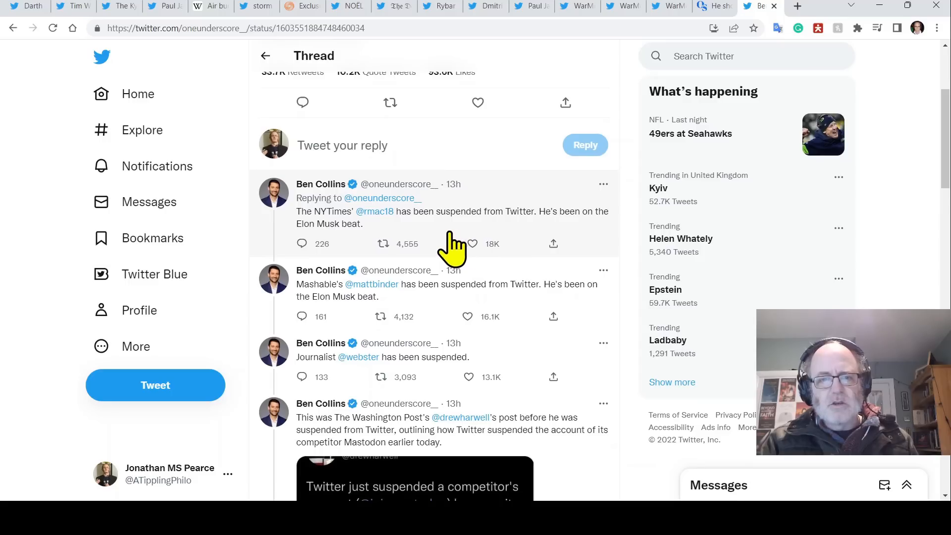
scroll("down", 3)
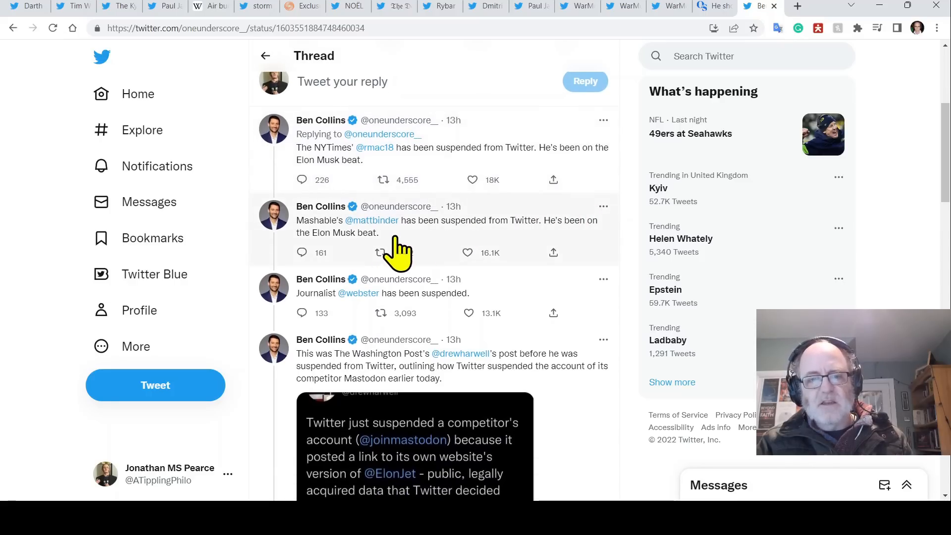
scroll("down", 3)
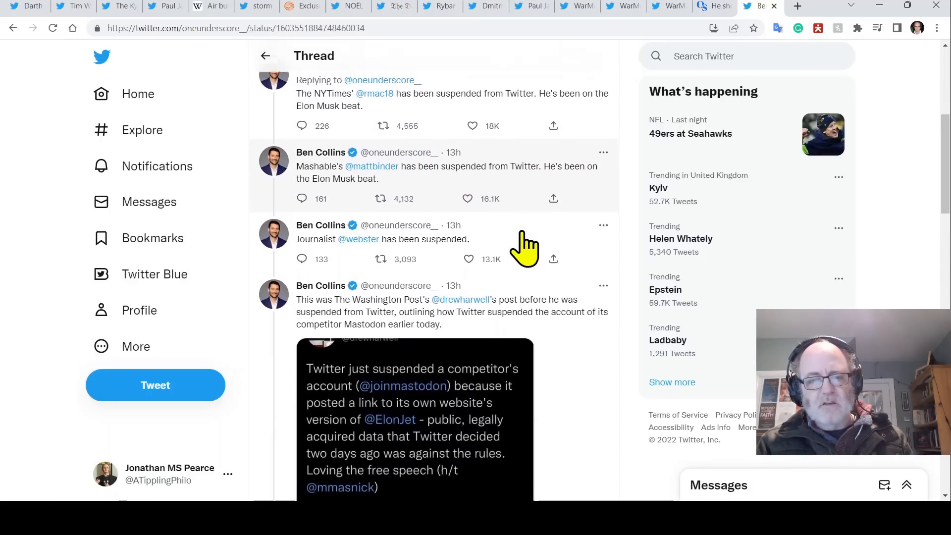
scroll("down", 3)
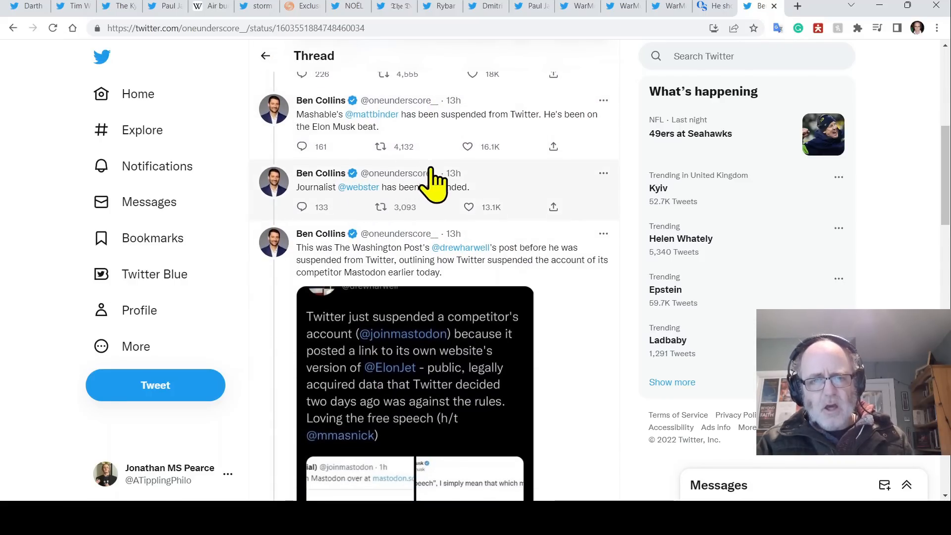
scroll("down", 3)
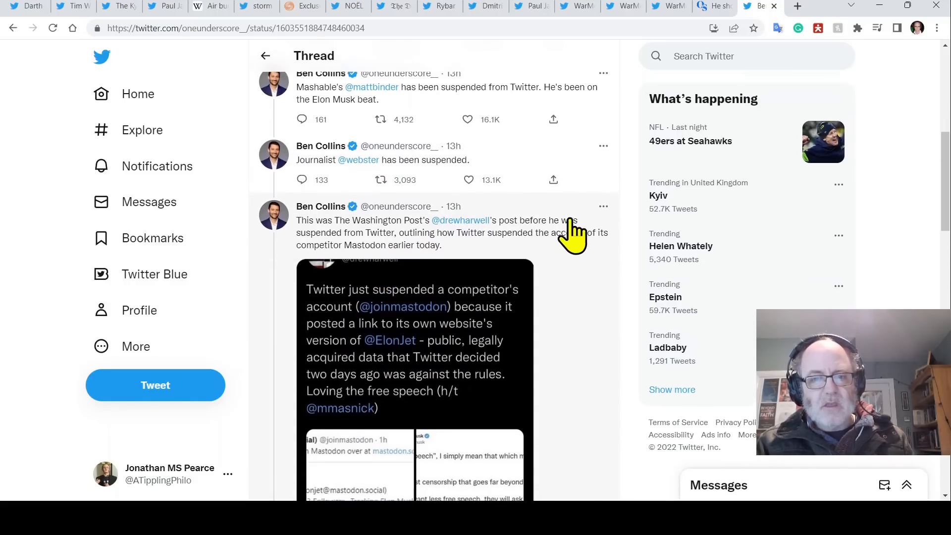
scroll("down", 3)
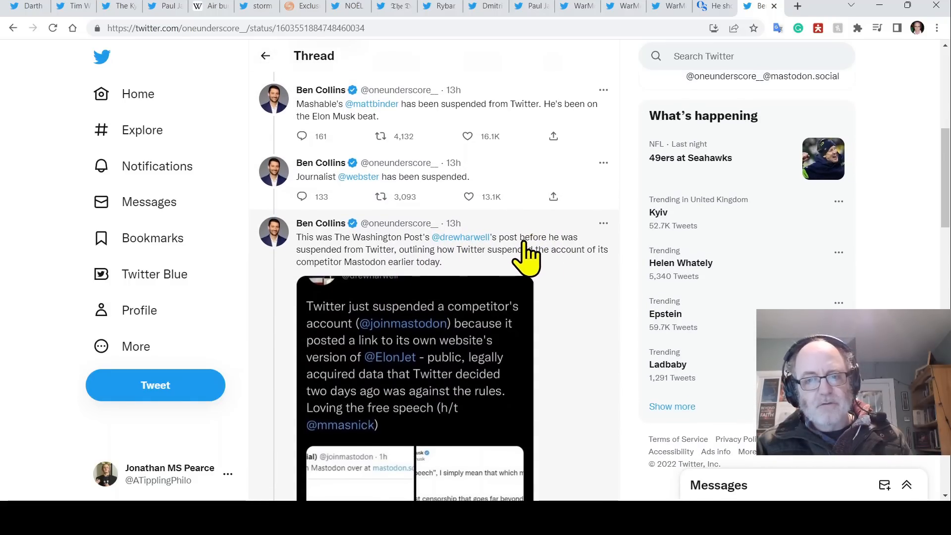
scroll("down", 3)
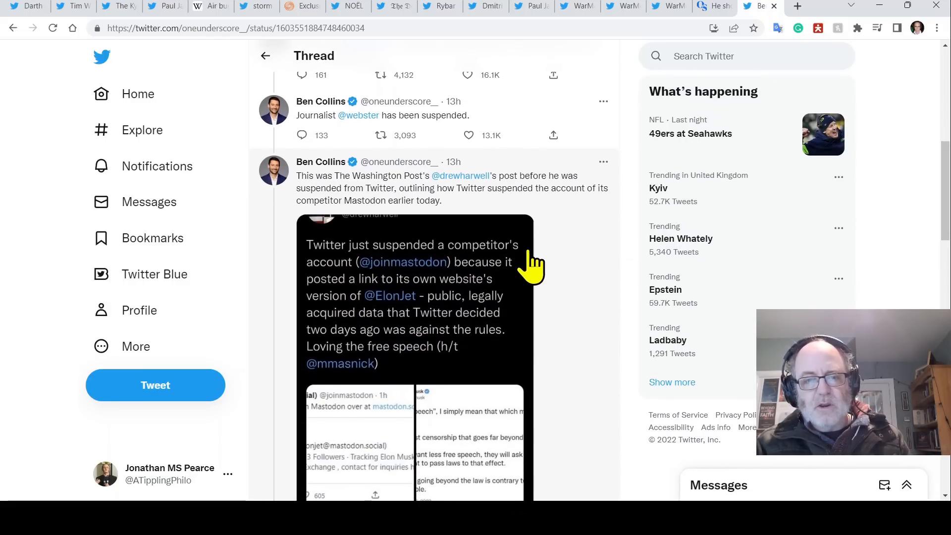
scroll("down", 3)
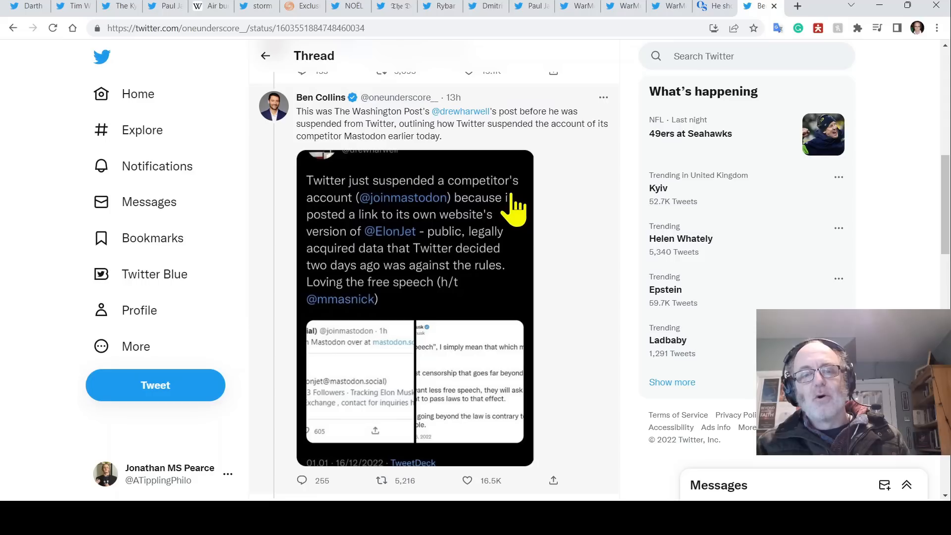
mouse_move(601, 203)
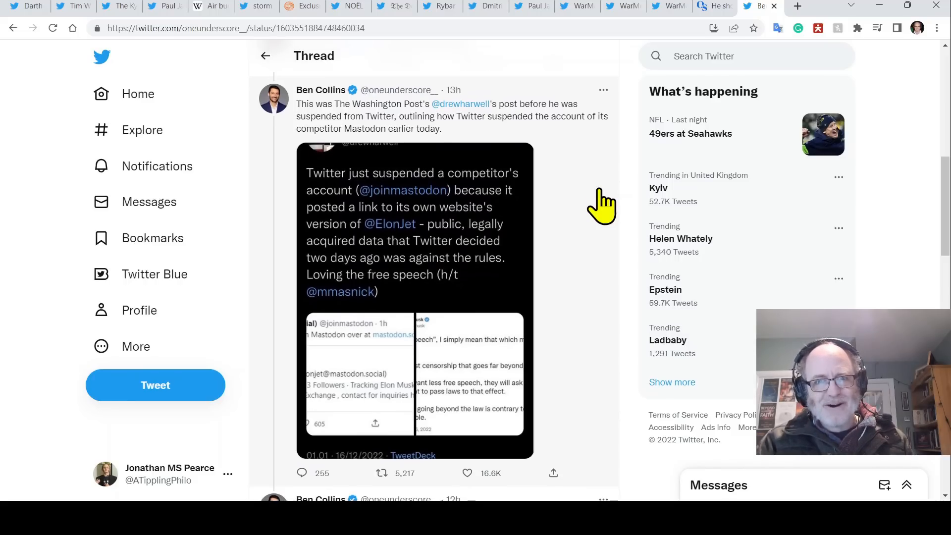
- Continue past Drew Harwell's Mastodon post into replies quoting Elon Musk on free speech
scroll("down", 3)
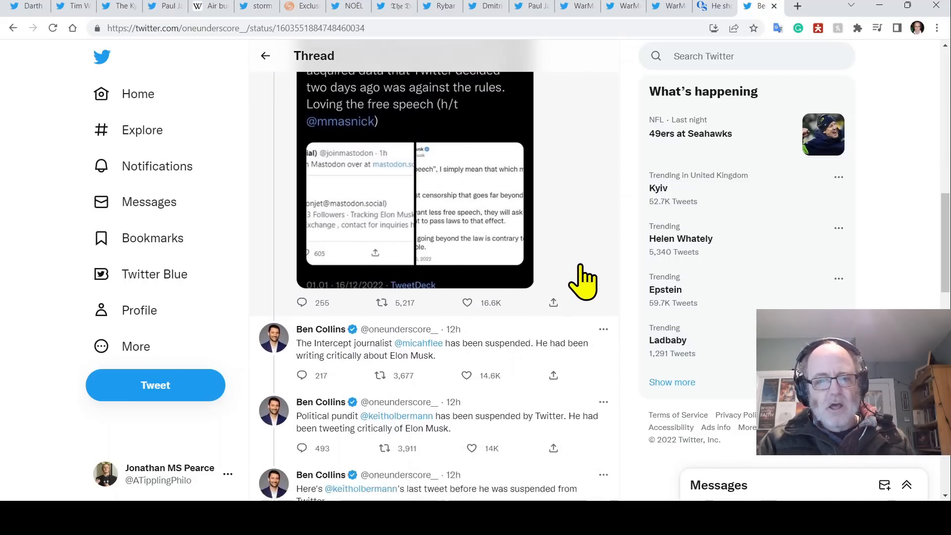
scroll("down", 3)
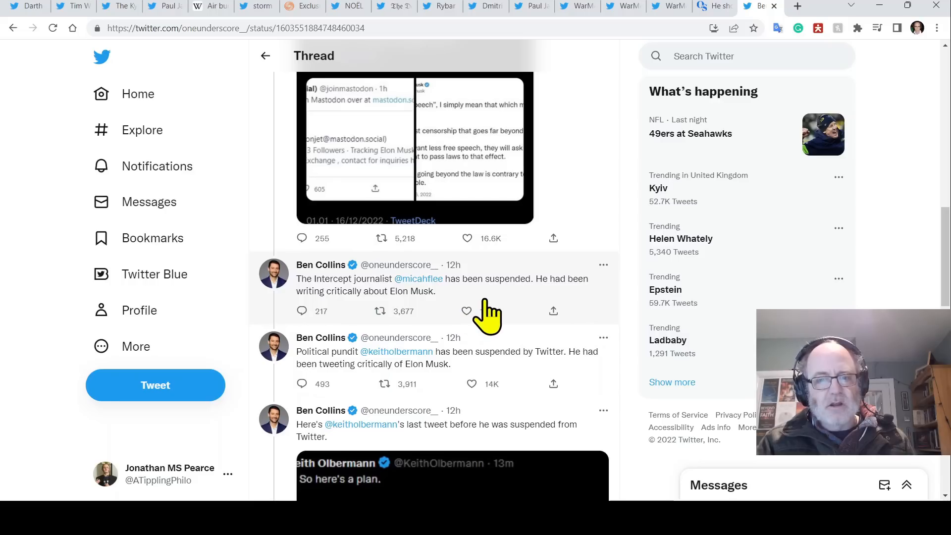
scroll("down", 3)
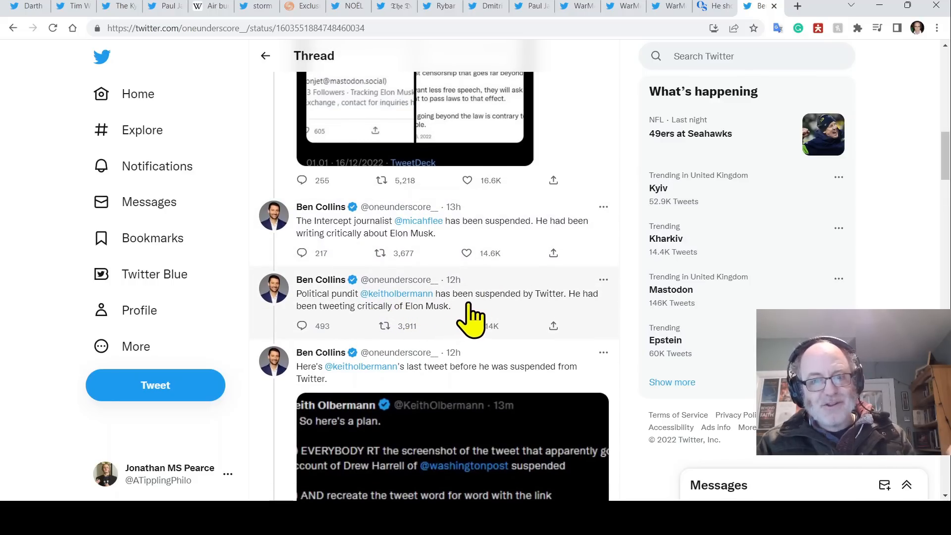
scroll("down", 3)
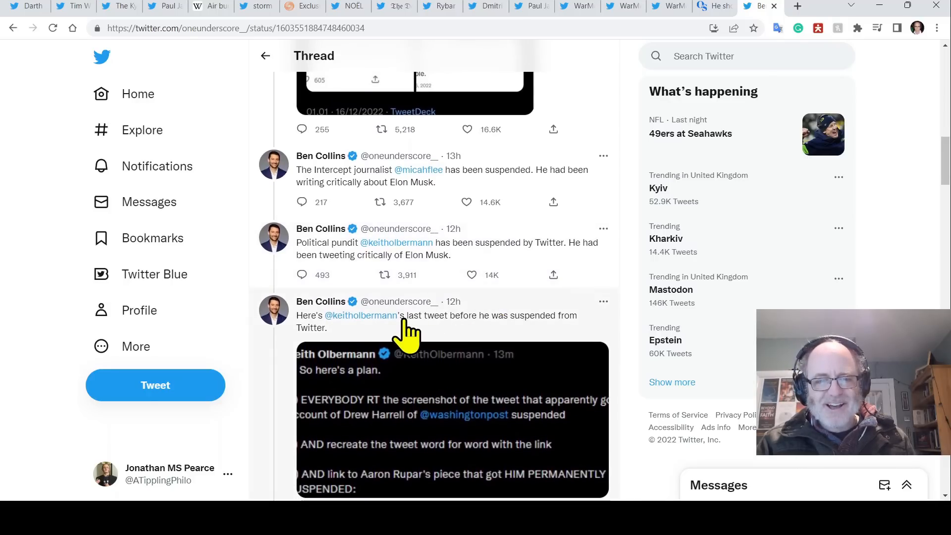
scroll("down", 3)
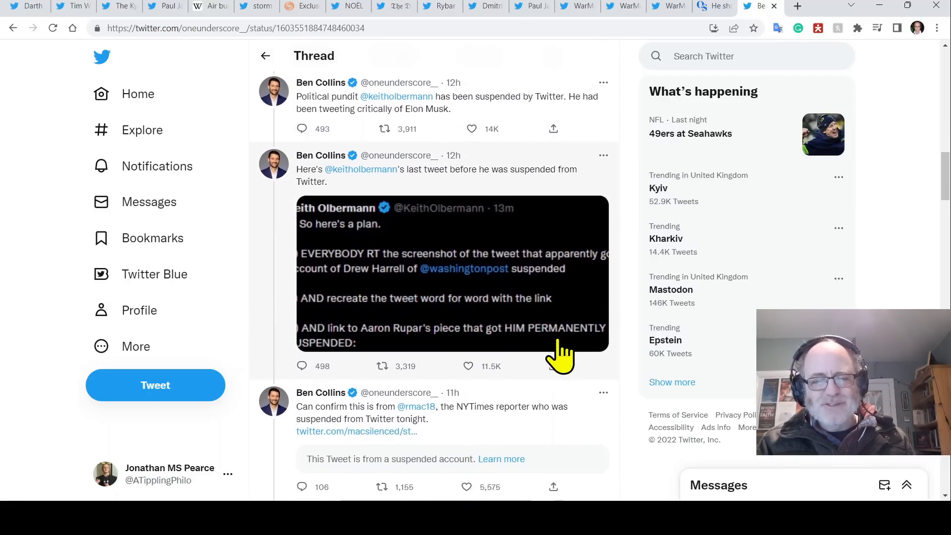
scroll("down", 3)
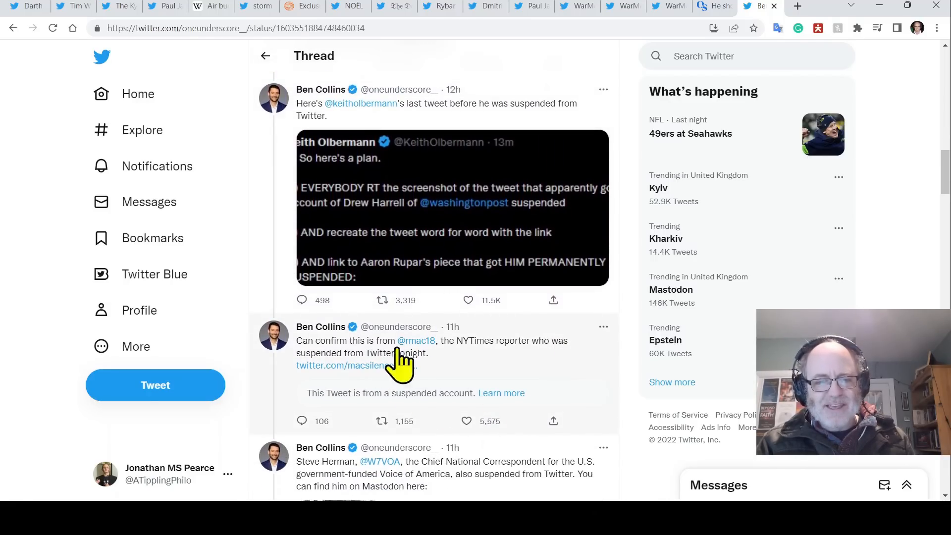
scroll("down", 3)
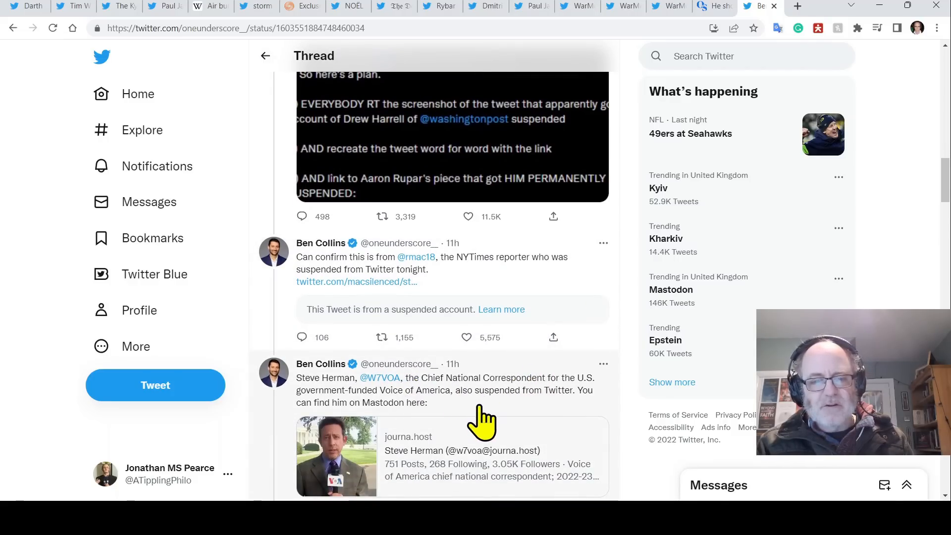
scroll("down", 3)
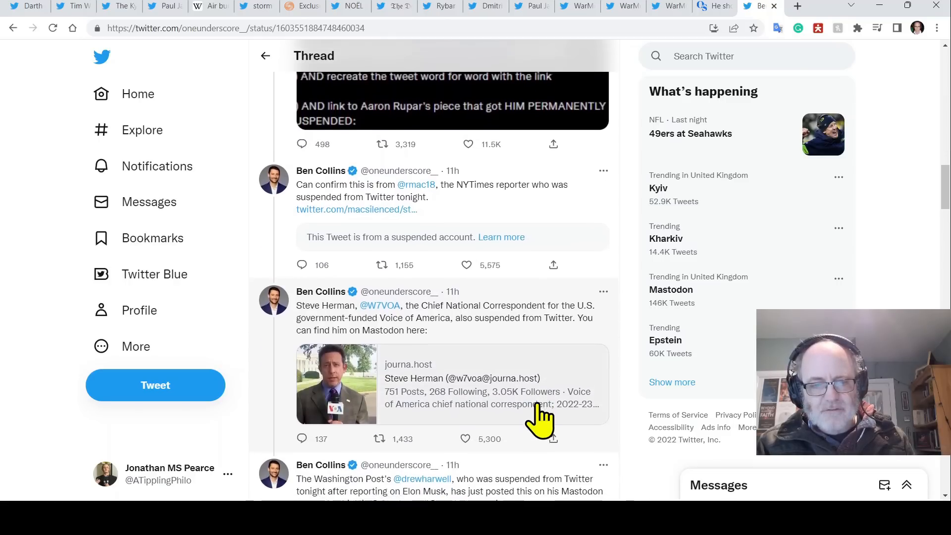
scroll("down", 3)
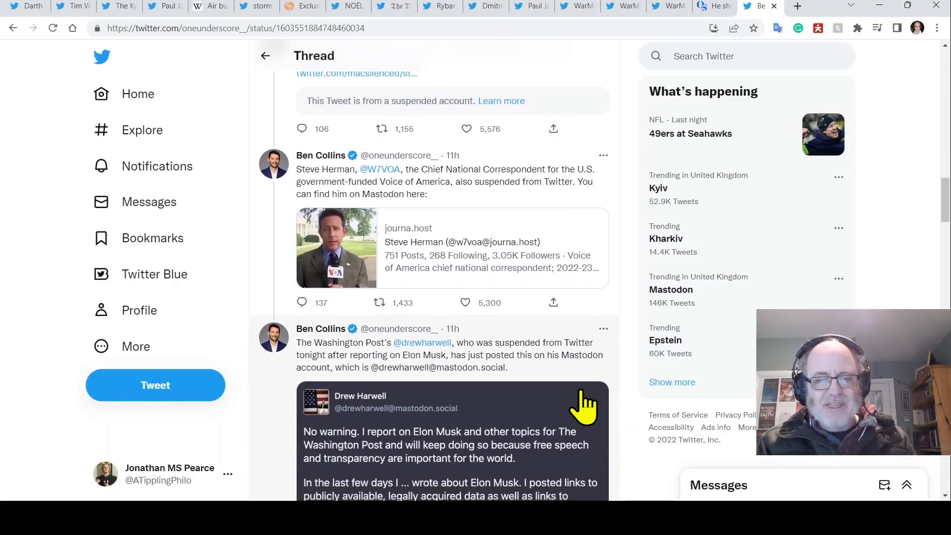
scroll("down", 3)
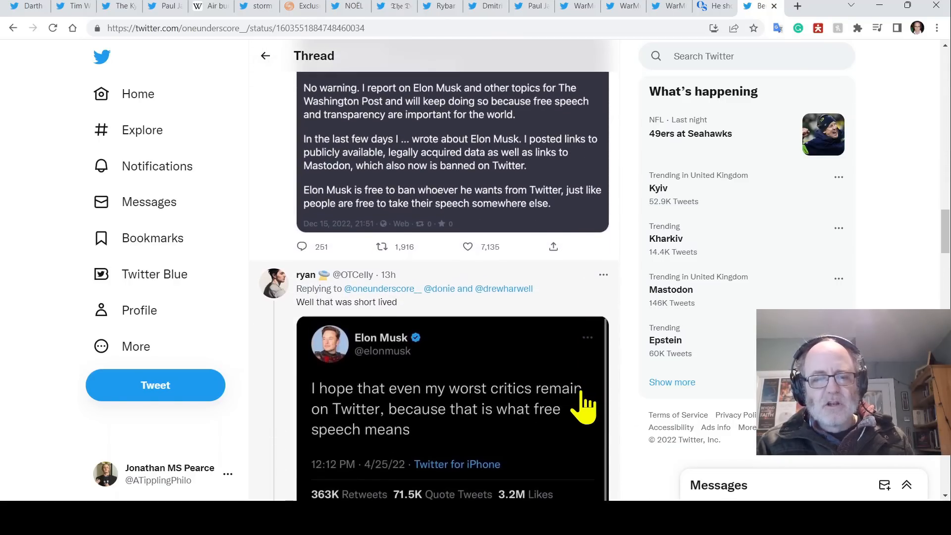
scroll("down", 3)
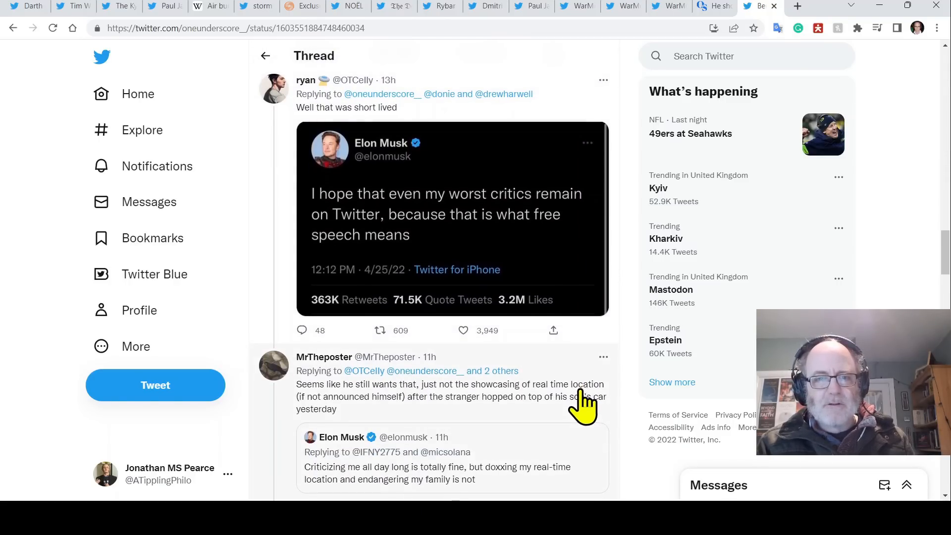
mouse_move(469, 237)
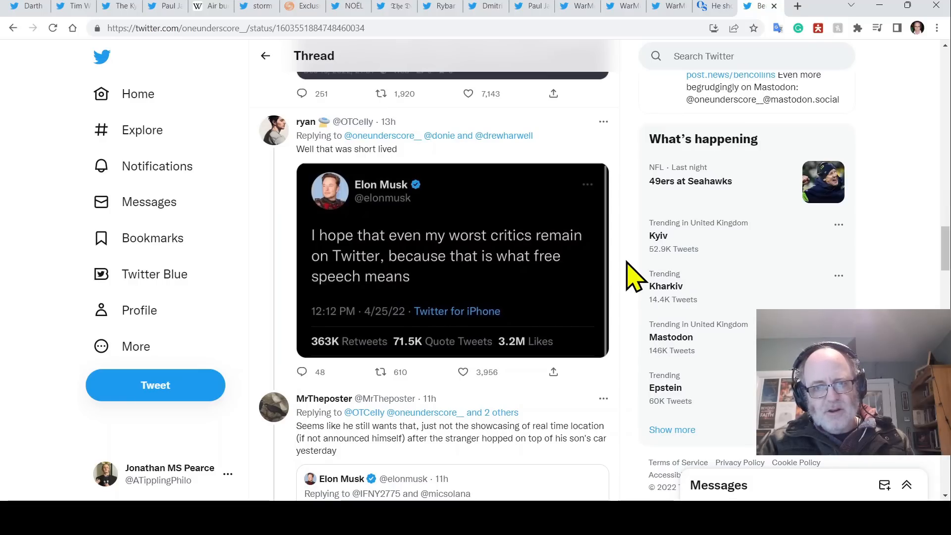
mouse_move(634, 337)
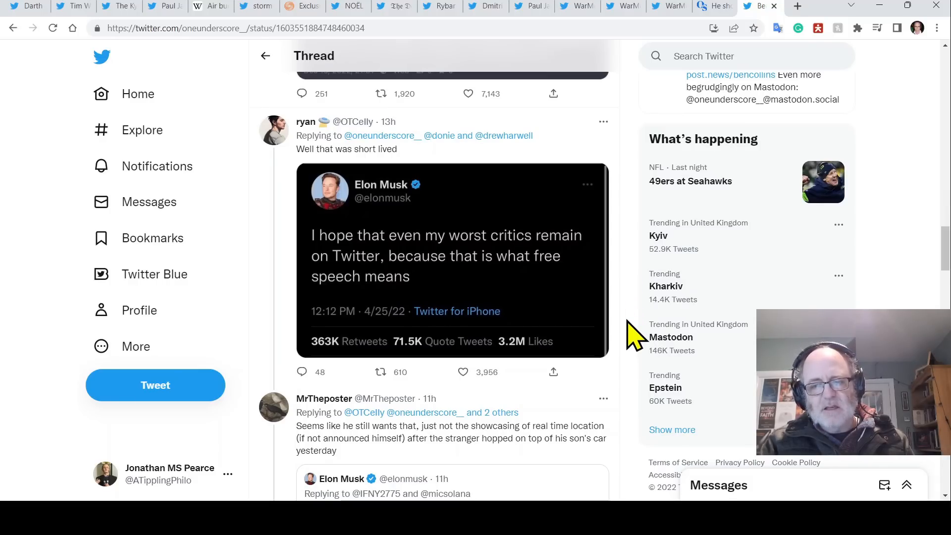
- Look through a few more replies before returning to Ben Collins' opening suspension tweet
scroll("down", 3)
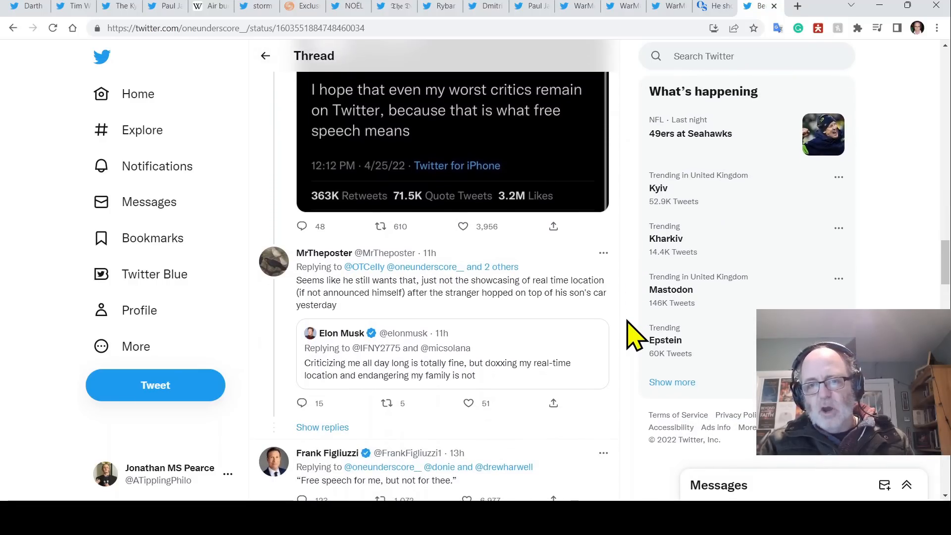
scroll("down", 3)
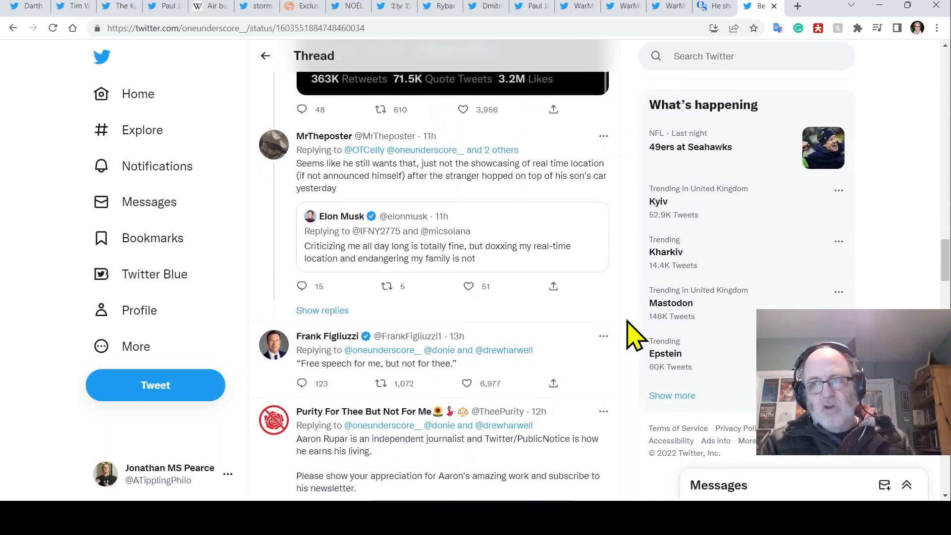
mouse_move(618, 360)
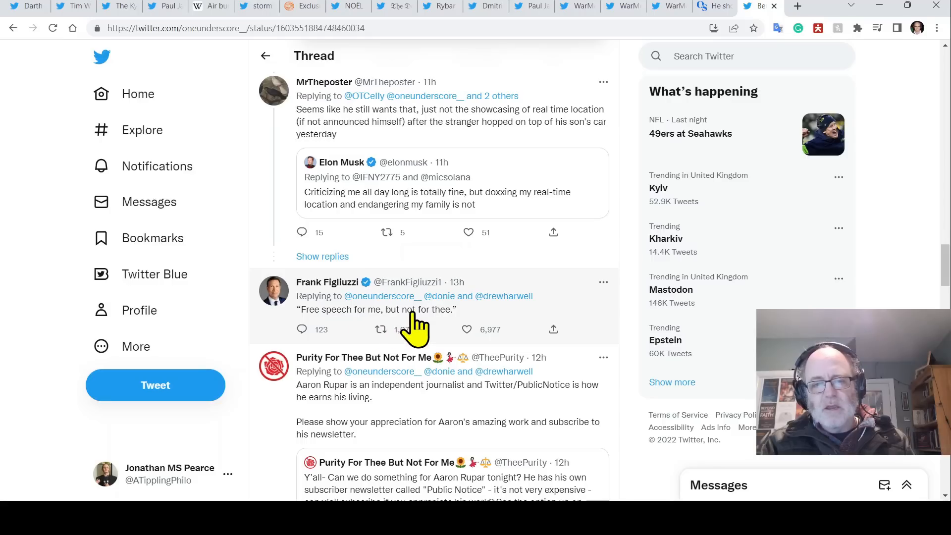
scroll("down", 3)
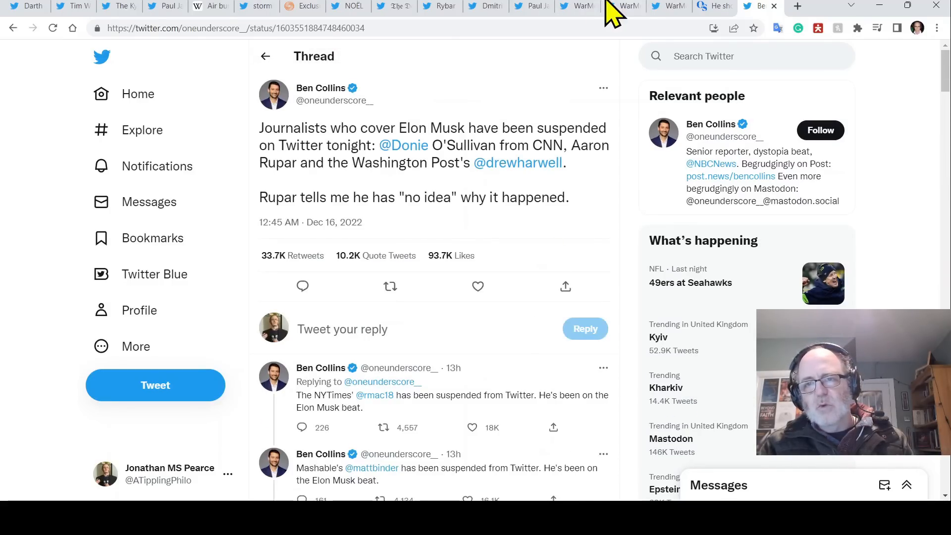
mouse_move(715, 9)
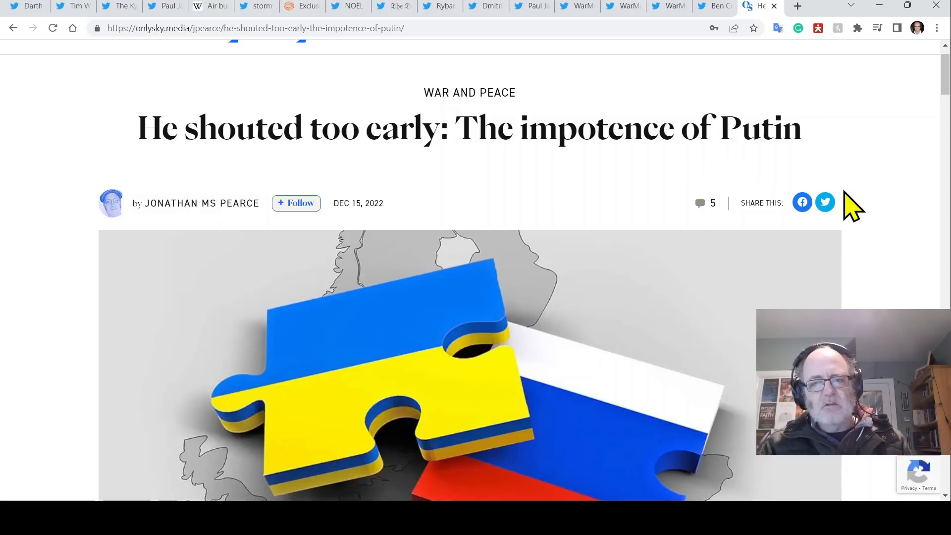
- Scroll down through the body of 'He shouted too early: The impotence of Putin' and back toward its header image
scroll("down", 3)
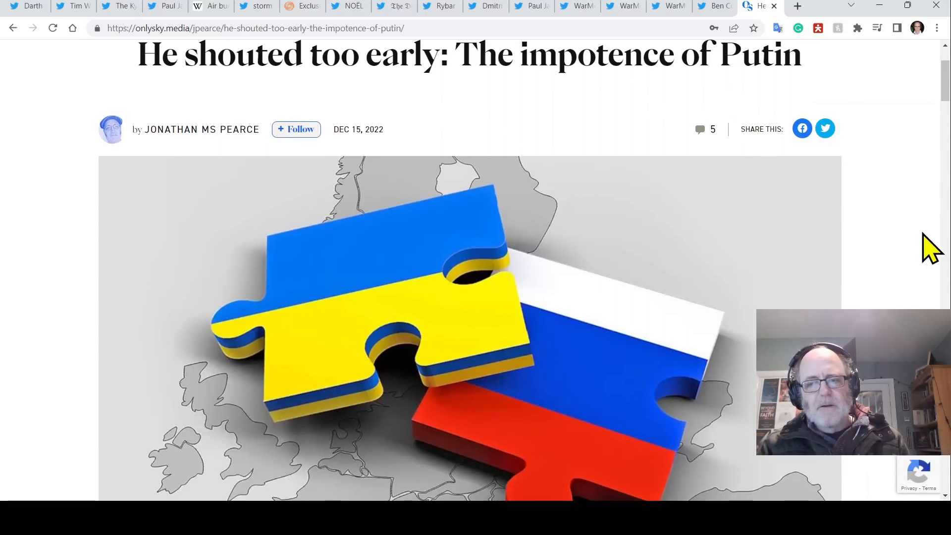
scroll("down", 3)
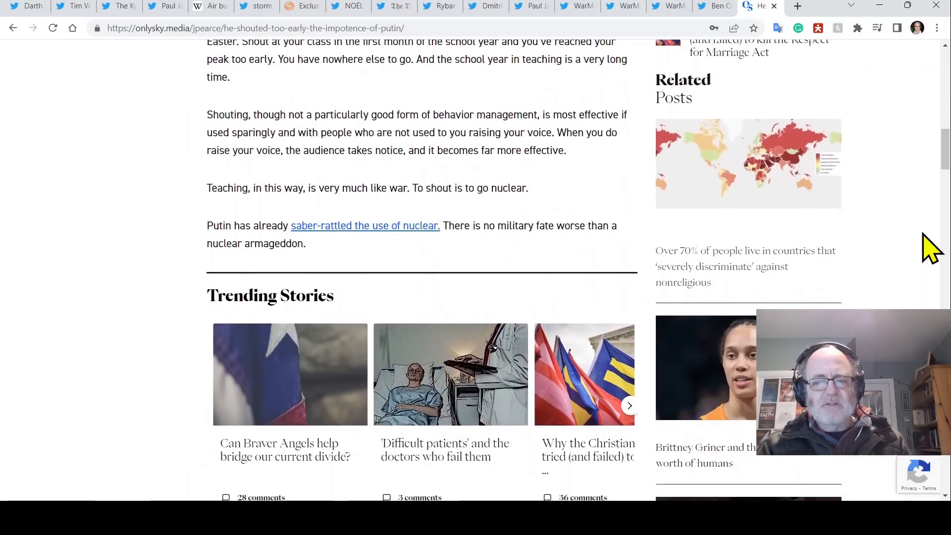
scroll("down", 3)
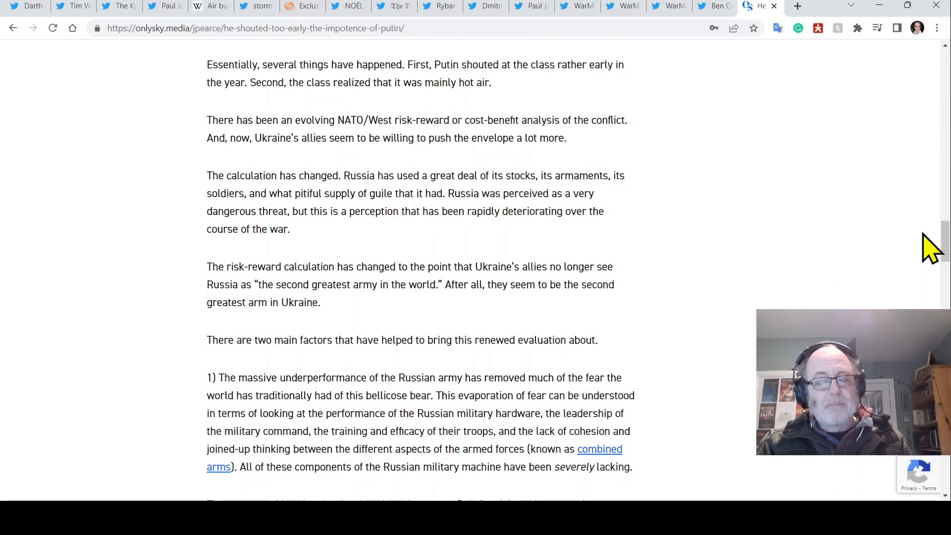
scroll("down", 3)
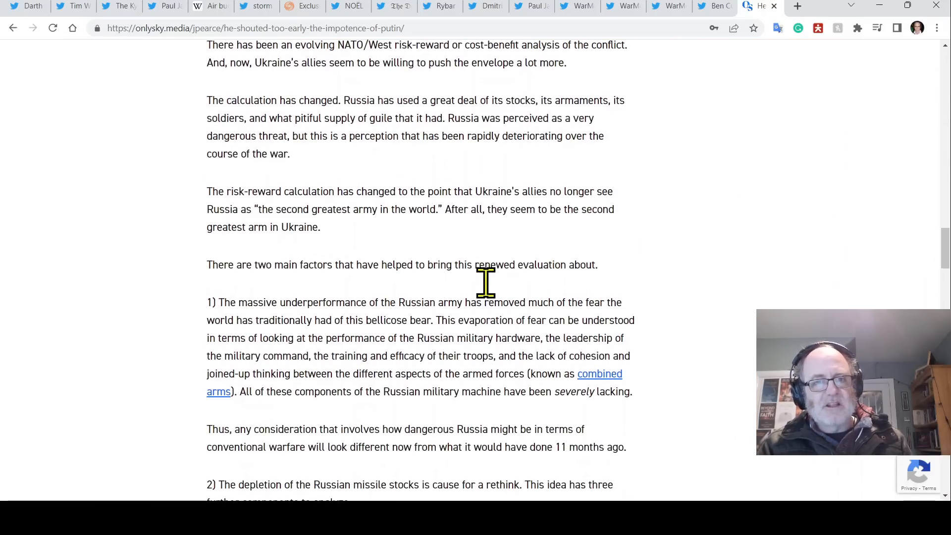
scroll("down", 3)
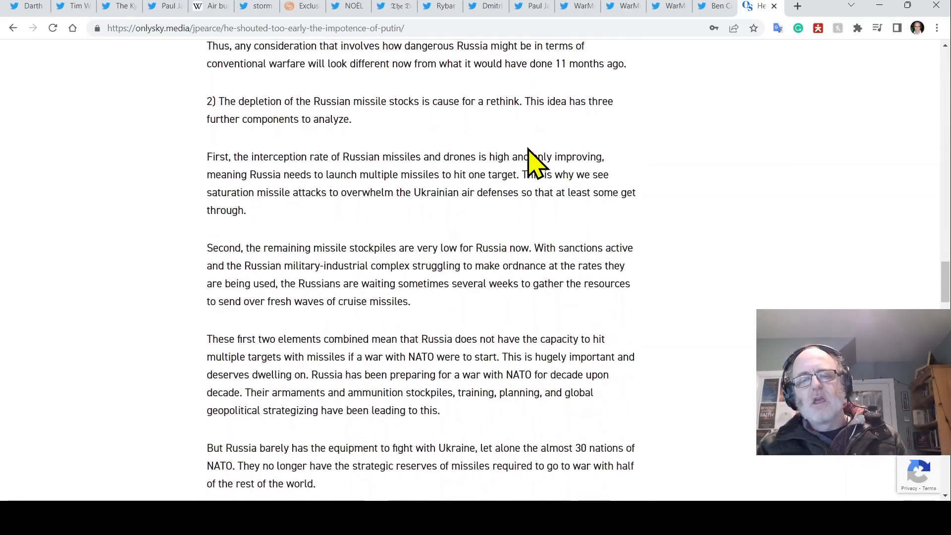
scroll("up", 3)
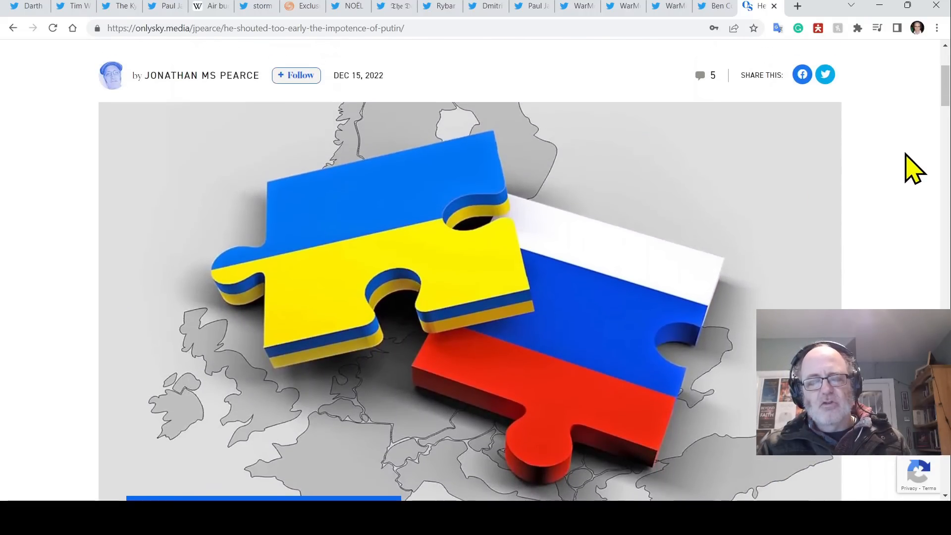
scroll("down", 3)
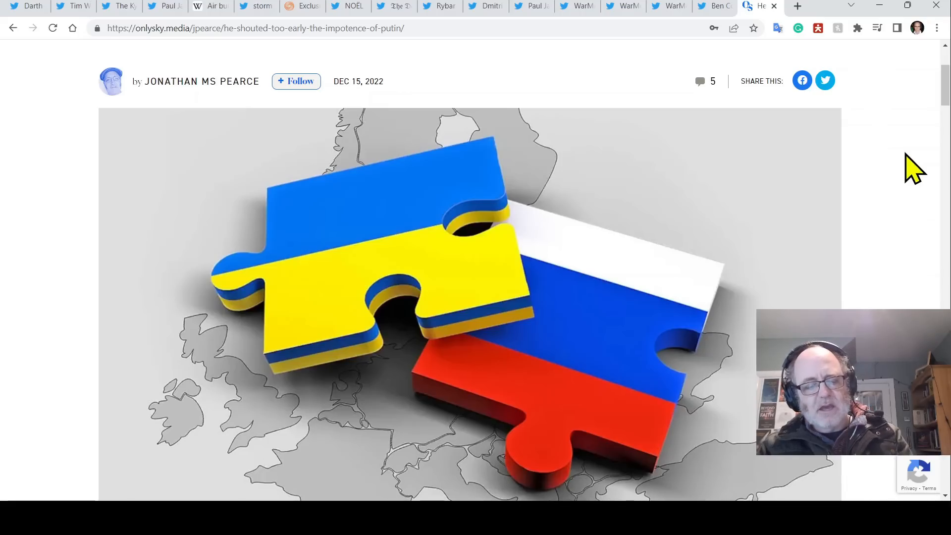